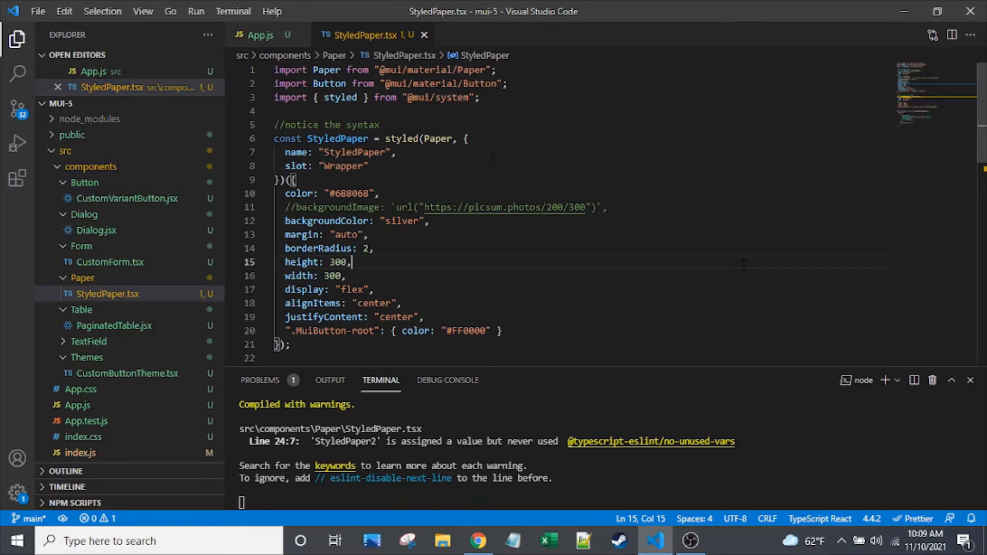
Scroll through StyledPaper.tsx and highlight the styled import to explain it.
double_click(339, 97)
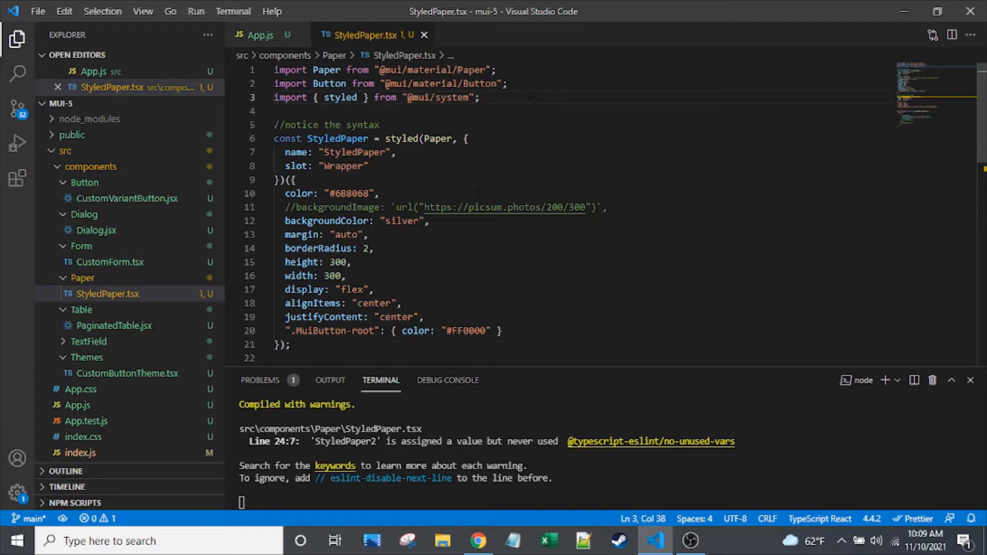
scroll(down, 3)
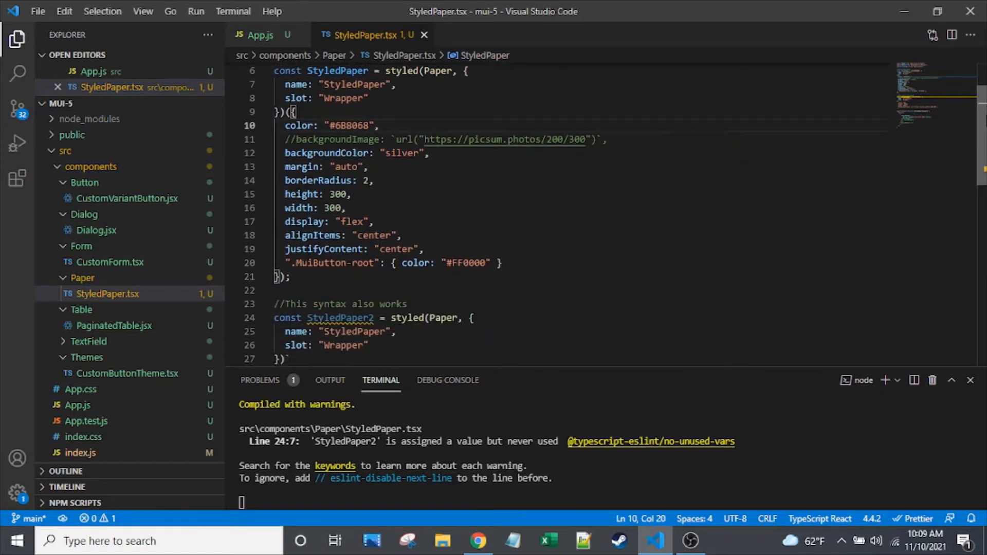
scroll(down, 3)
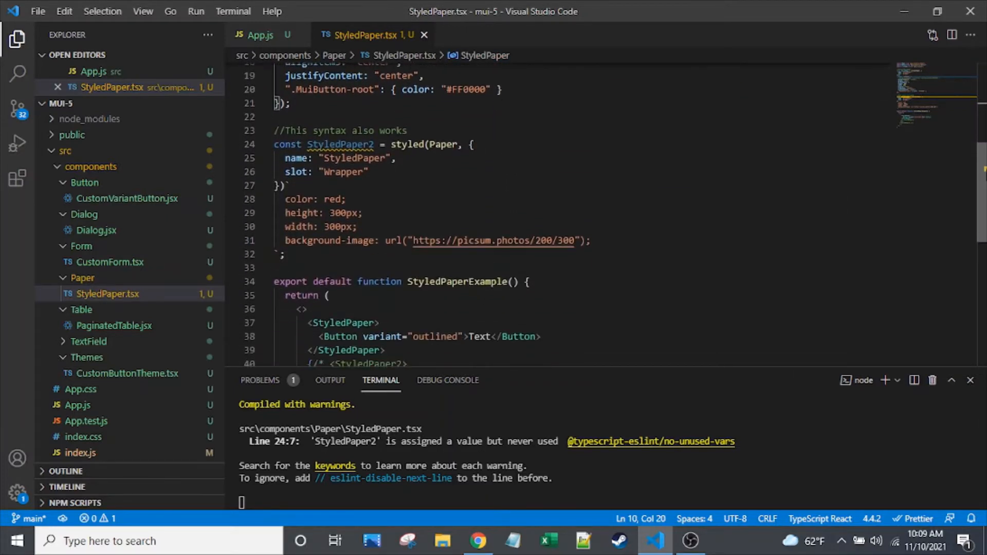
scroll(down, 3)
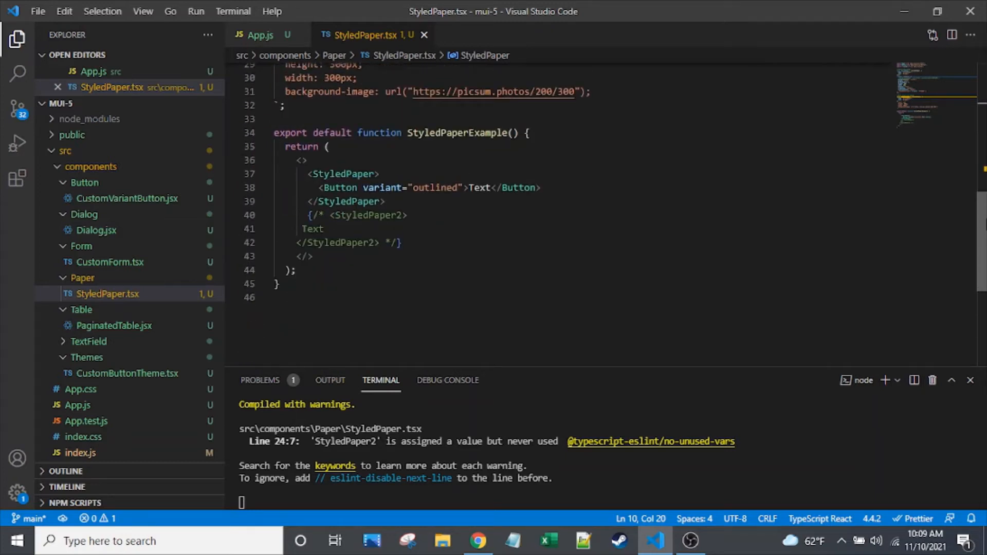
scroll(up, 3)
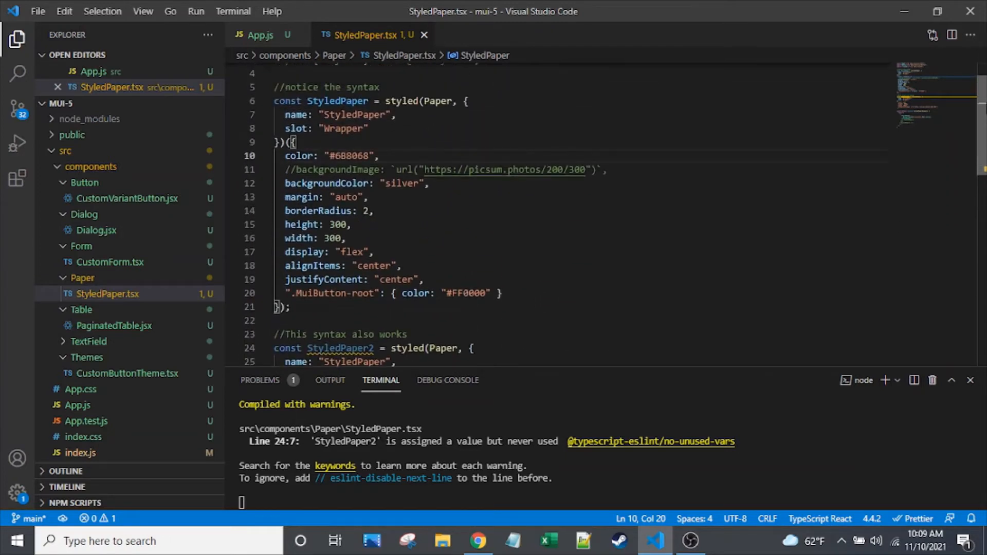
scroll(up, 3)
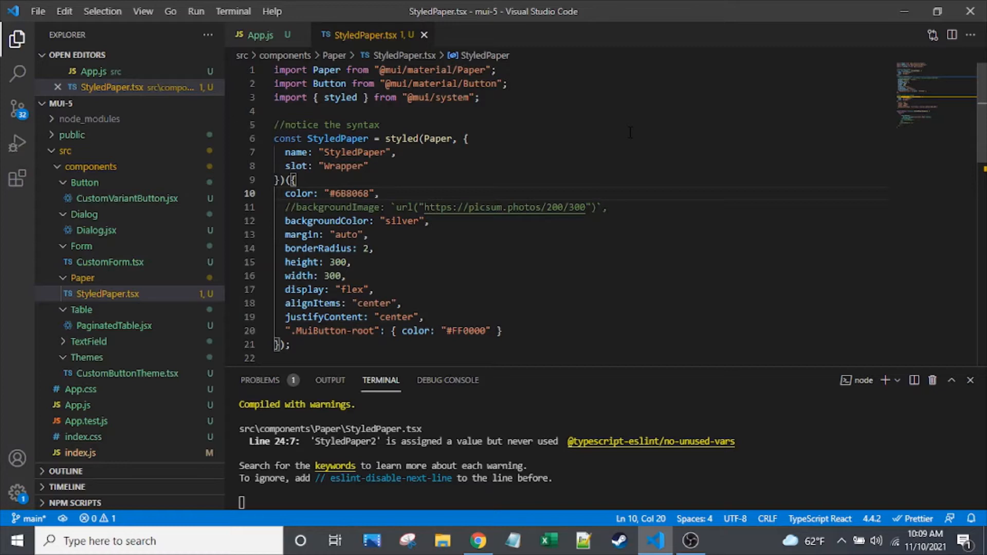
click(479, 97)
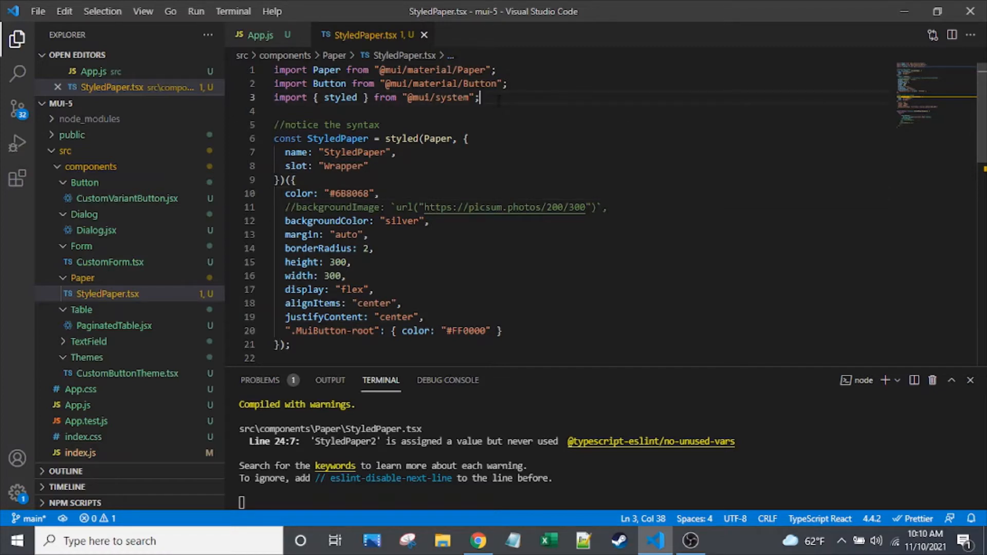
double_click(340, 97)
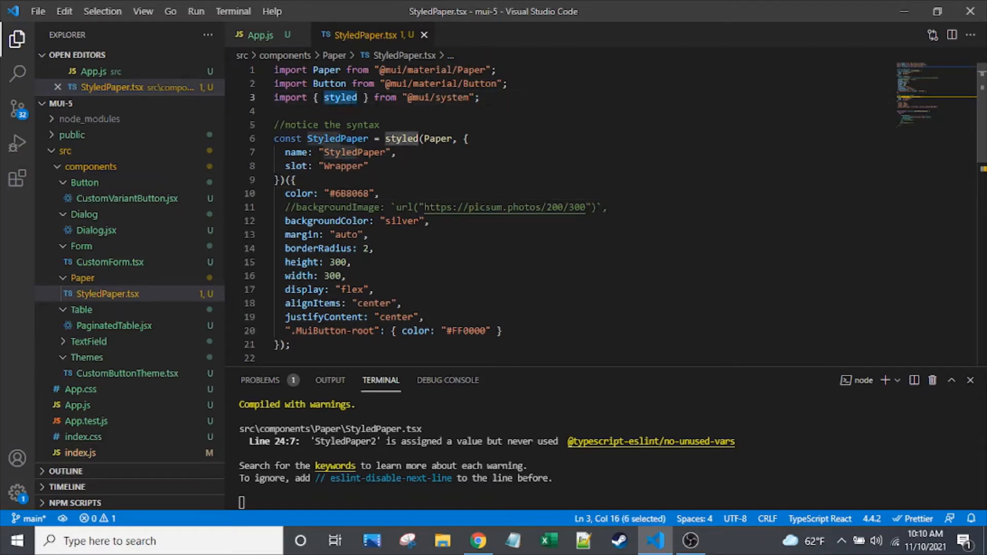
click(479, 97)
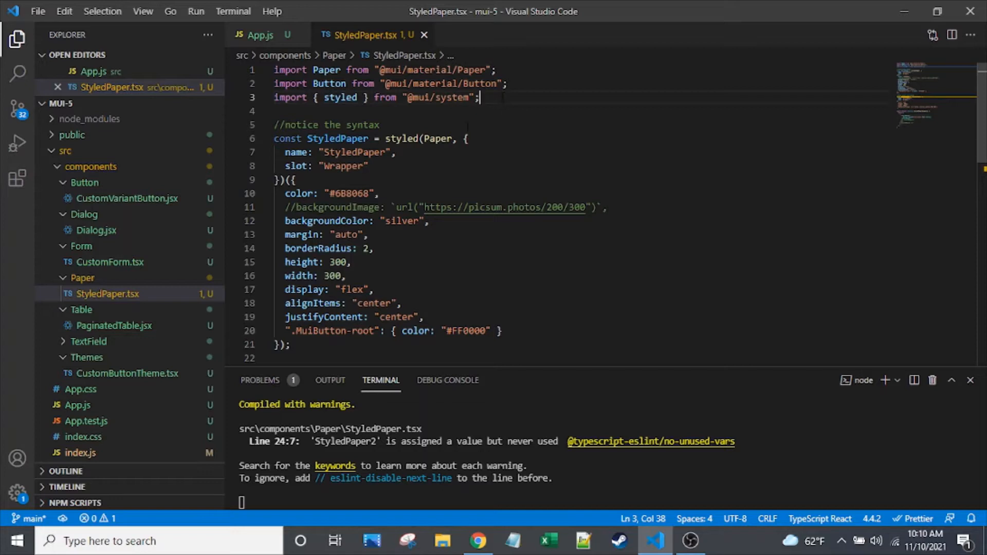
Walk through both style blocks: display flex, 300px height, width 300, and backgroundColor.
click(292, 179)
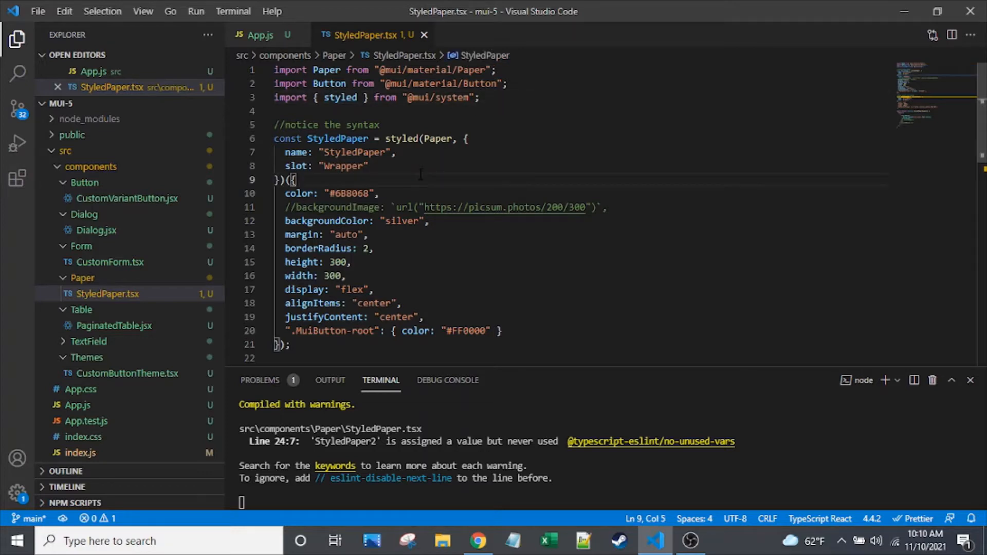
scroll(down, 3)
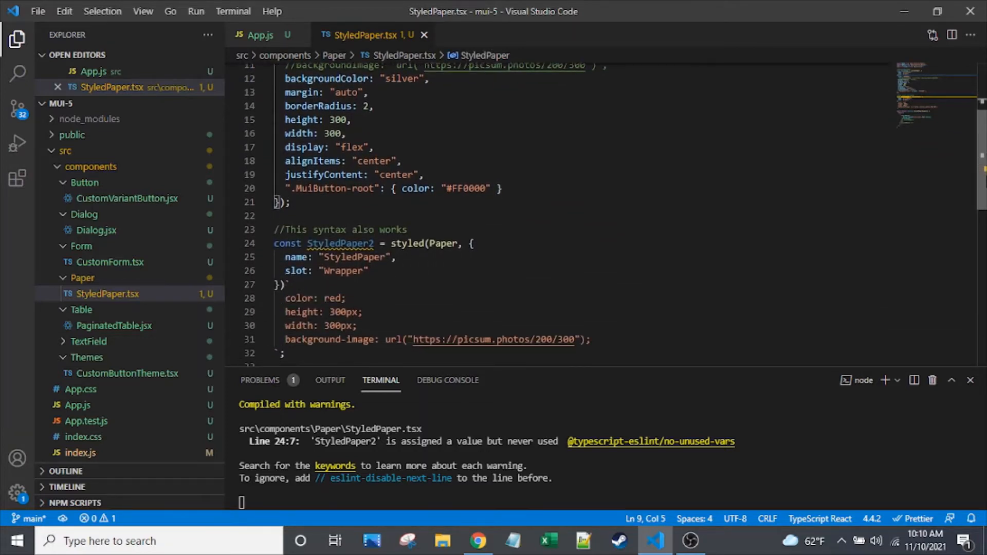
scroll(up, 3)
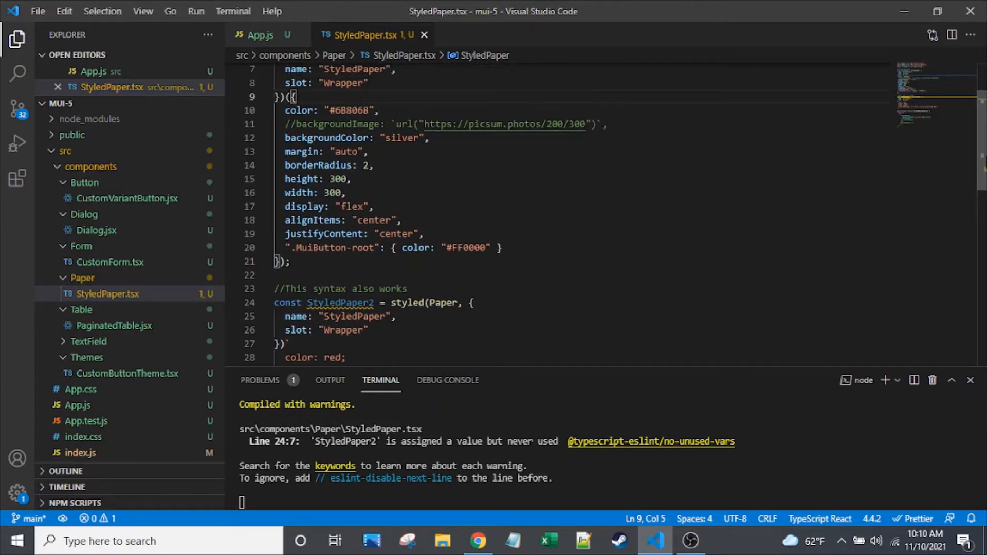
scroll(down, 3)
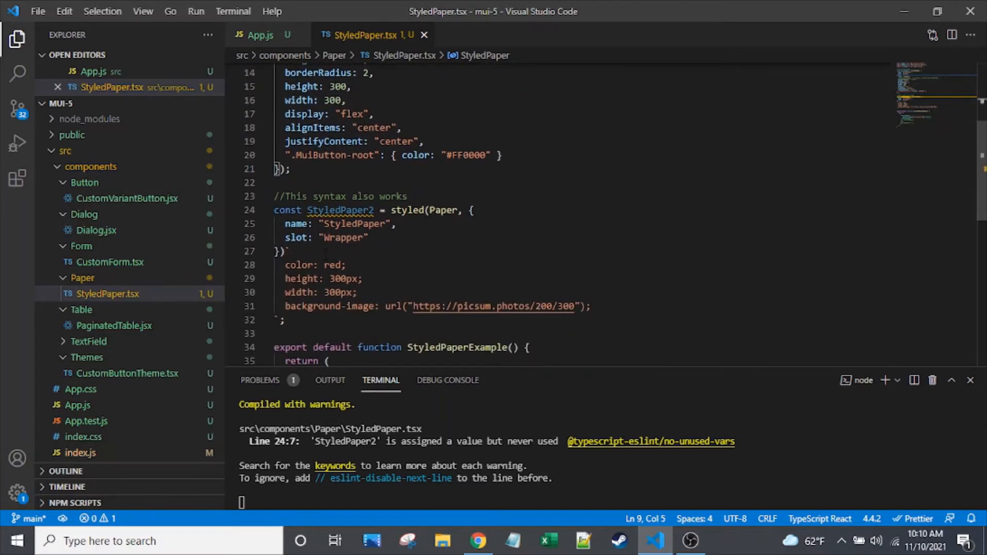
click(373, 114)
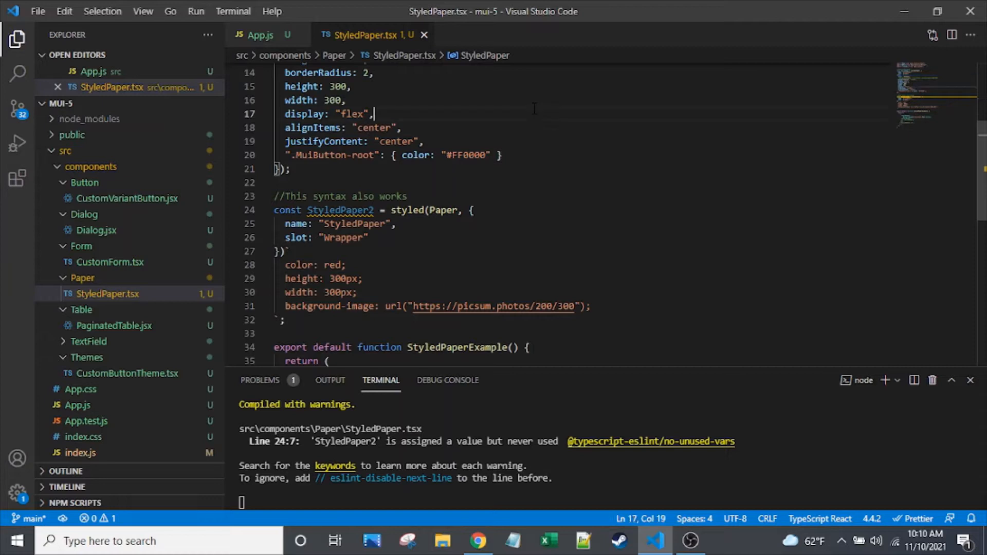
click(362, 278)
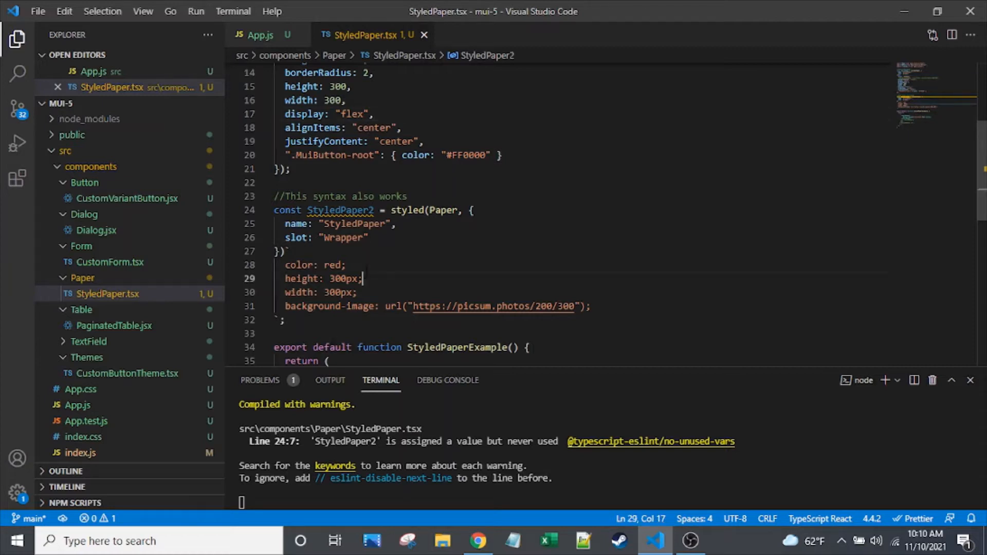
click(345, 100)
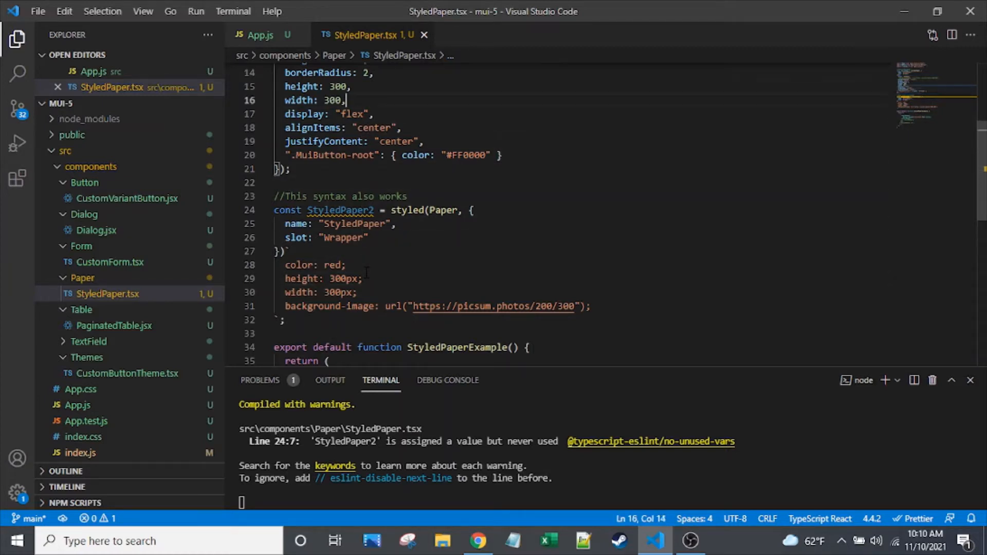
scroll(up, 3)
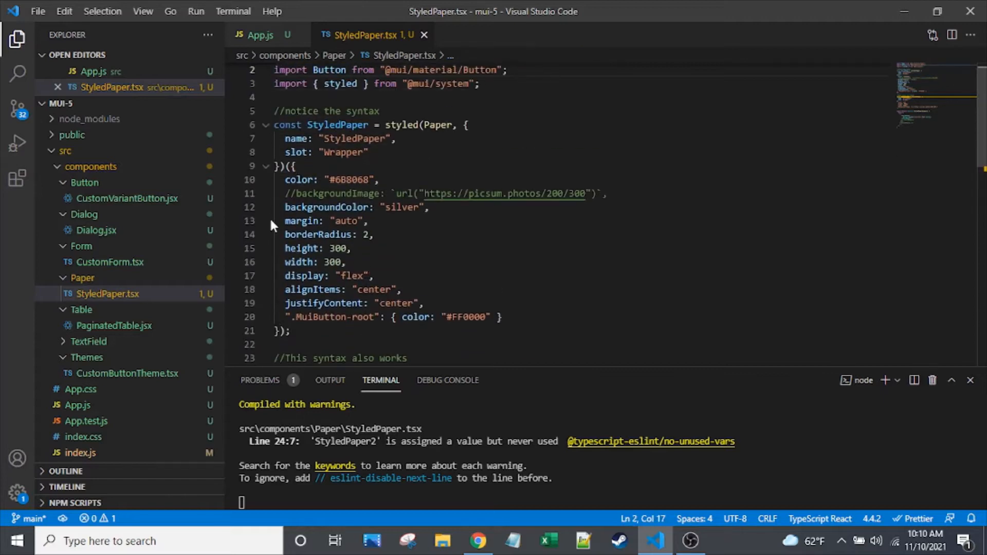
double_click(328, 206)
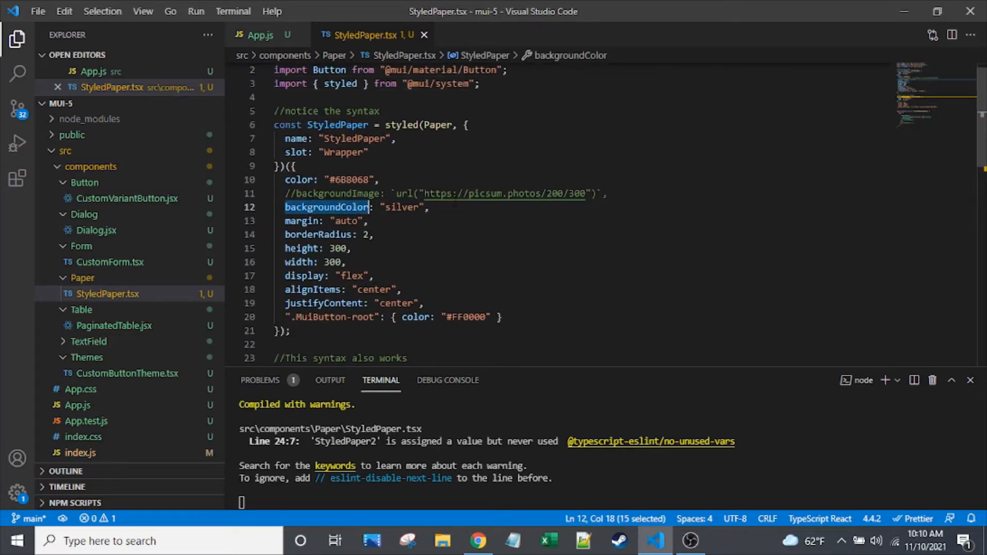
click(291, 166)
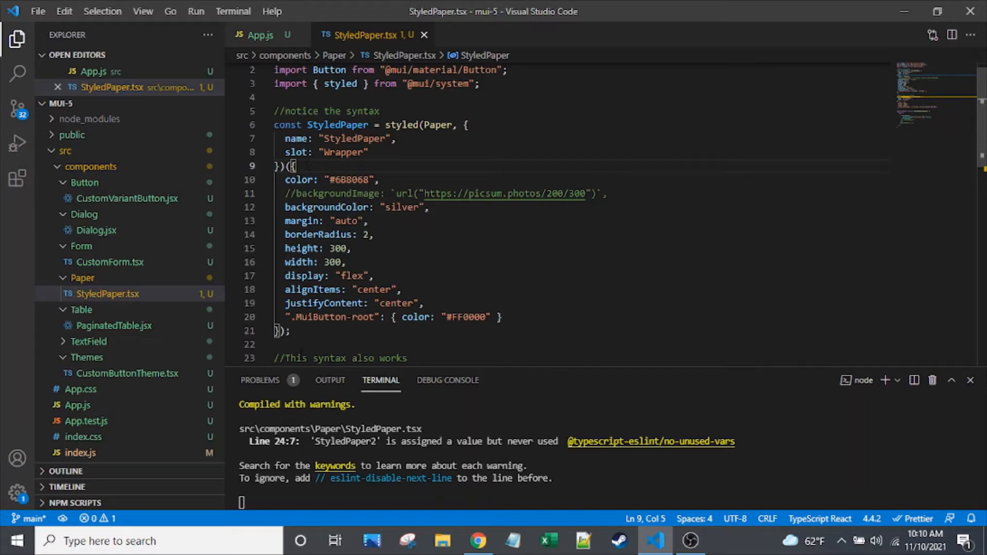
scroll(down, 3)
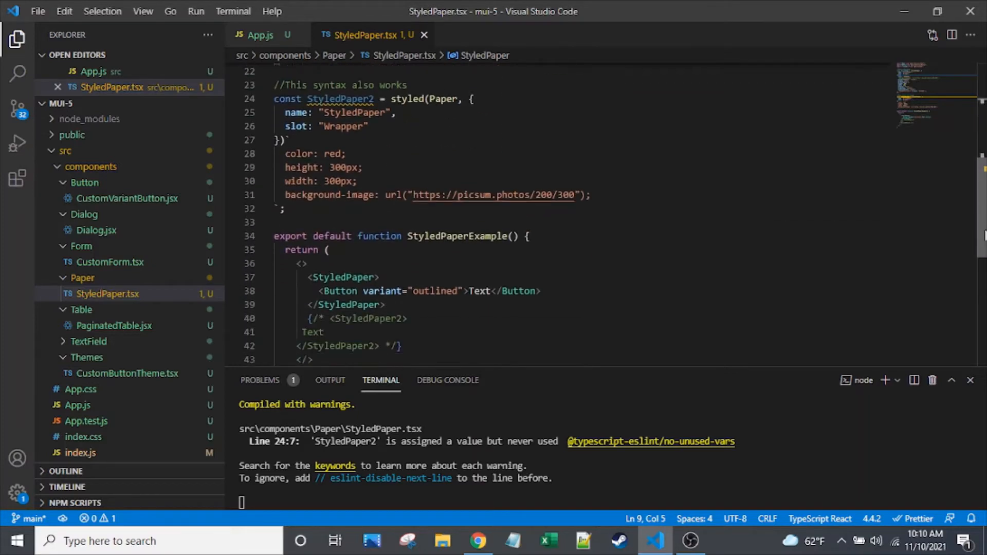
scroll(up, 3)
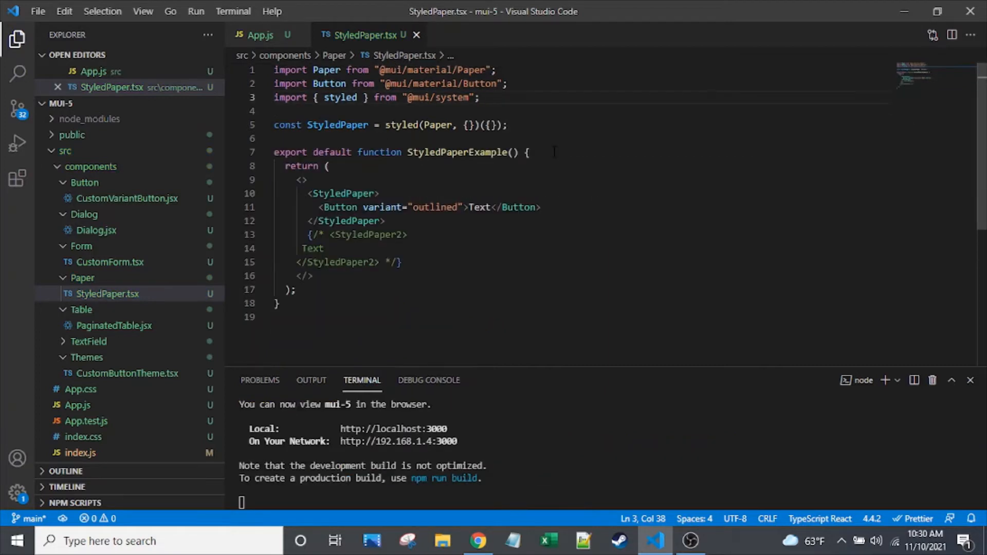
click(508, 124)
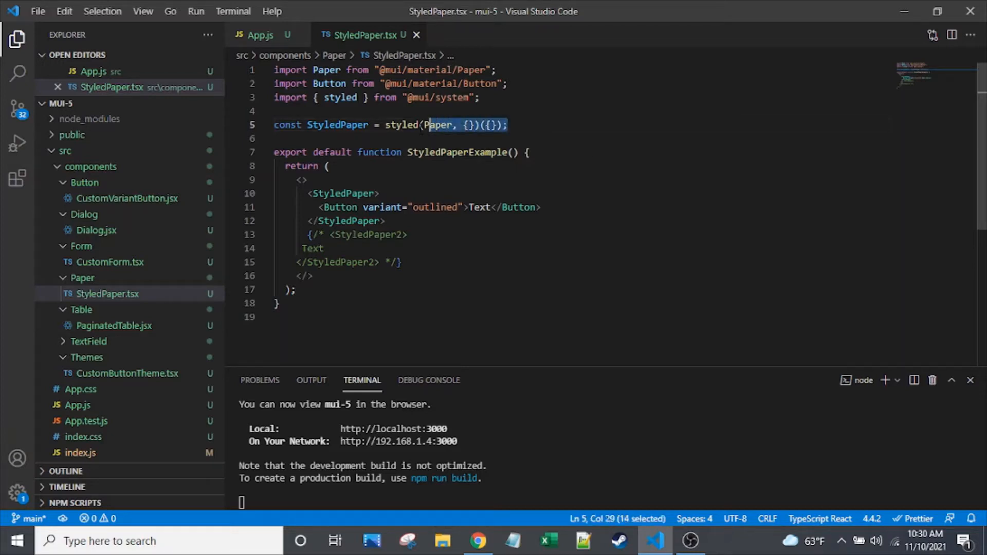
click(508, 125)
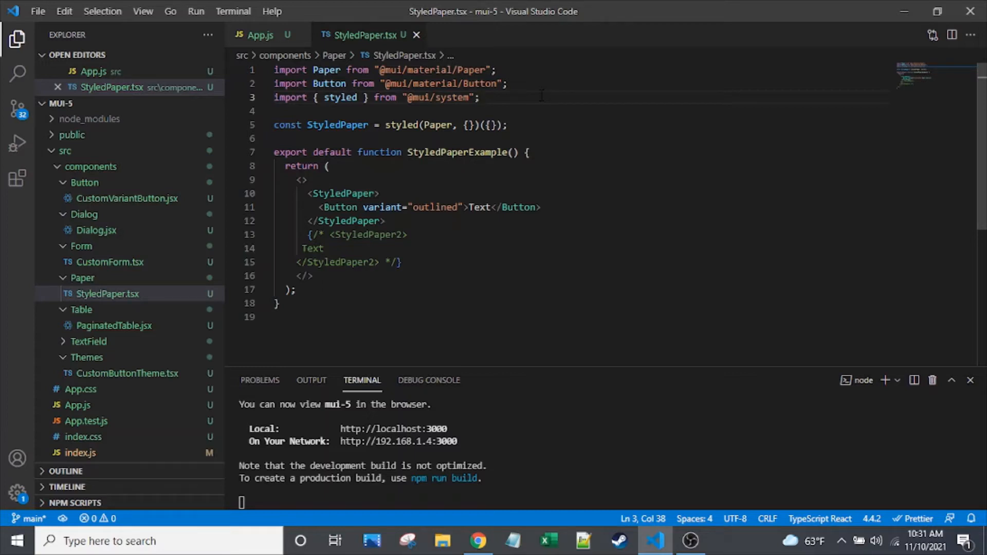
double_click(340, 97)
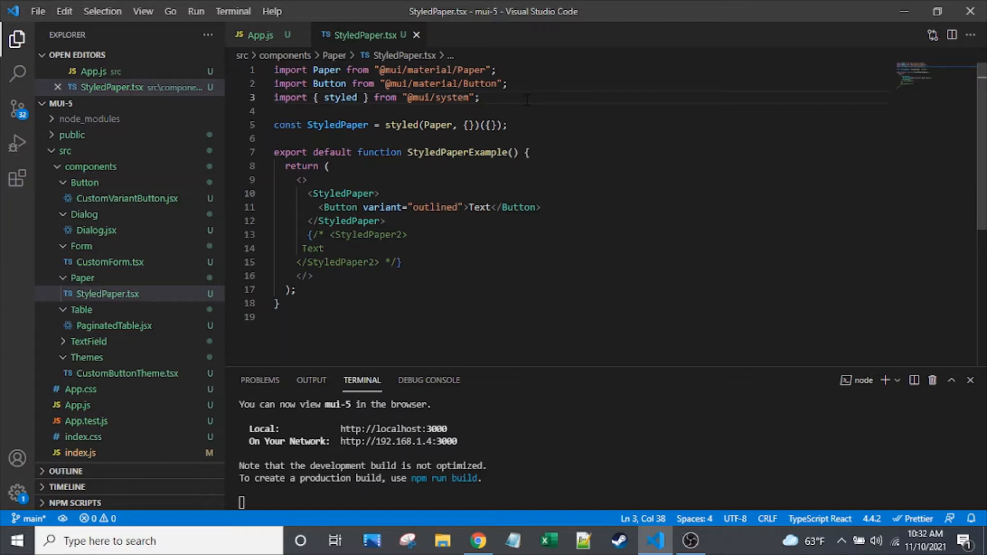
mouse_move(528, 99)
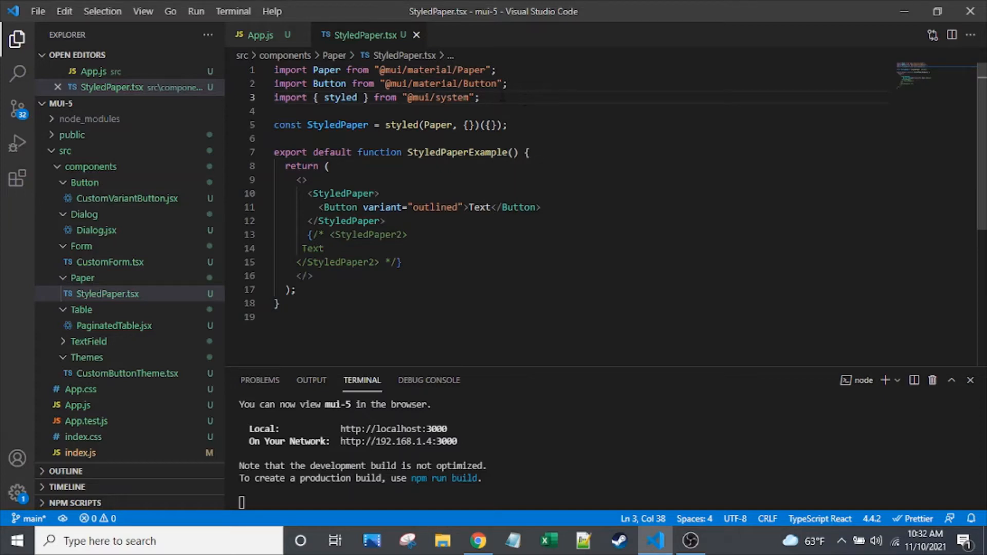
double_click(339, 98)
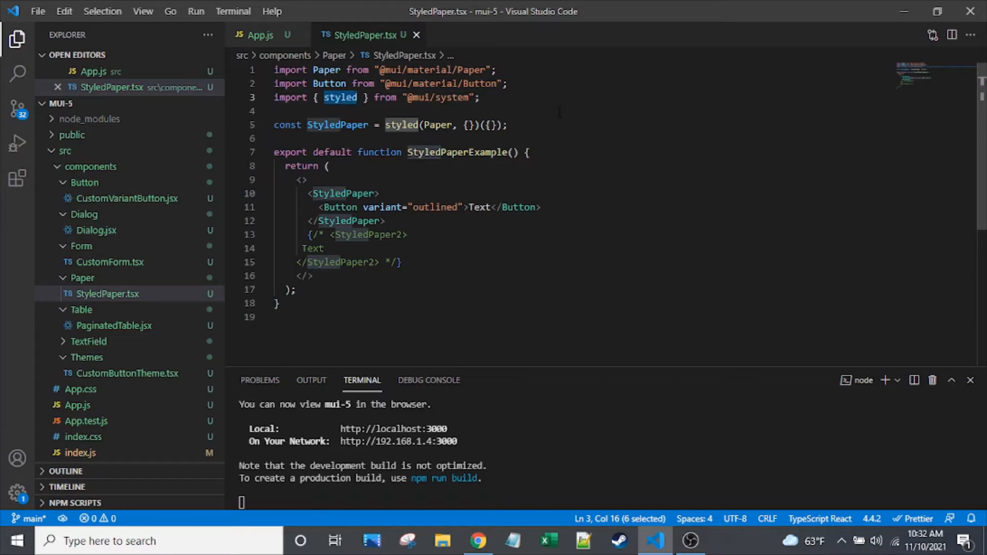
click(507, 125)
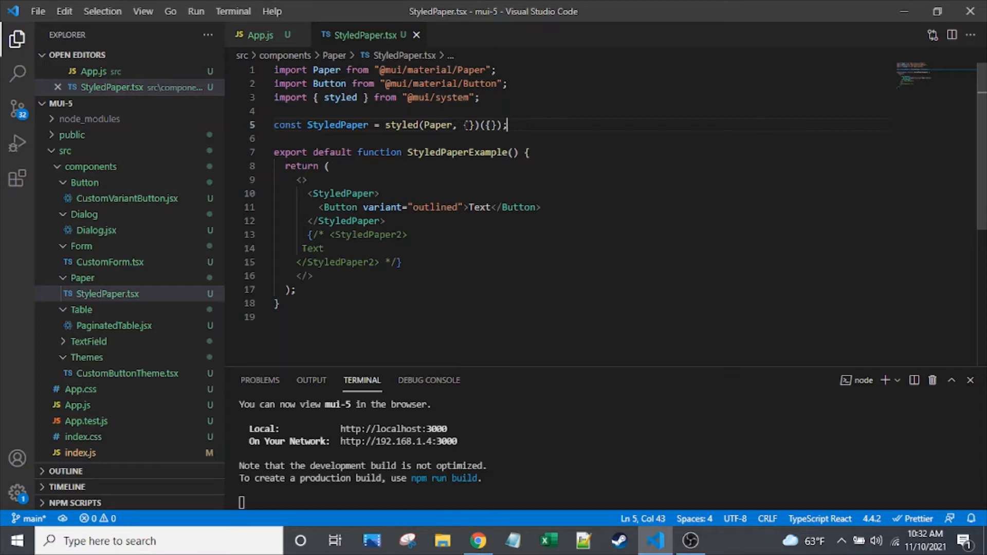
click(469, 124)
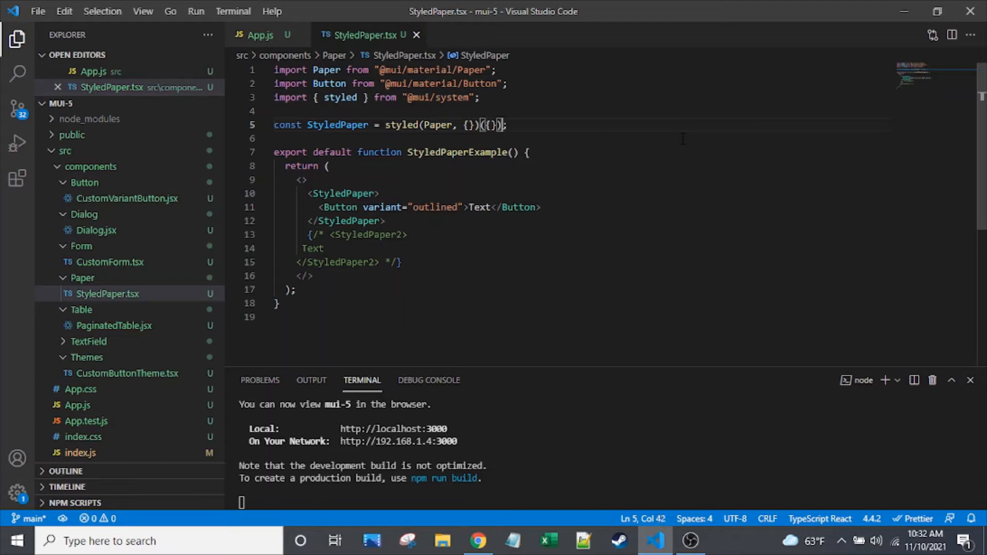
triple_click(378, 124)
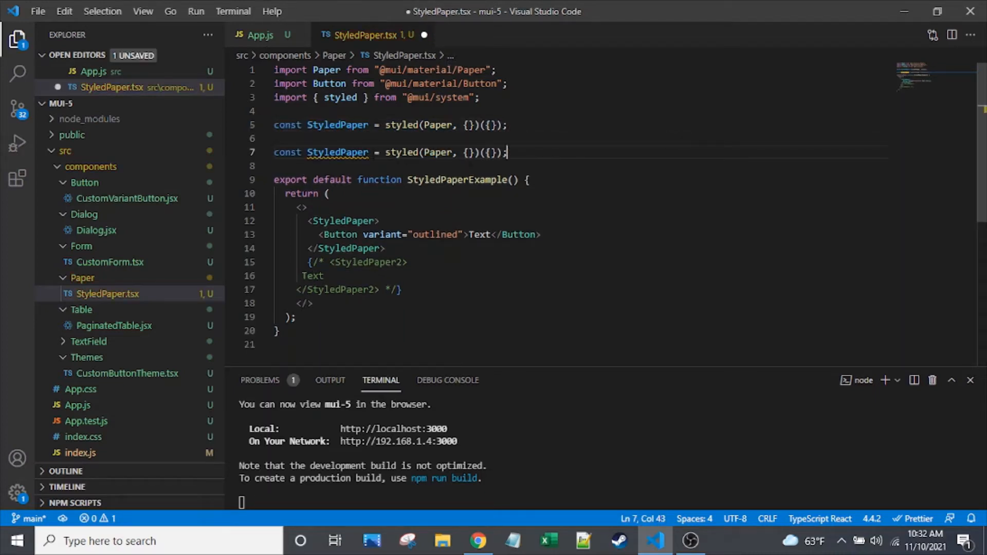
Finish naming the duplicate StyledPaper2, save, and split StyledPaper's style braces apart.
text(2)
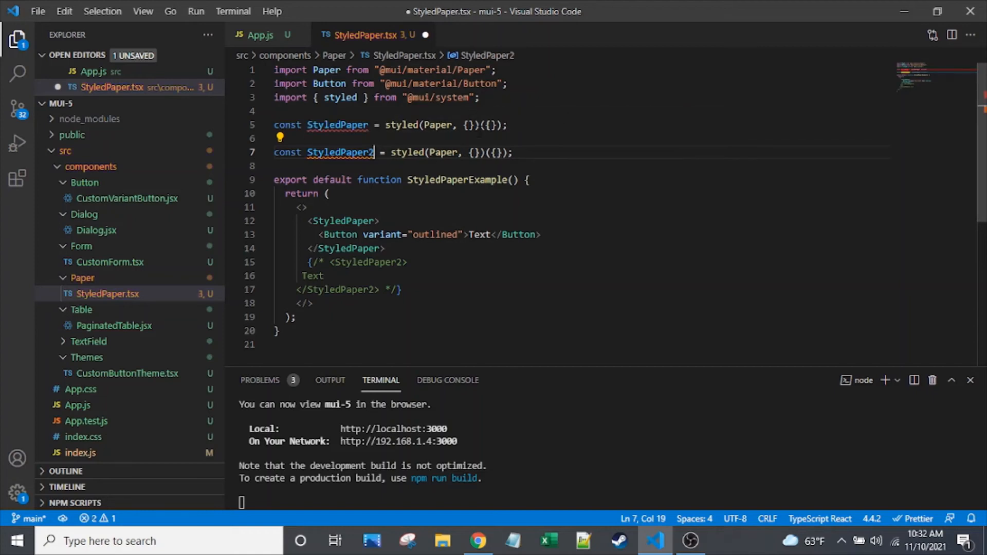
key(ctrl+s)
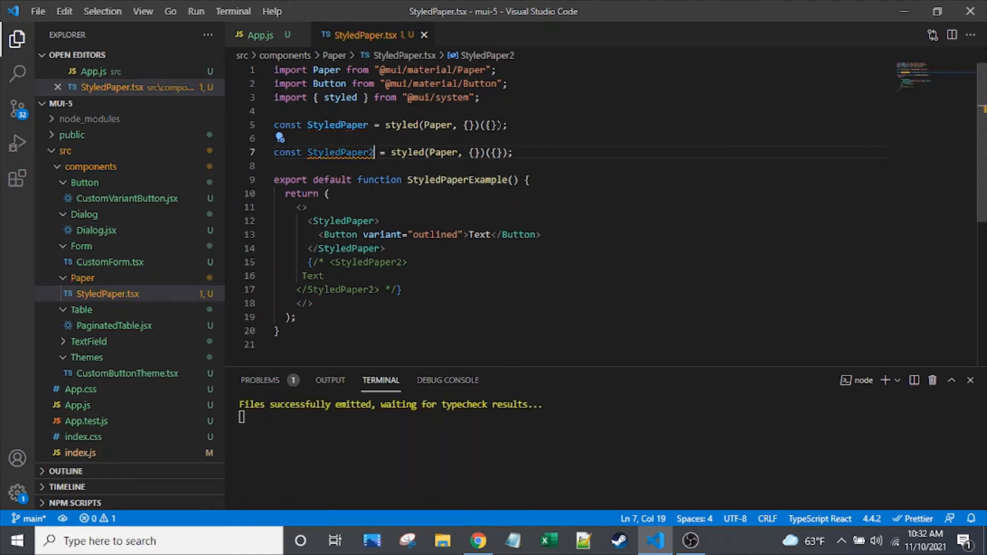
click(491, 125)
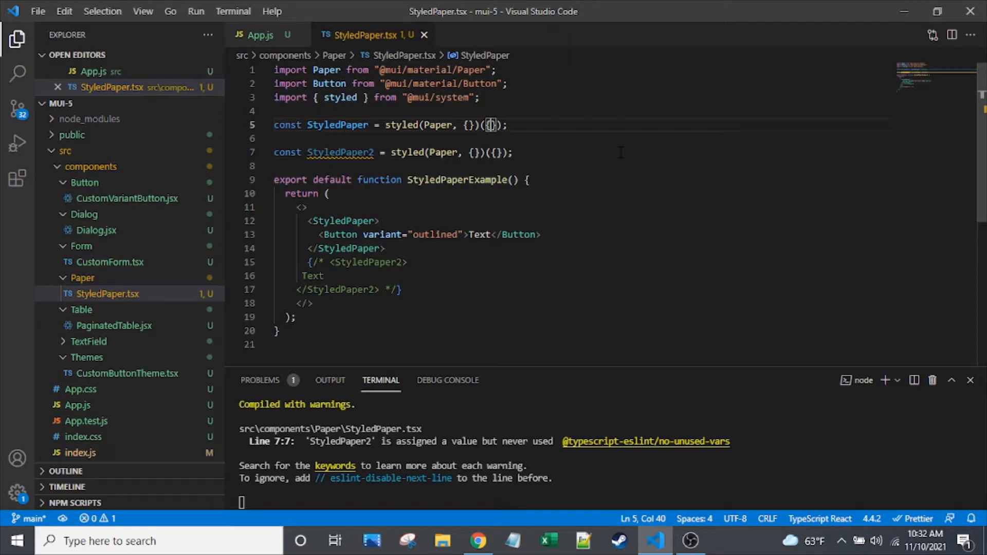
key(Enter)
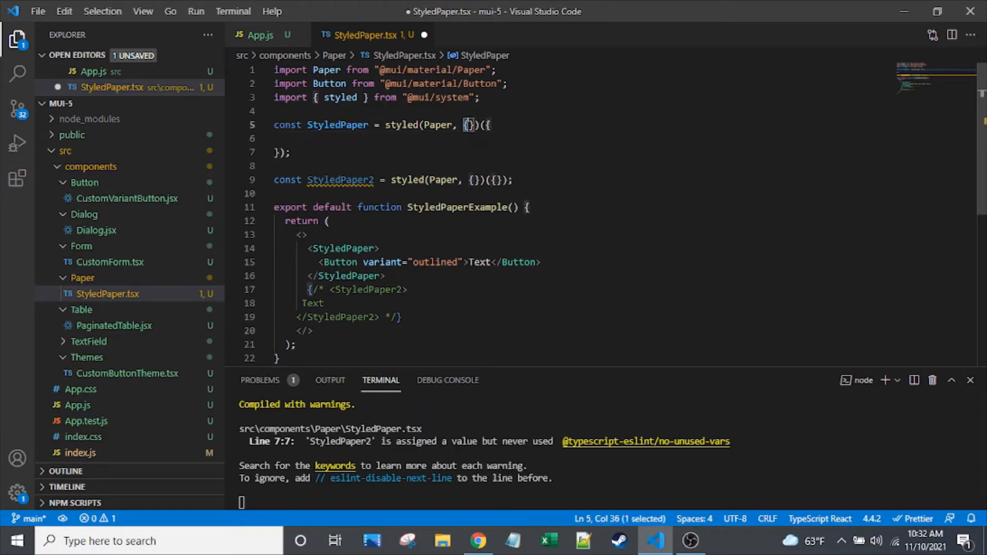
Add color "#6B8068" on the blank line inside StyledPaper's style object.
key(shift+Right)
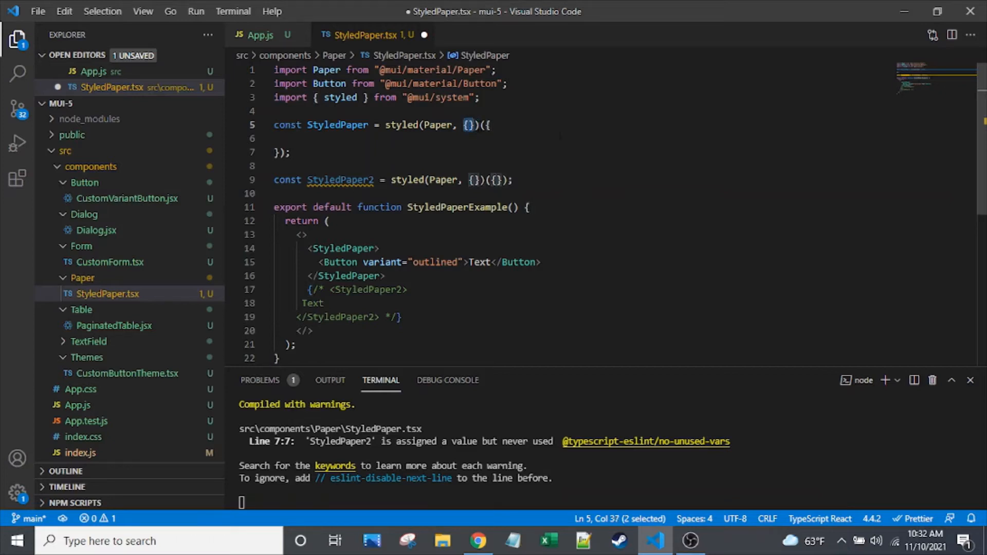
mouse_move(472, 152)
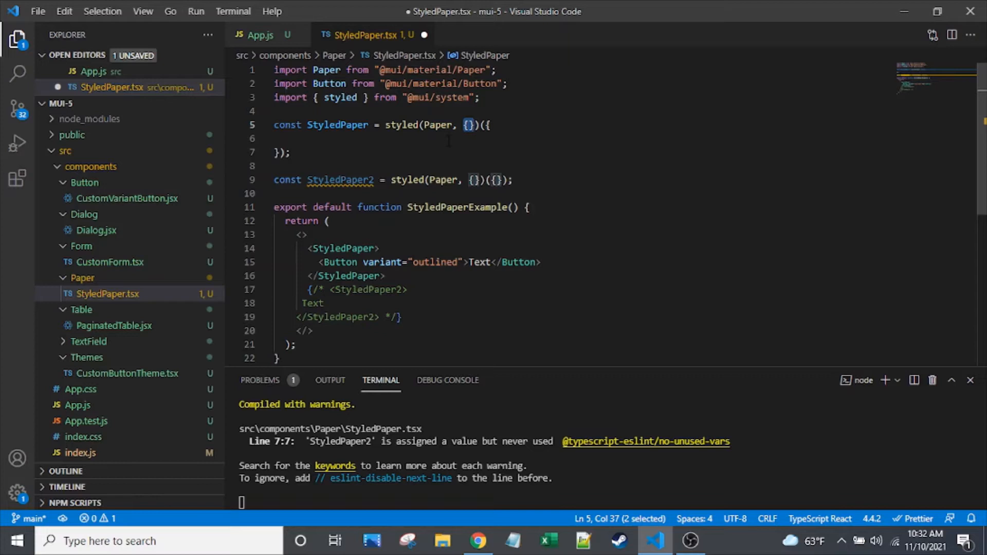
click(296, 137)
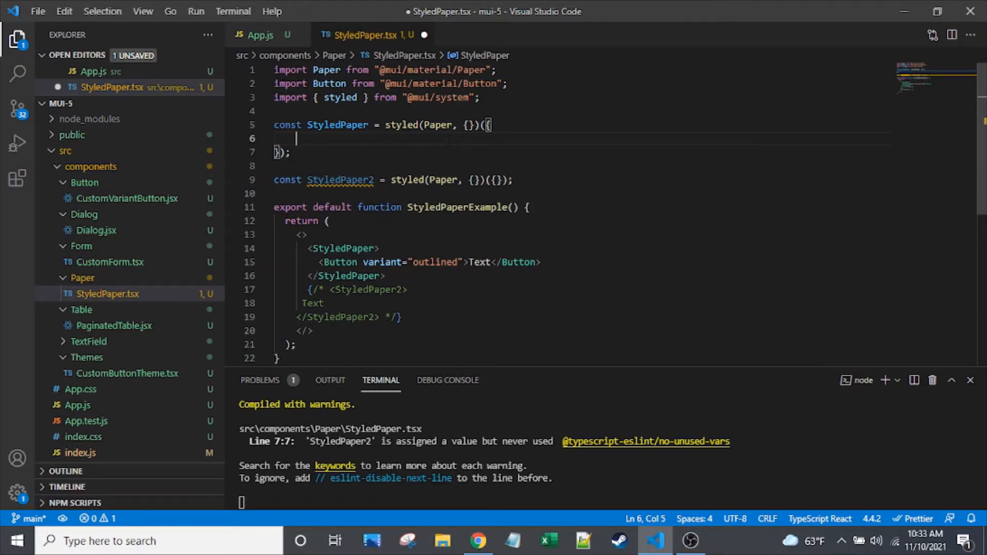
double_click(336, 125)
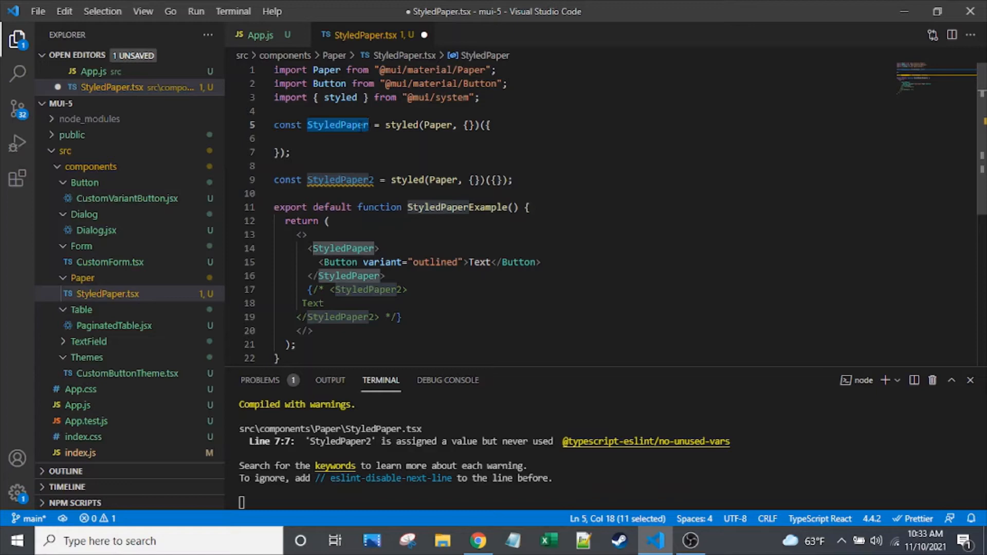
click(356, 139)
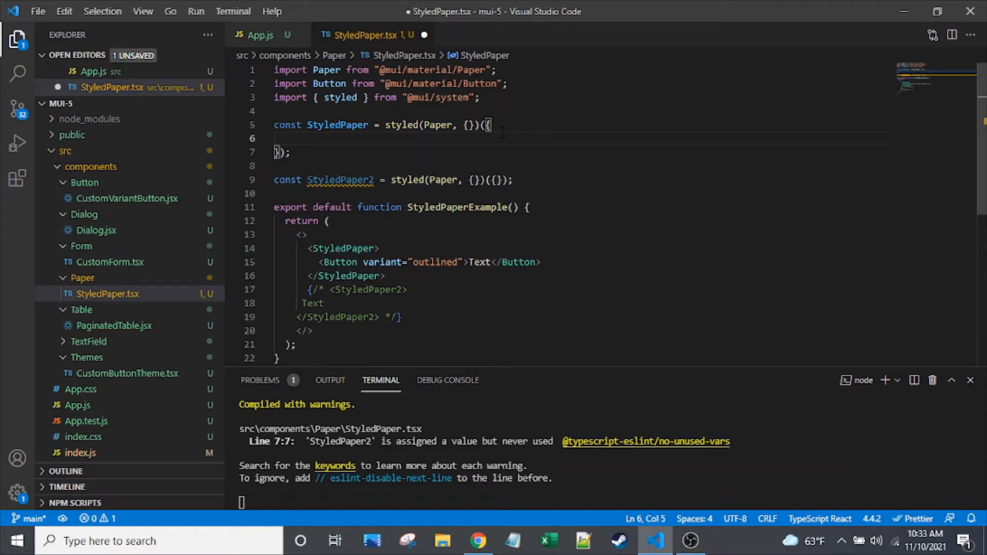
text(c)
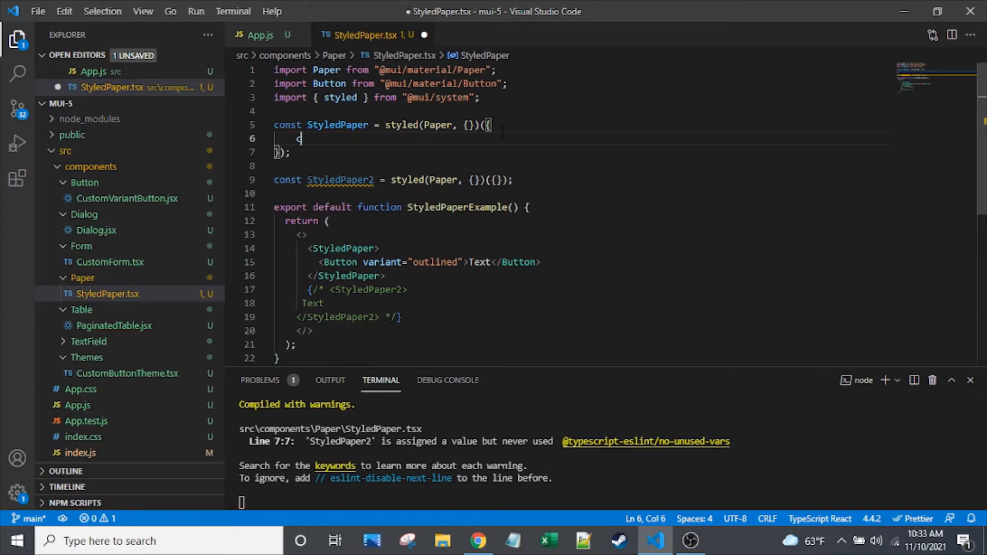
text(color:)
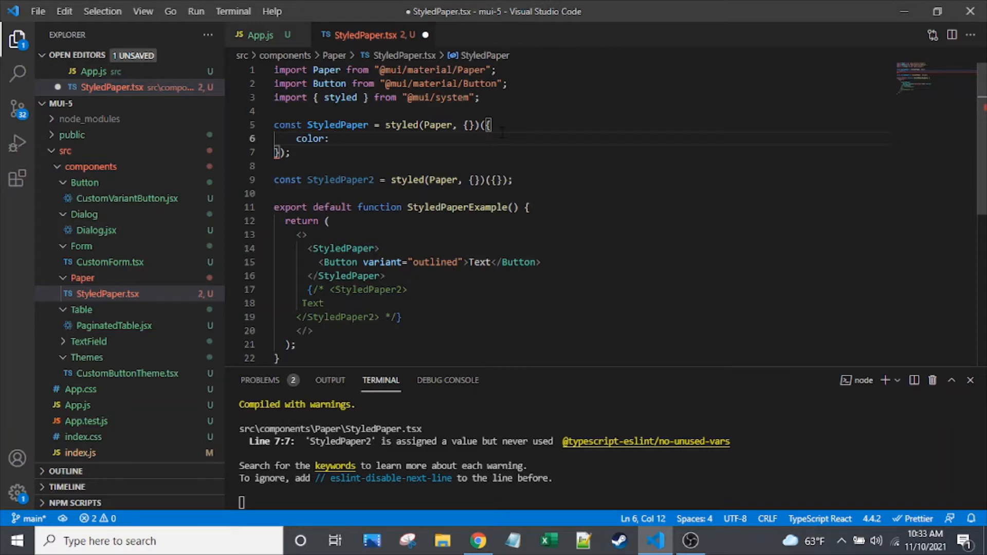
text("")
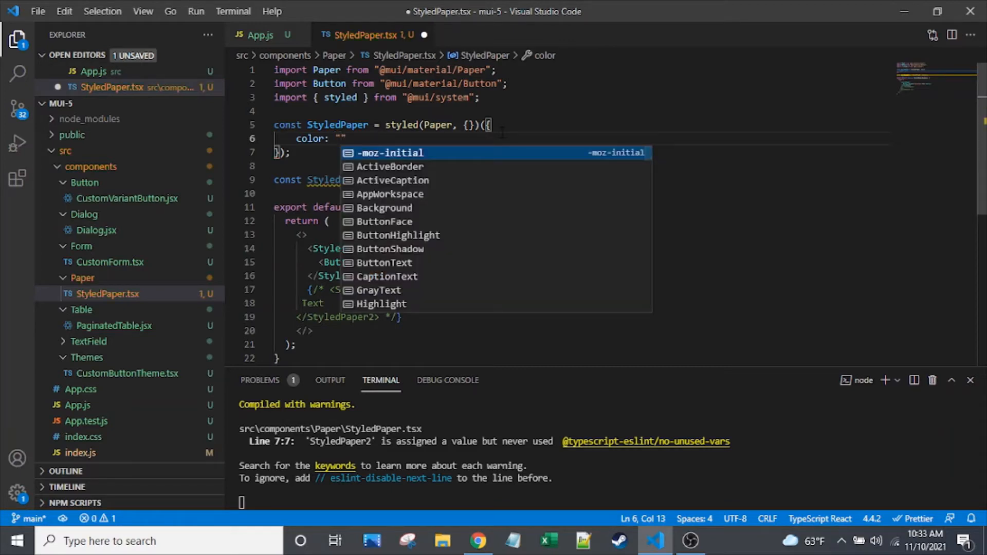
text(#6)
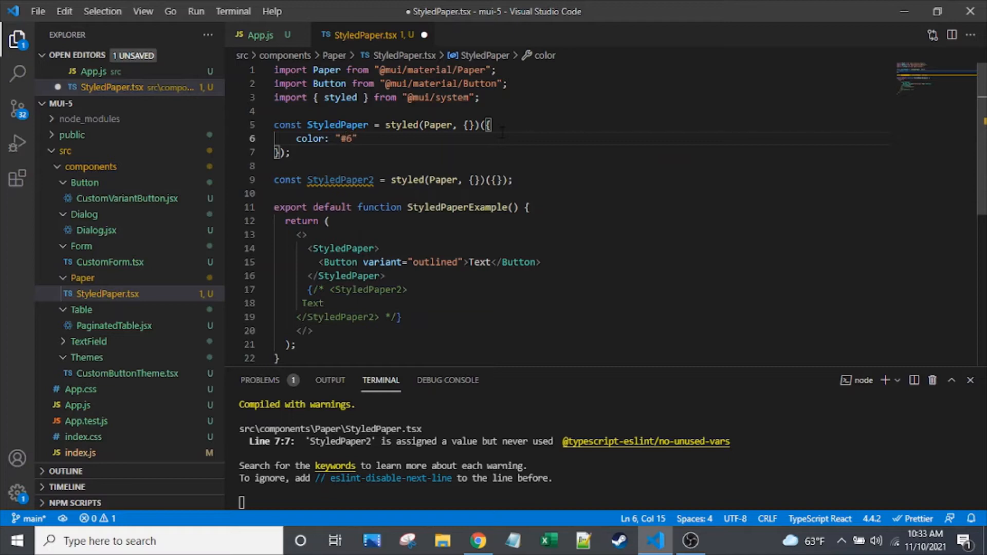
text(68)
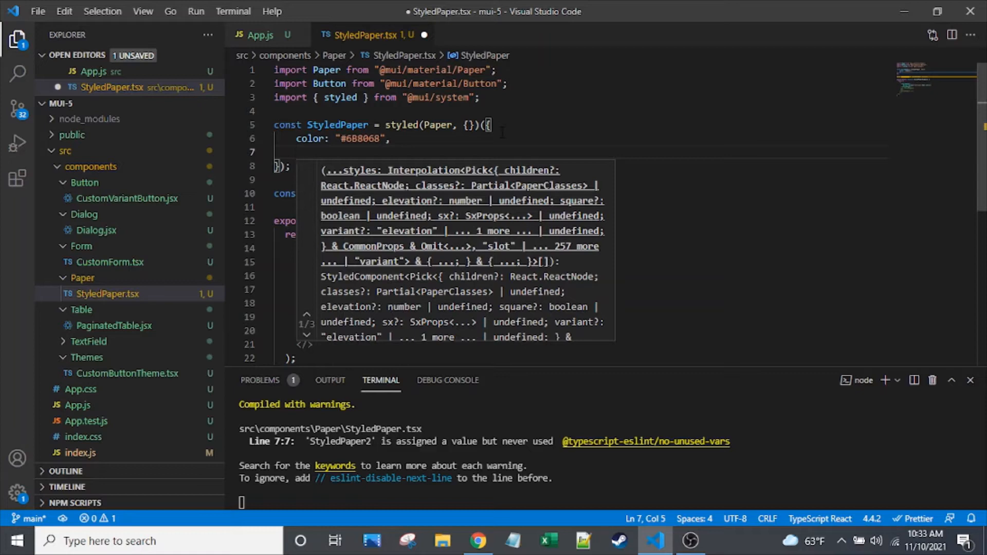
Add backgroundColor "silver" and start a new property line.
text(backgroundColor:)
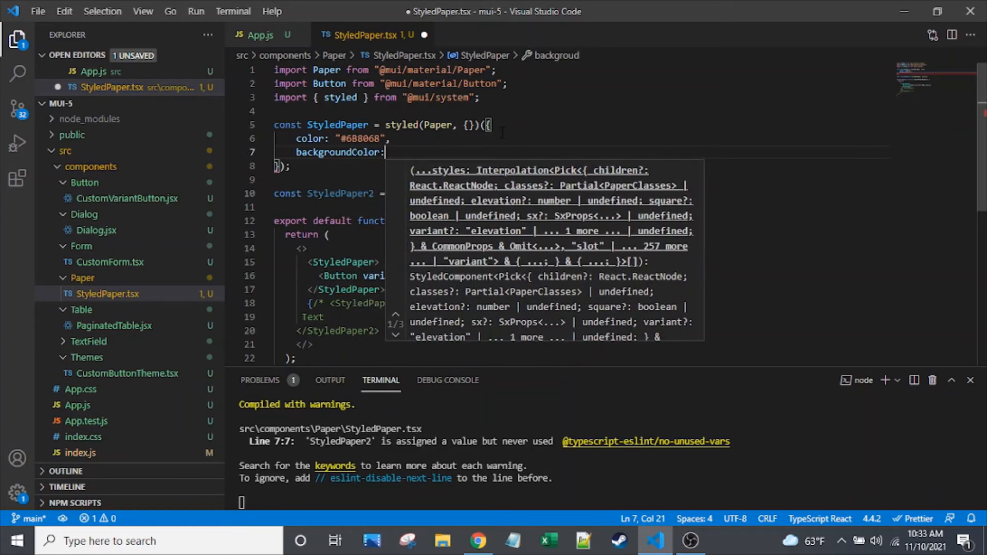
text("")
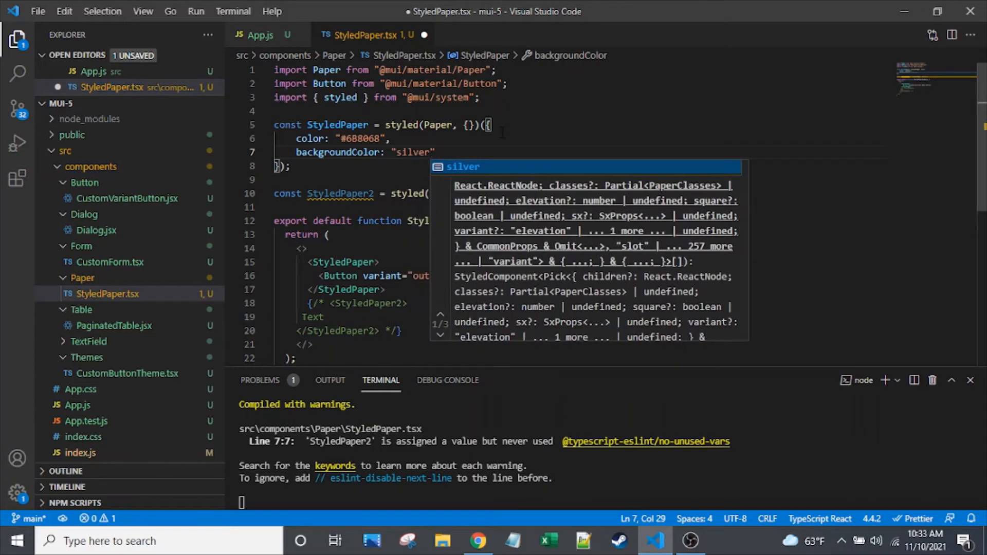
text(,)
key(Enter)
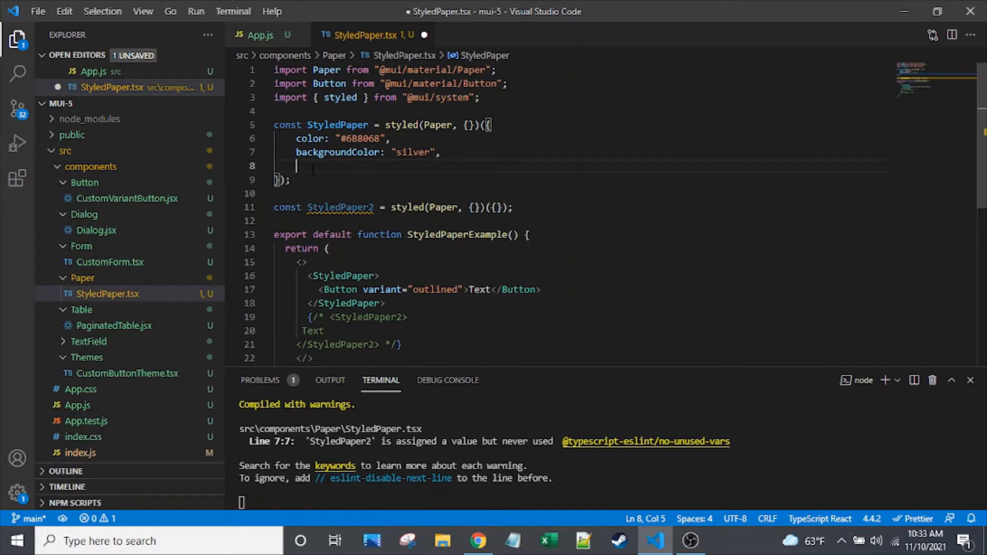
Add margin "auto" and borderRadius 2 to StyledPaper's styles.
text(margin)
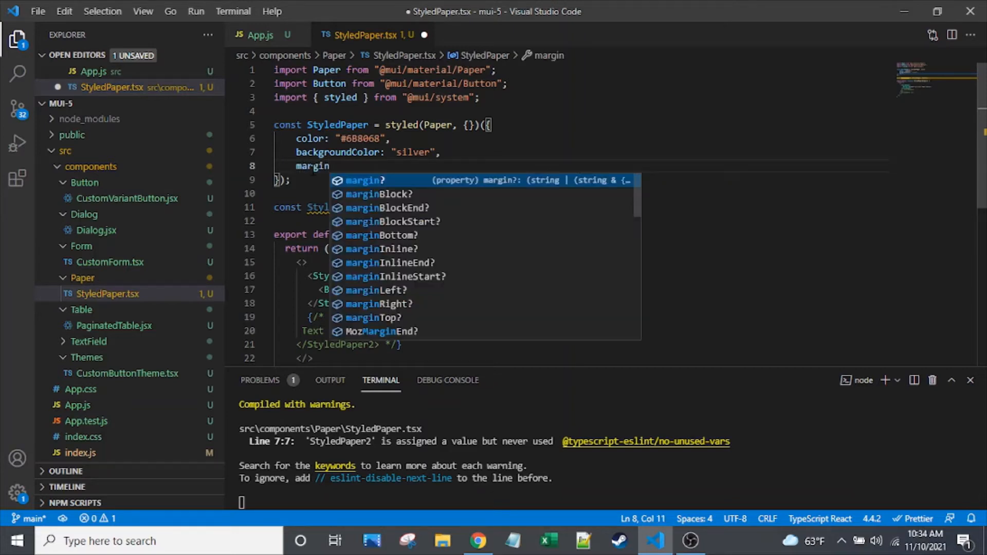
text(: "auto")
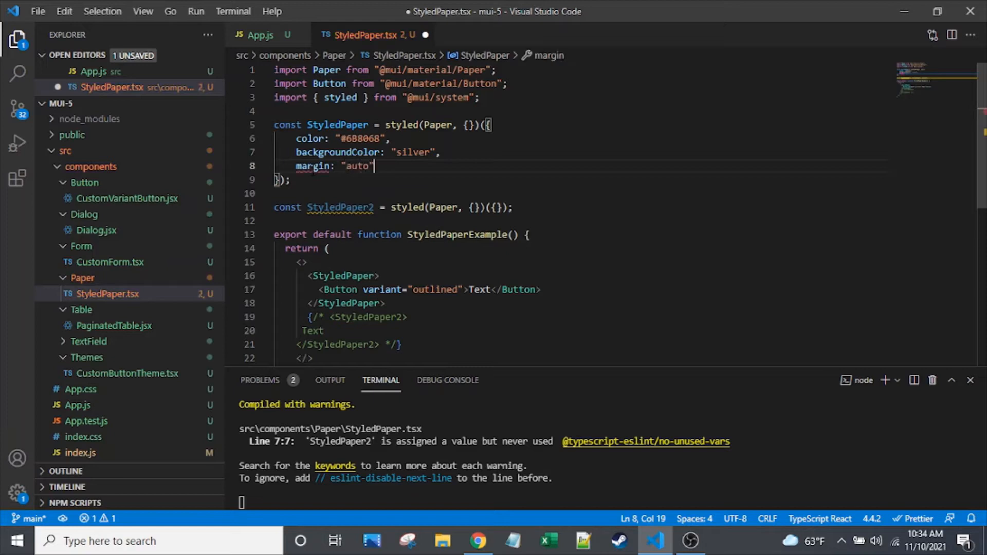
key(Enter)
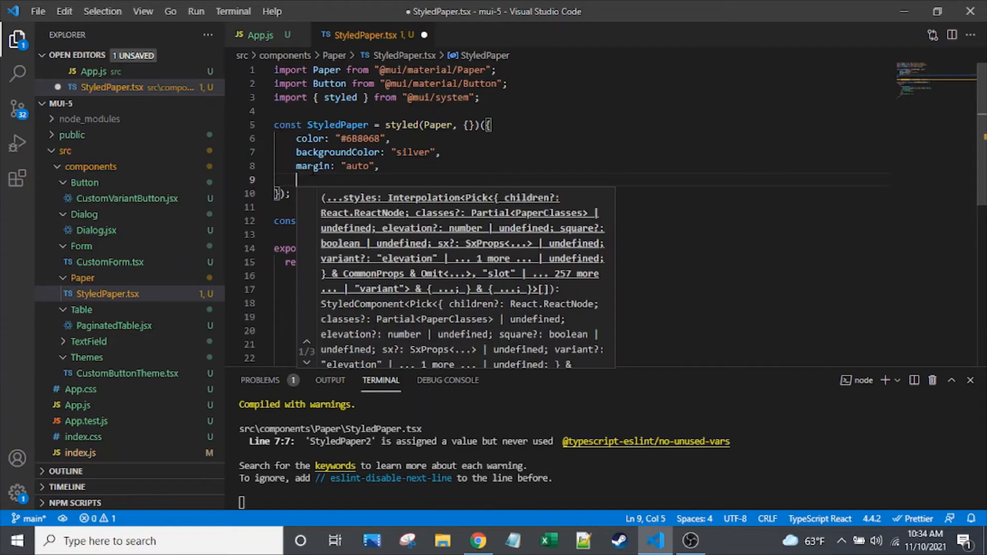
text(borderRadius: ')
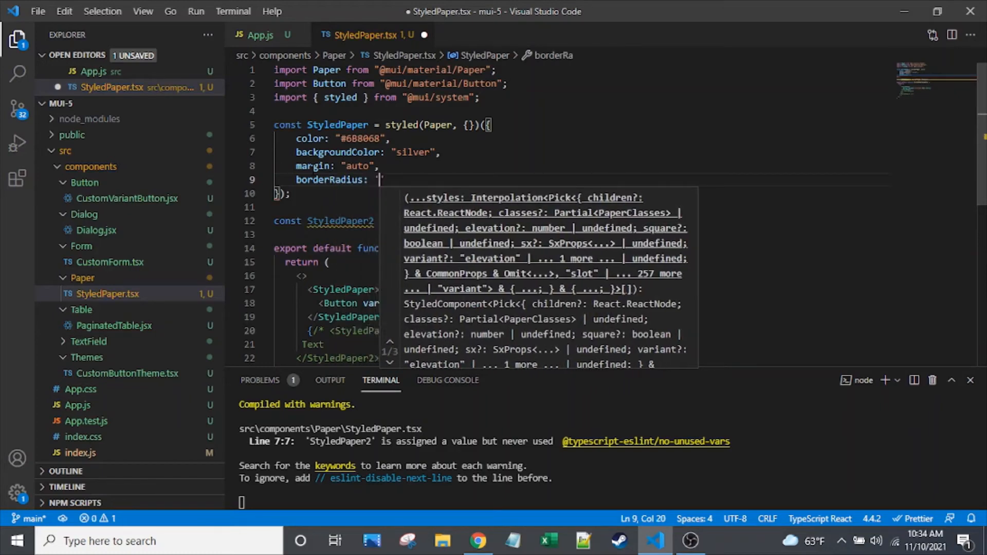
text(")
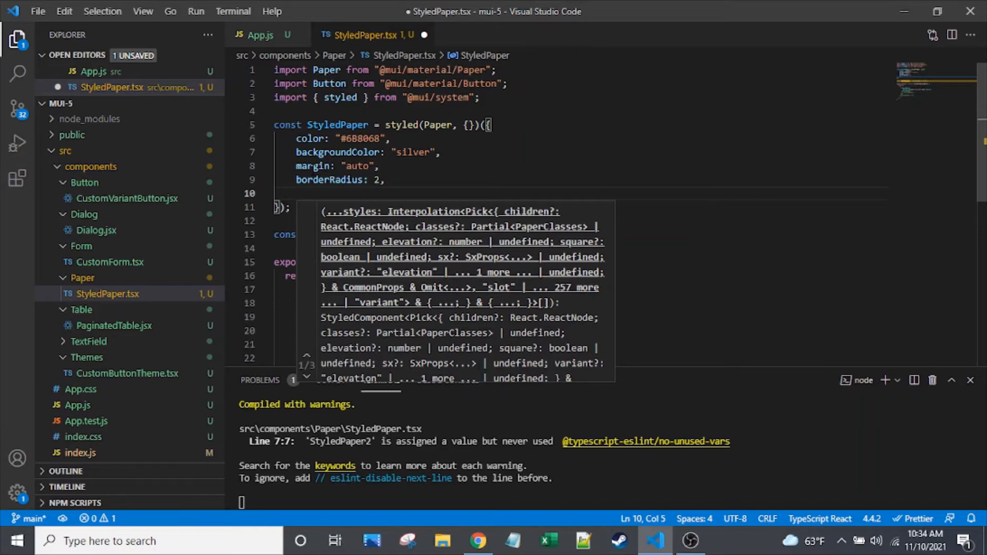
Add height and width 300, display "flex", and center alignItems and justifyContent.
text(height:)
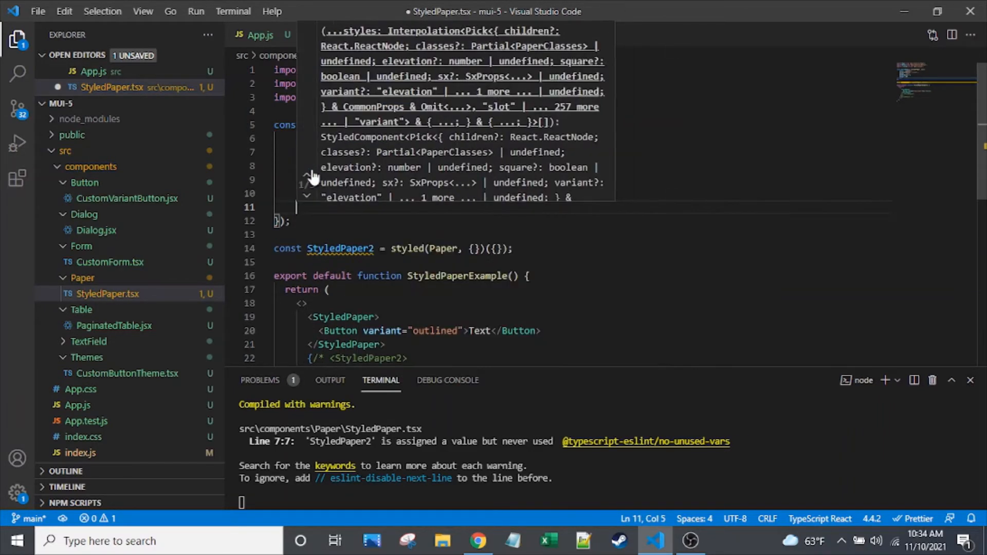
text(width: 300,)
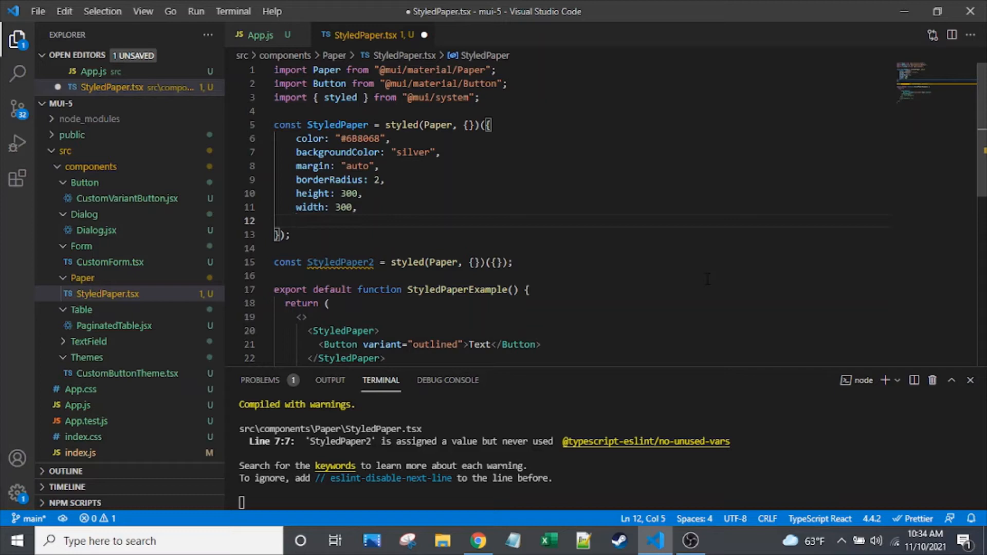
text(display)
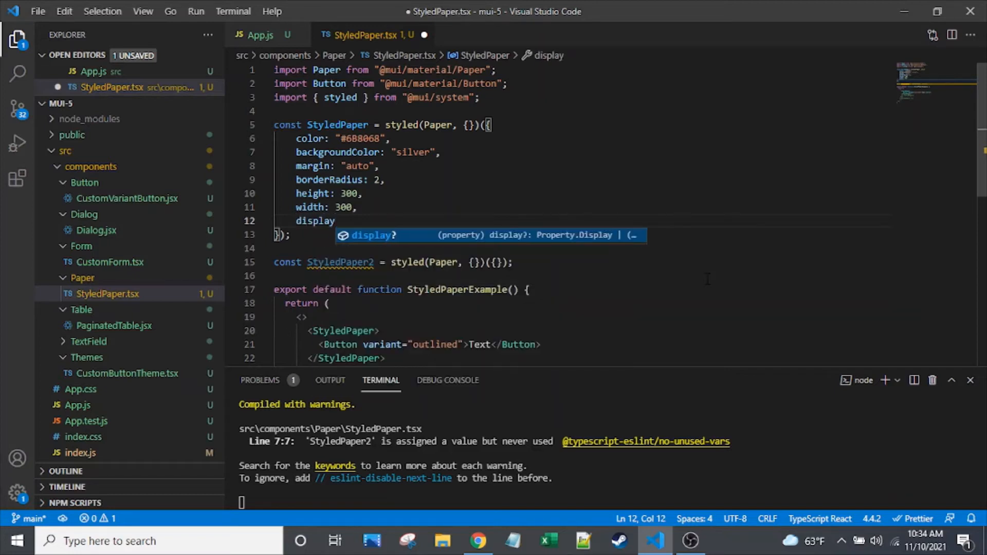
text(: "fle)
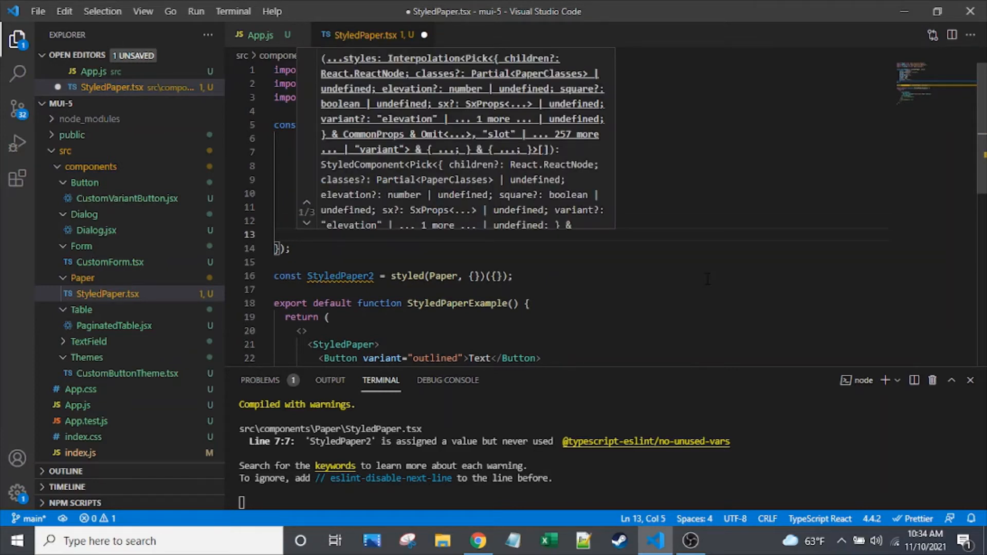
text(alignItems)
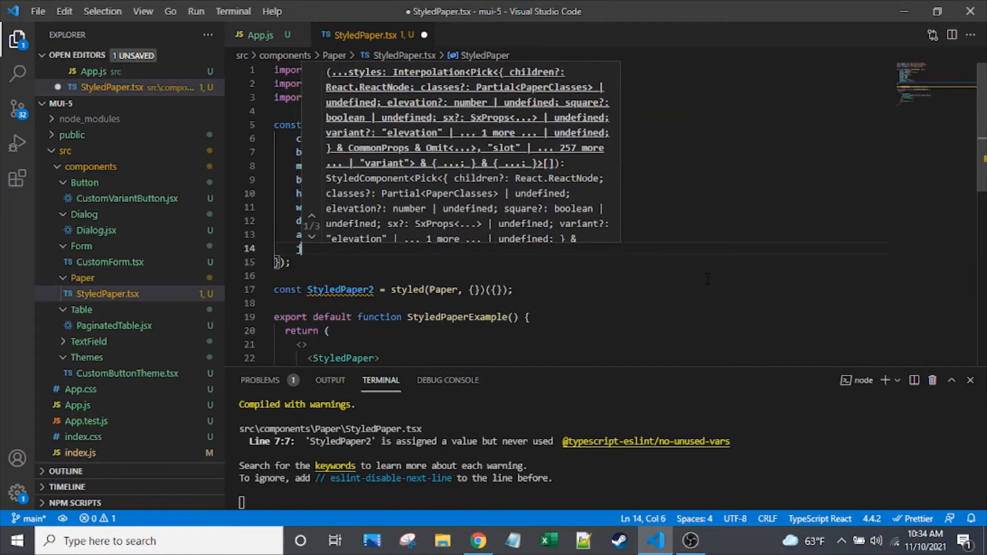
text(justifyContent: "center)
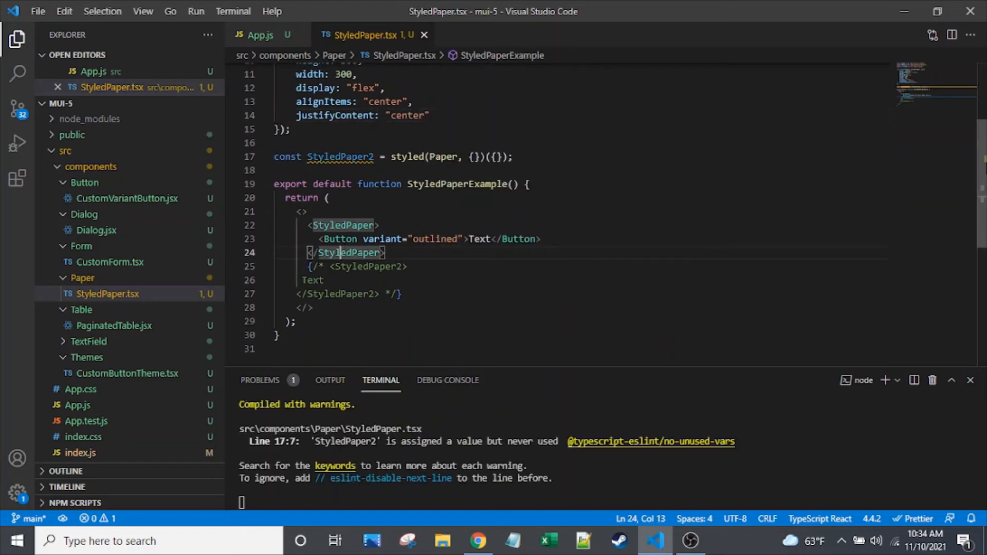
Review the saved StyledPaper.tsx while it recompiles, then switch to the browser.
scroll(up, 3)
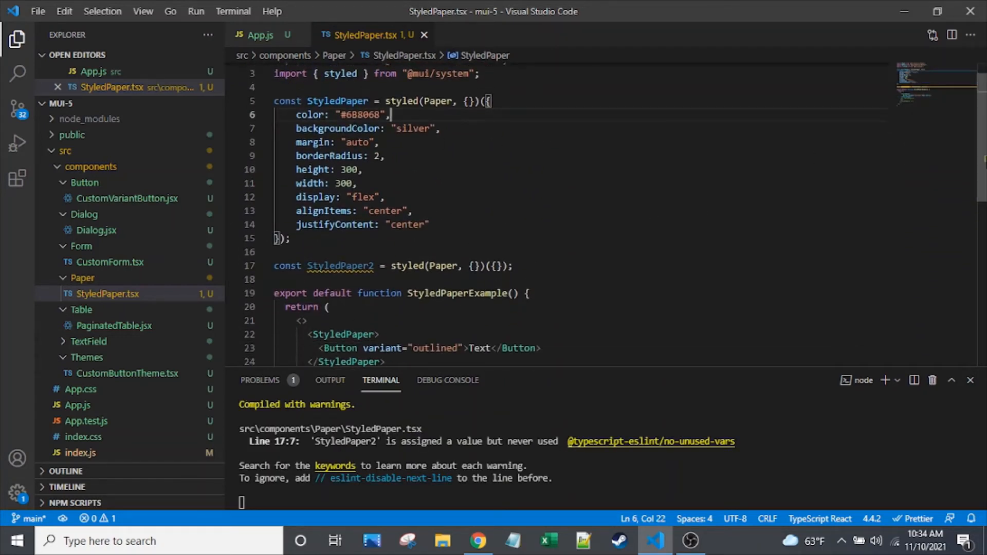
scroll(down, 3)
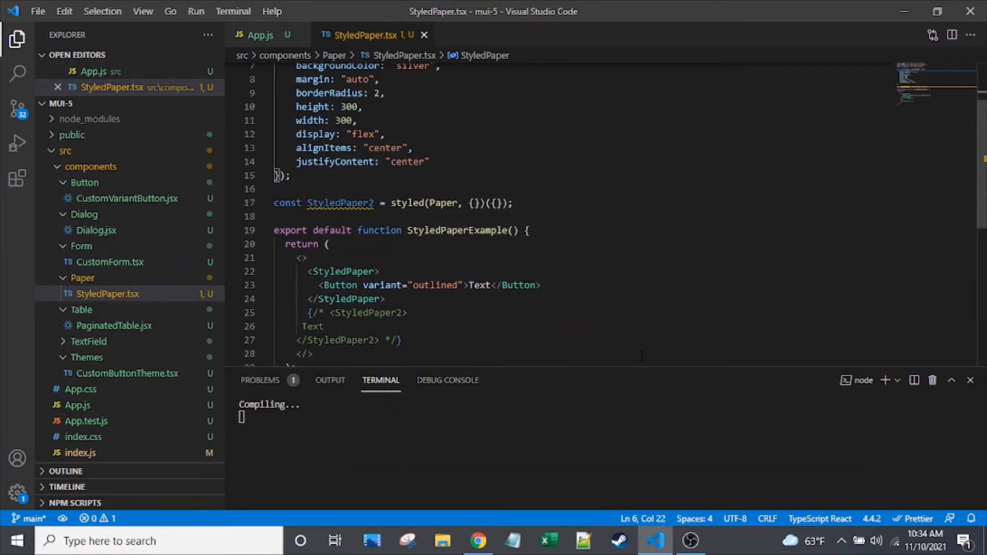
click(477, 541)
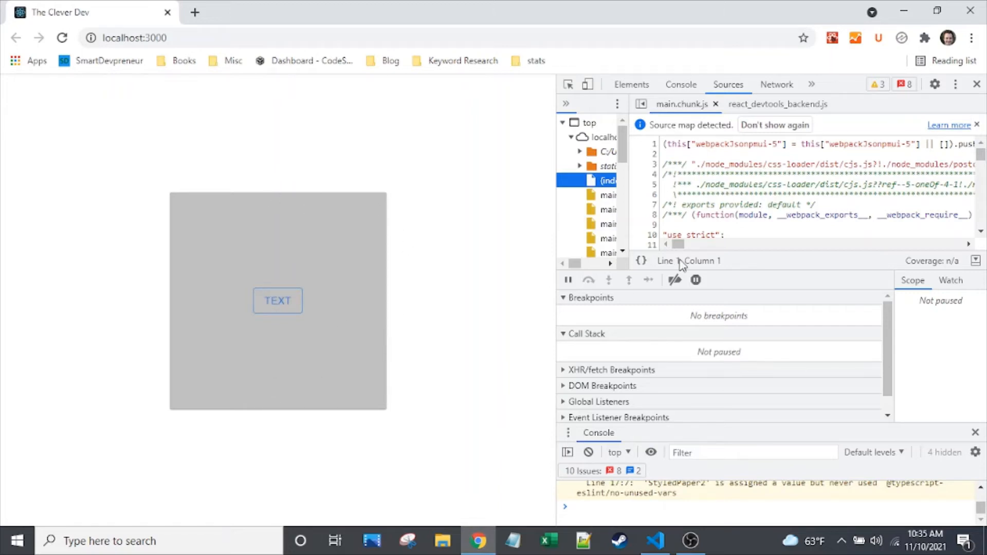
mouse_move(333, 249)
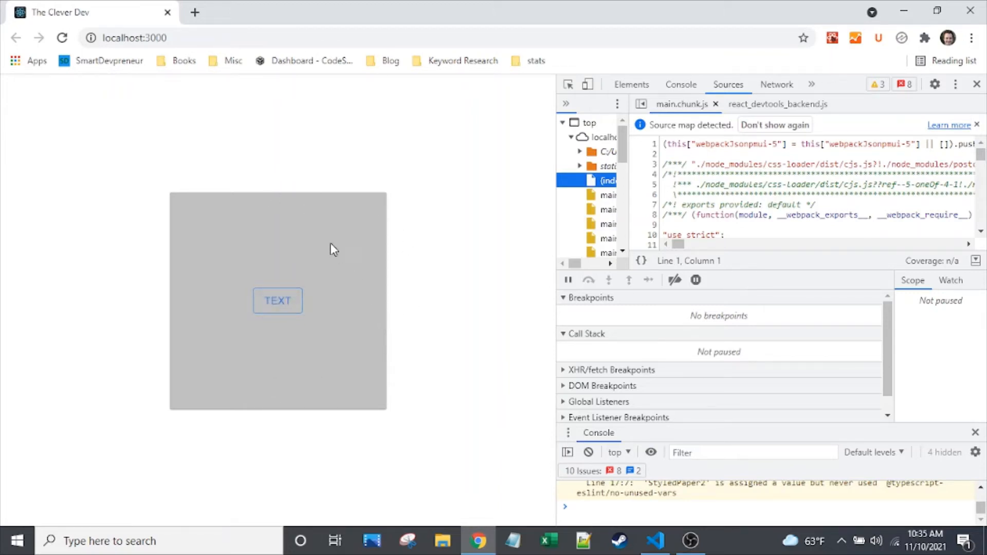
mouse_move(201, 247)
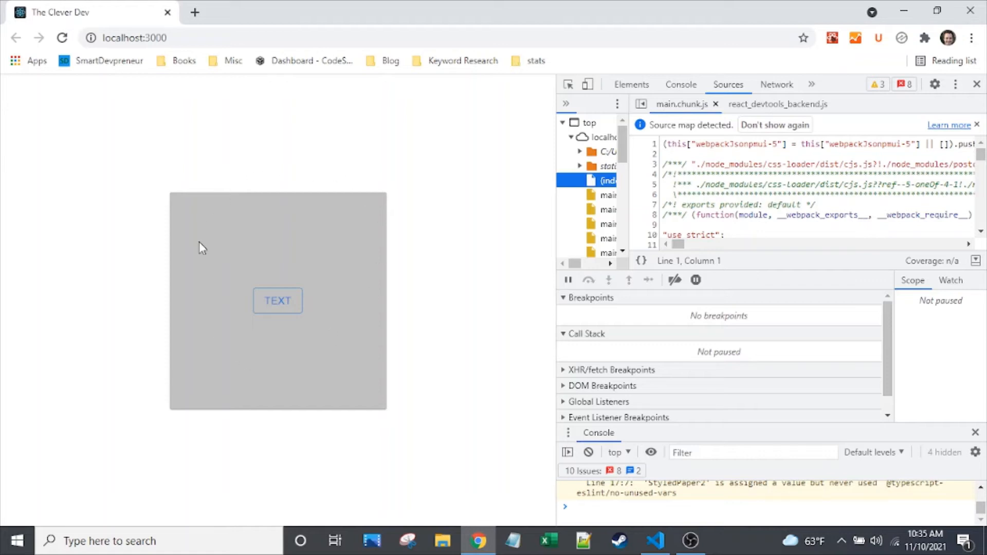
mouse_move(496, 477)
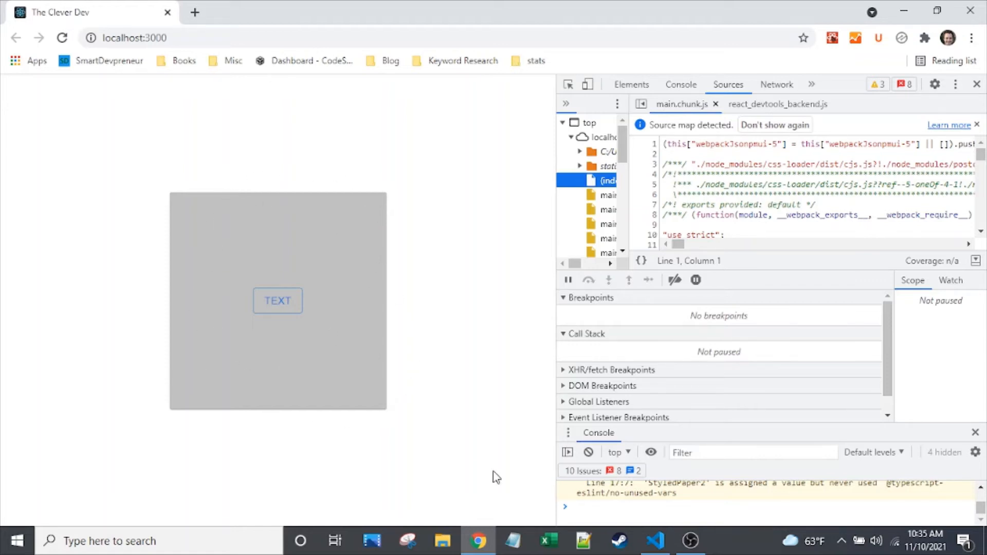
Check the silver square with its TEXT button in Chrome, then return to VS Code.
click(655, 541)
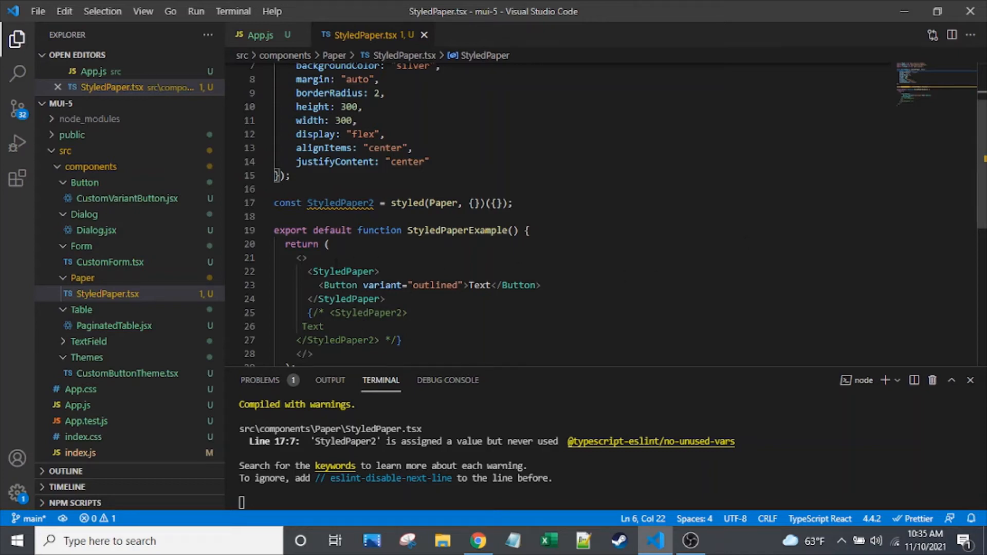
Place the caret at the end of StyledPaper's justifyContent line.
double_click(344, 358)
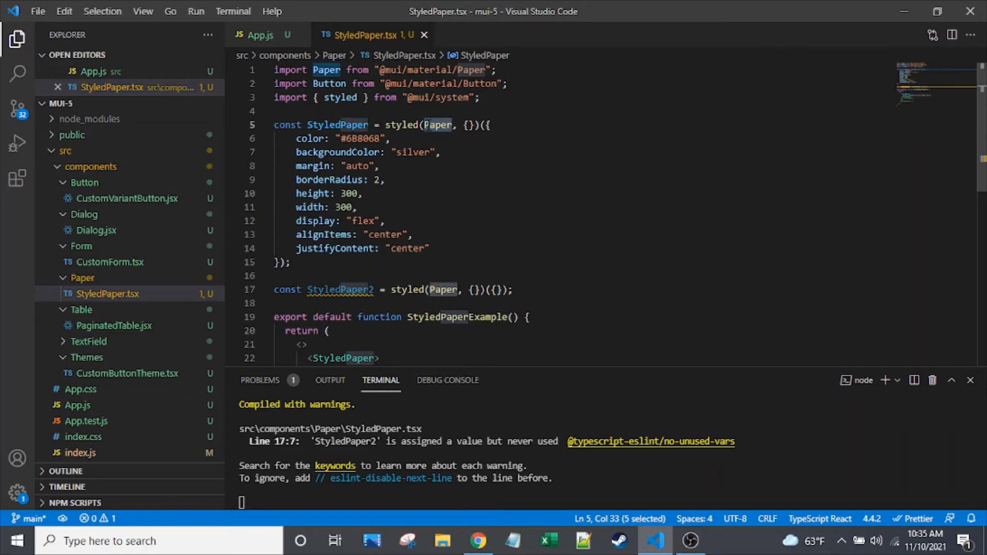
click(431, 247)
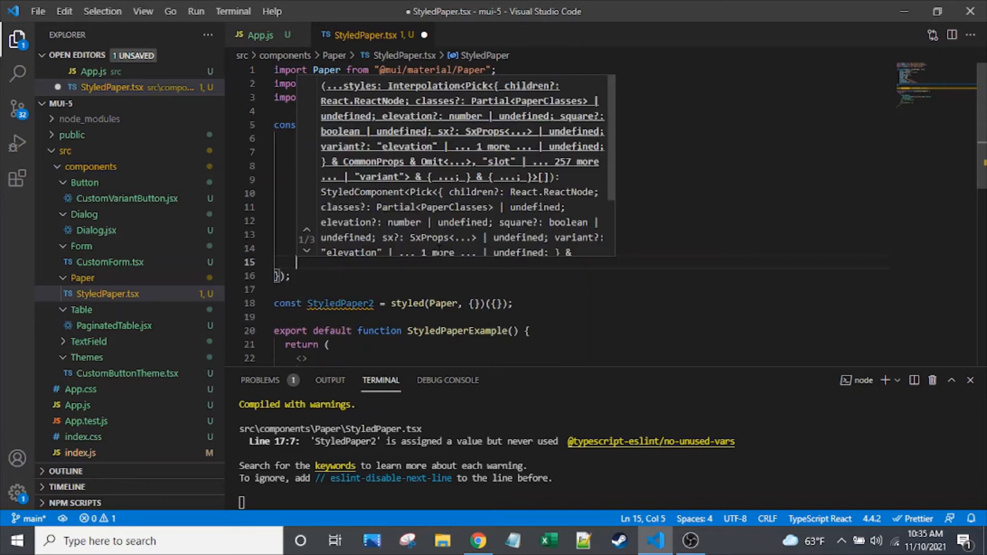
text(backgroundImage)
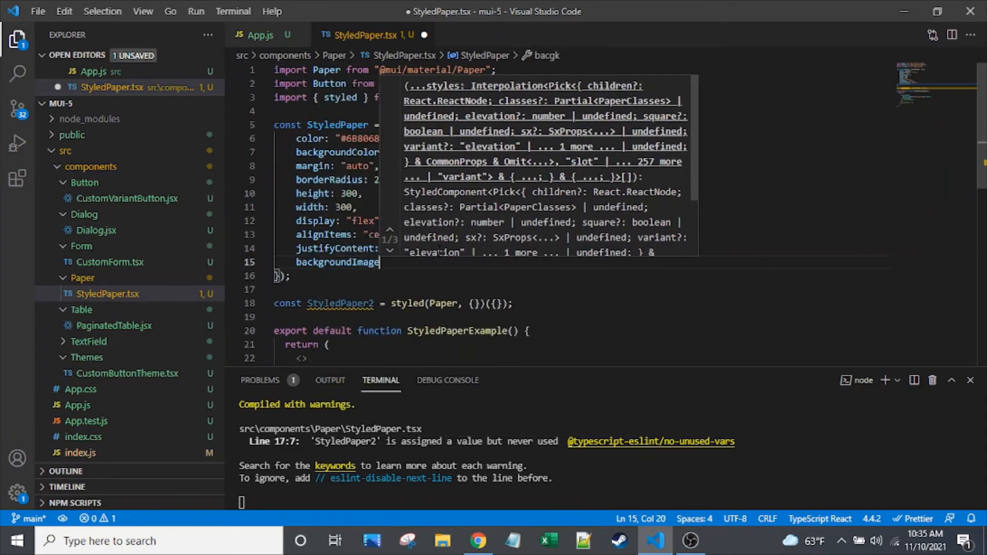
text(: "")
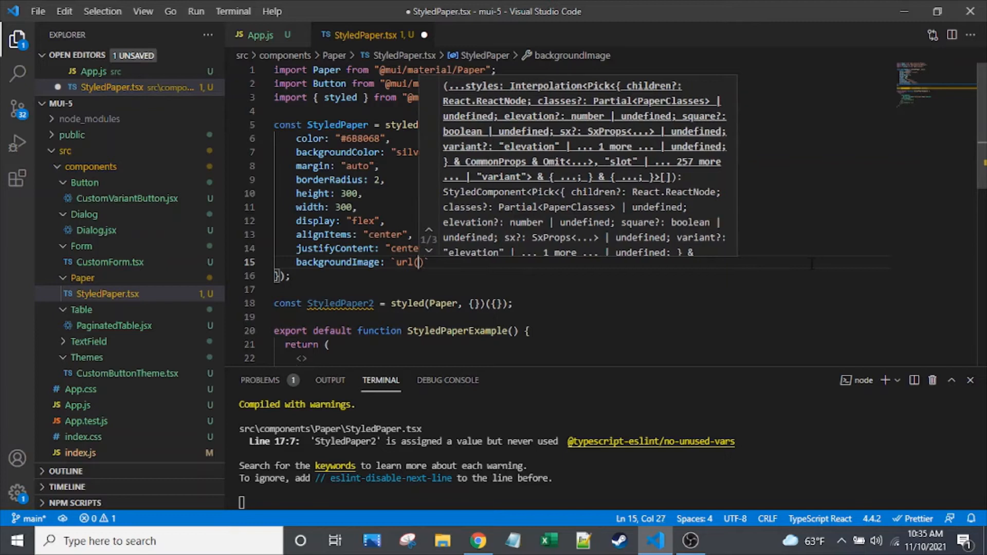
text(")
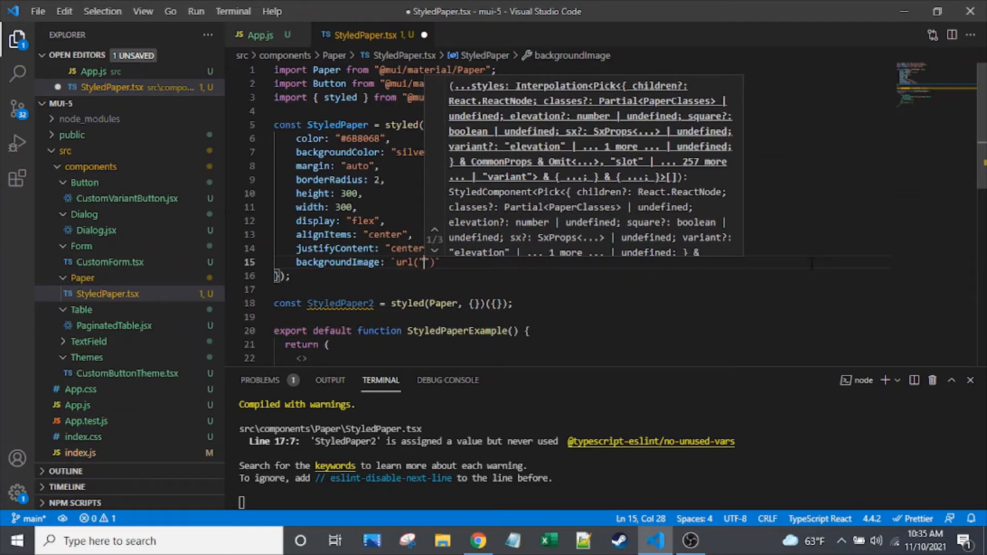
text(https://picsum)
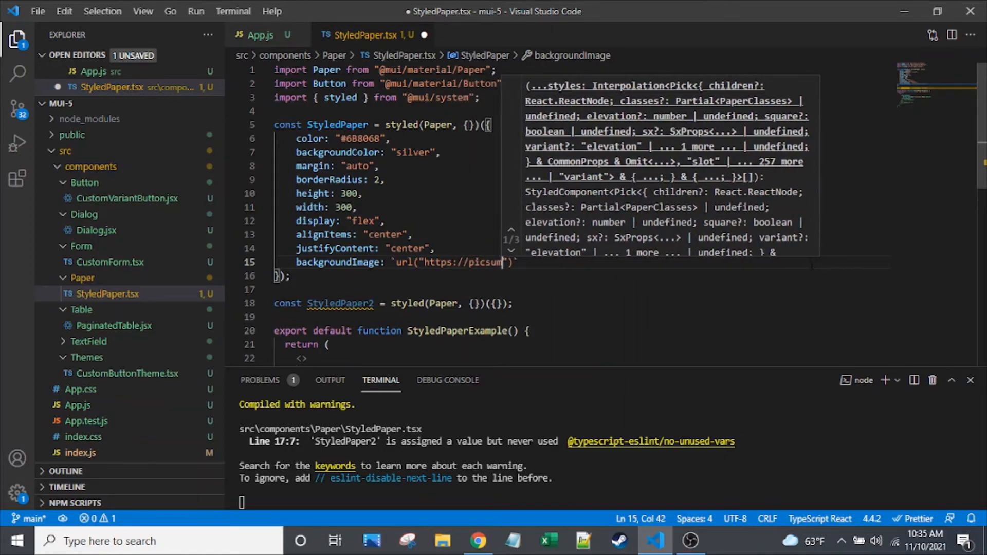
text(.photos)
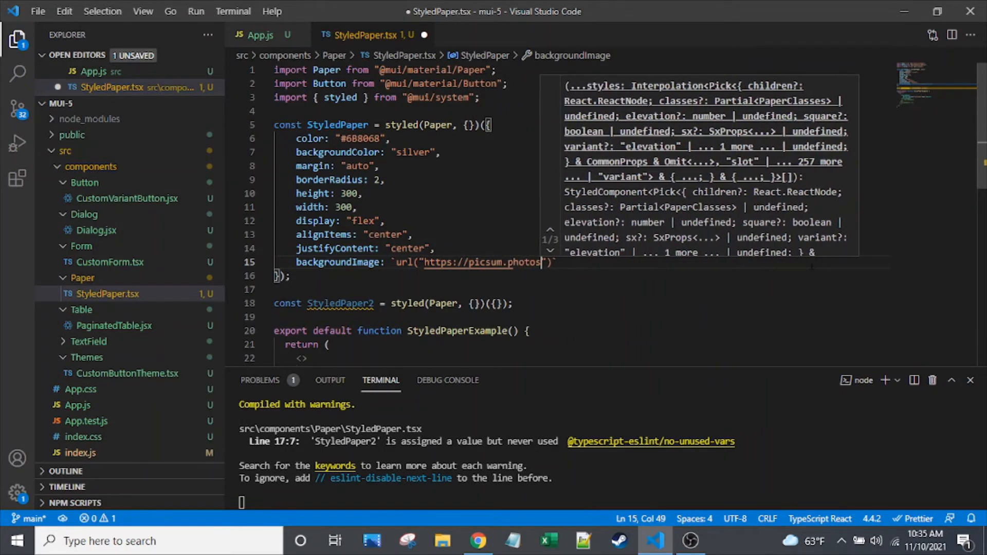
text(/30)
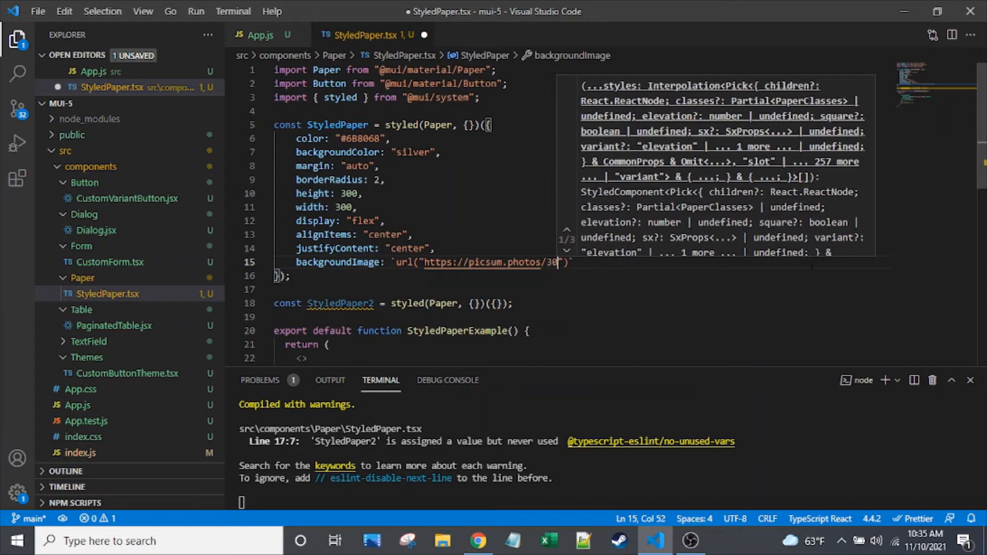
text(/300)
click(360, 153)
text(//)
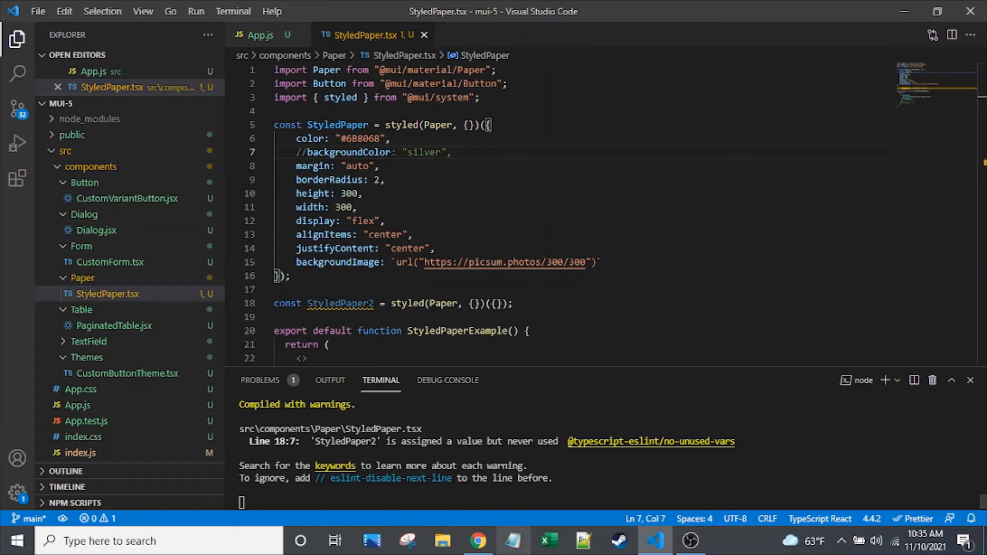
click(477, 540)
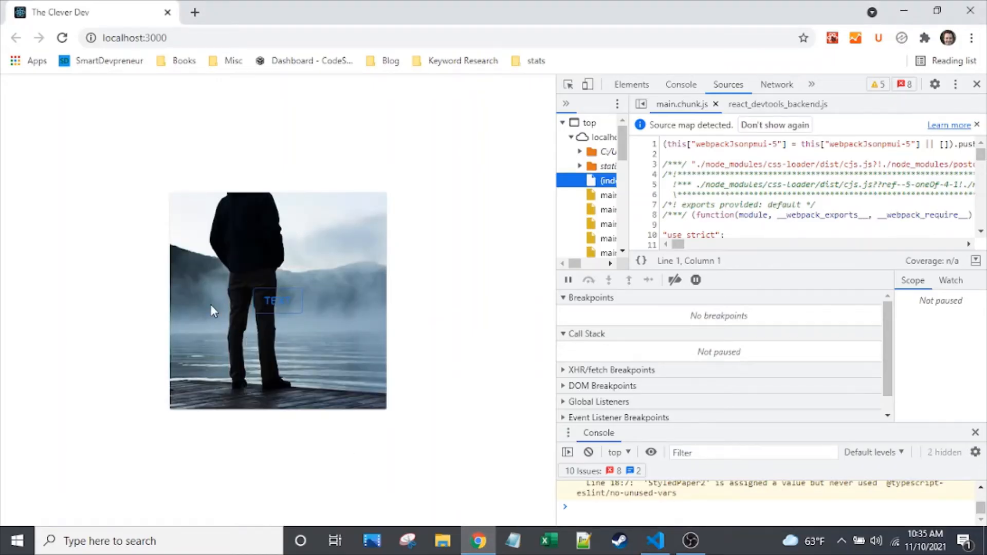
click(654, 541)
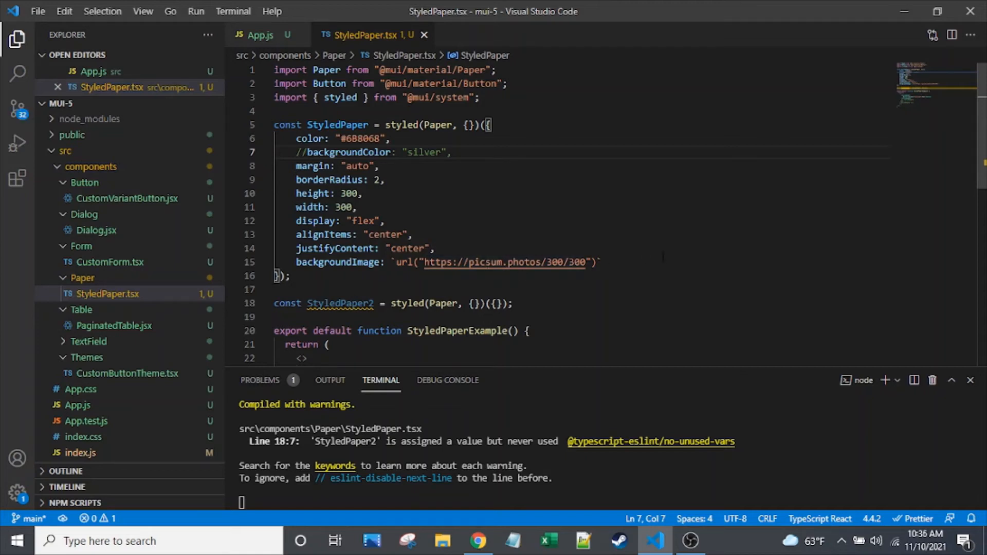
Uncomment backgroundColor "silver" and comment out the picsum backgroundImage line.
click(605, 262)
text(//)
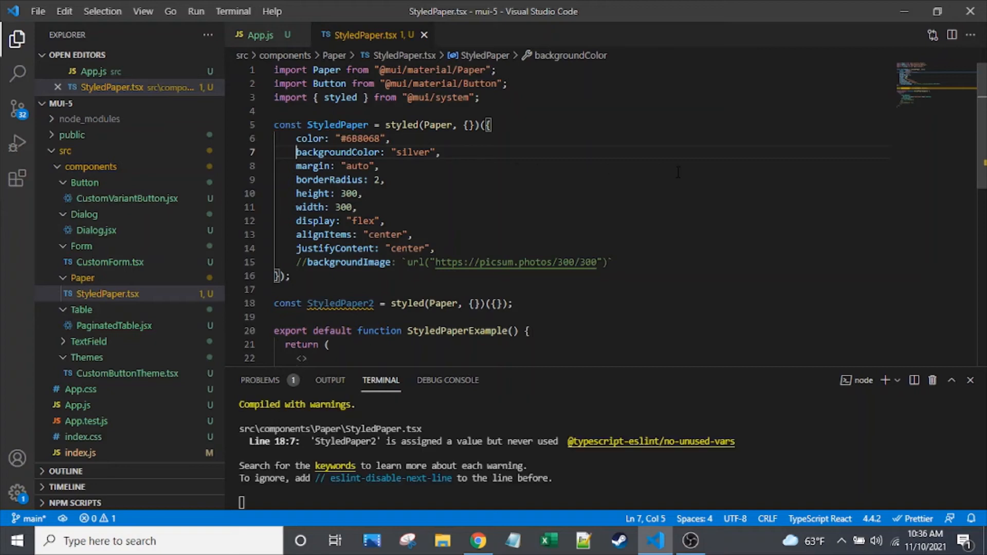
click(610, 261)
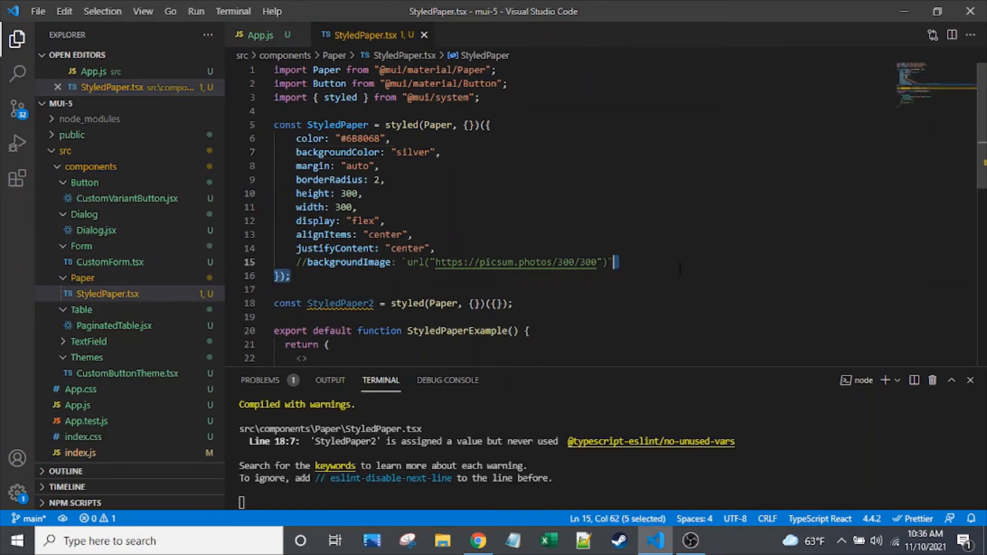
click(432, 248)
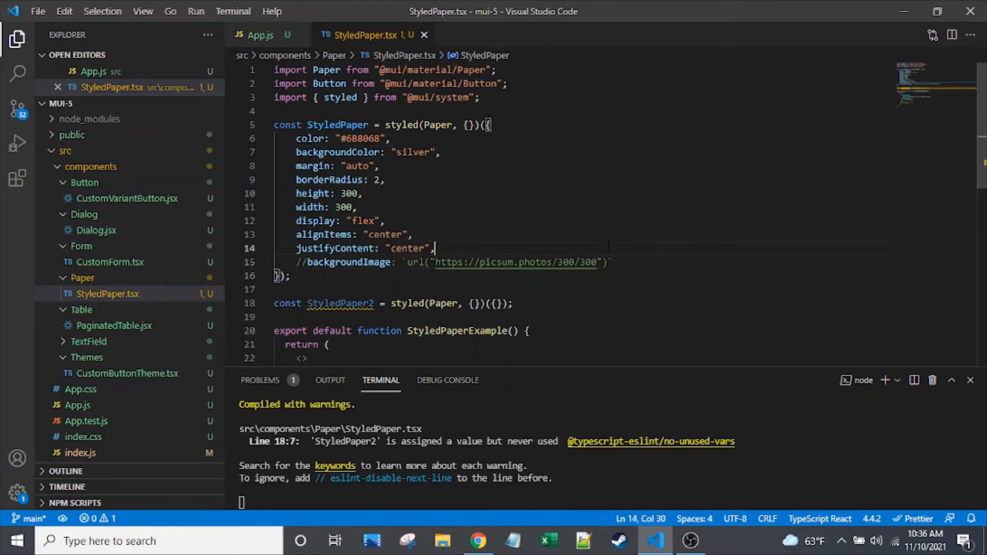
Add a ".MuiButton-root" rule with color "#FF0000" after justifyContent and save.
key(enter)
text(".MuiButton-root":)
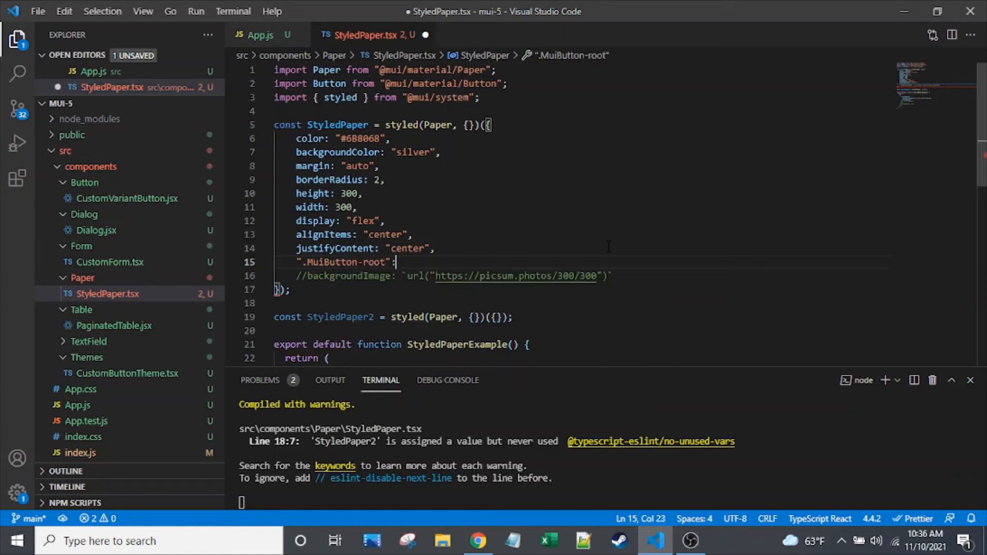
text({ color: "#)
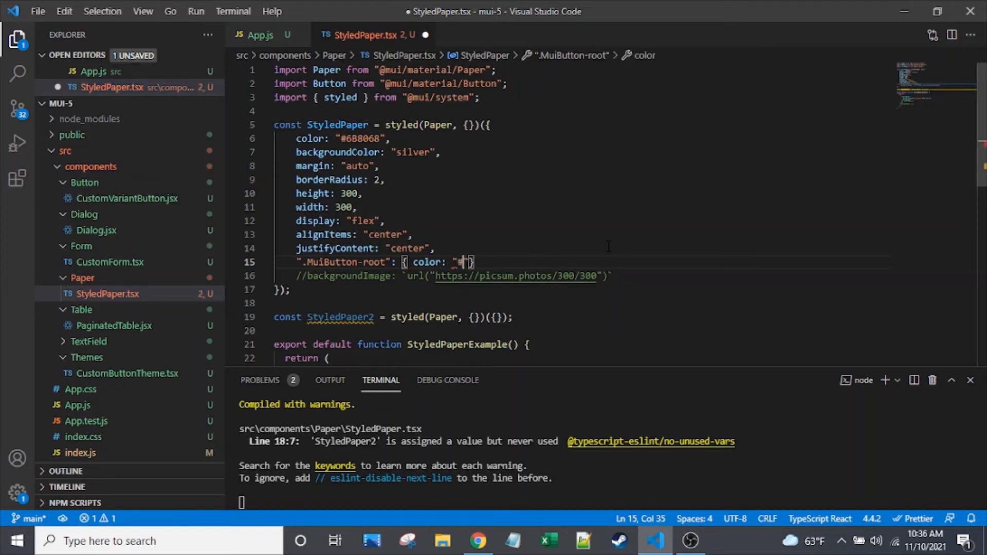
text(FF0000)
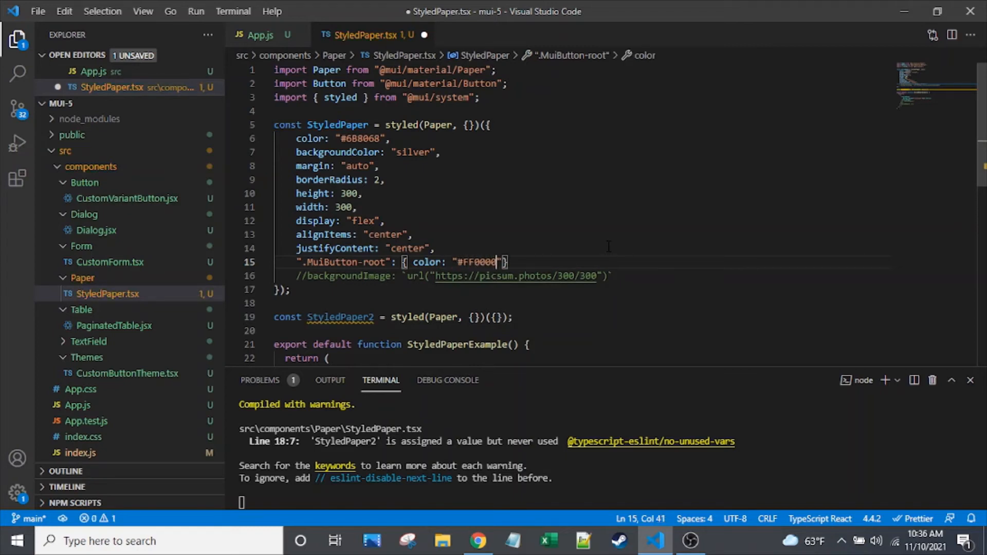
key(ctrl+s)
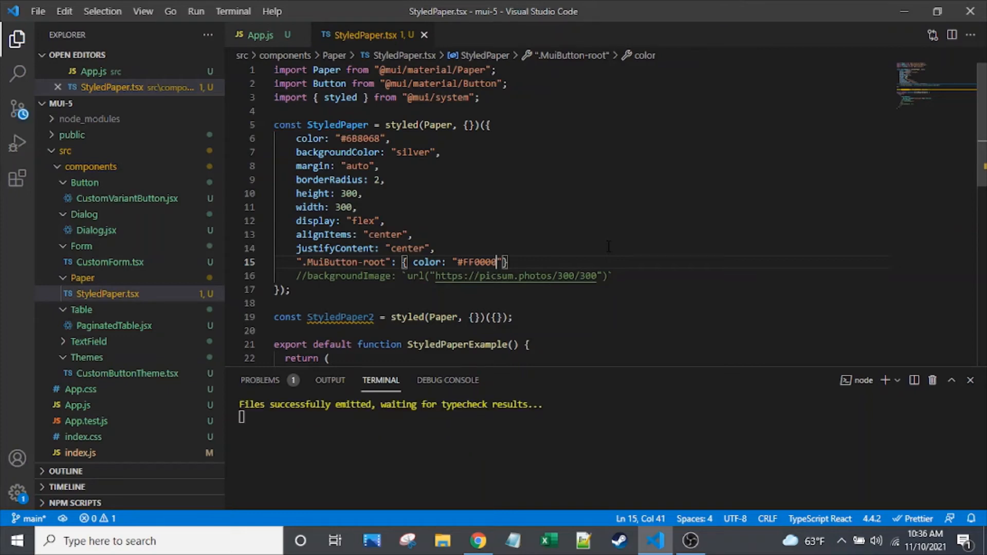
Inspect the TEXT button in Chrome DevTools, confirming its red #FF0000 .MuiButton-root rule.
click(477, 541)
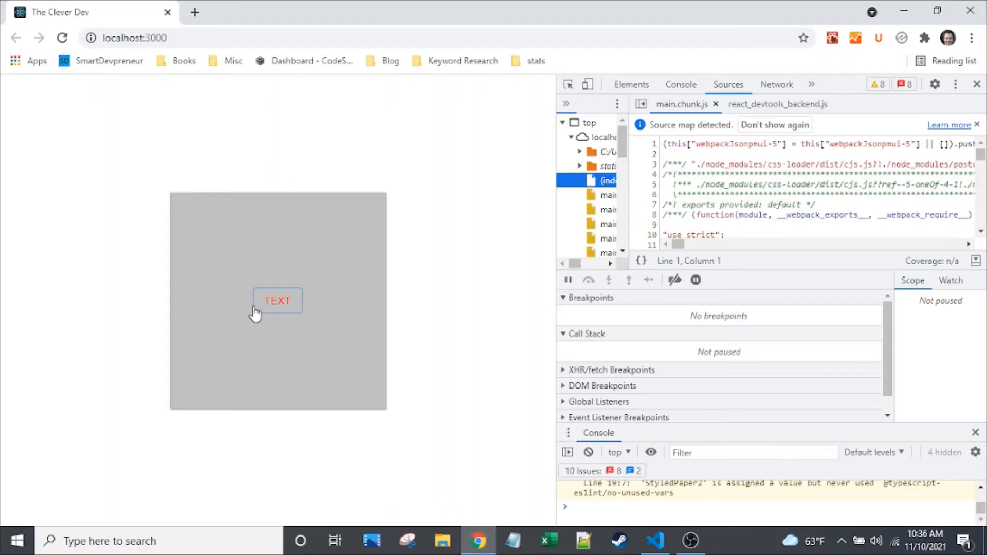
click(654, 541)
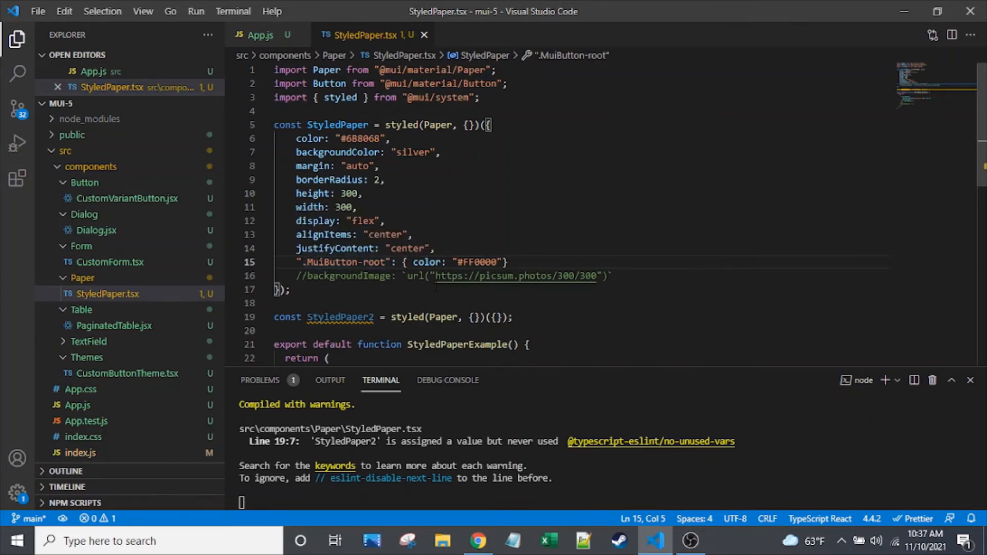
click(477, 541)
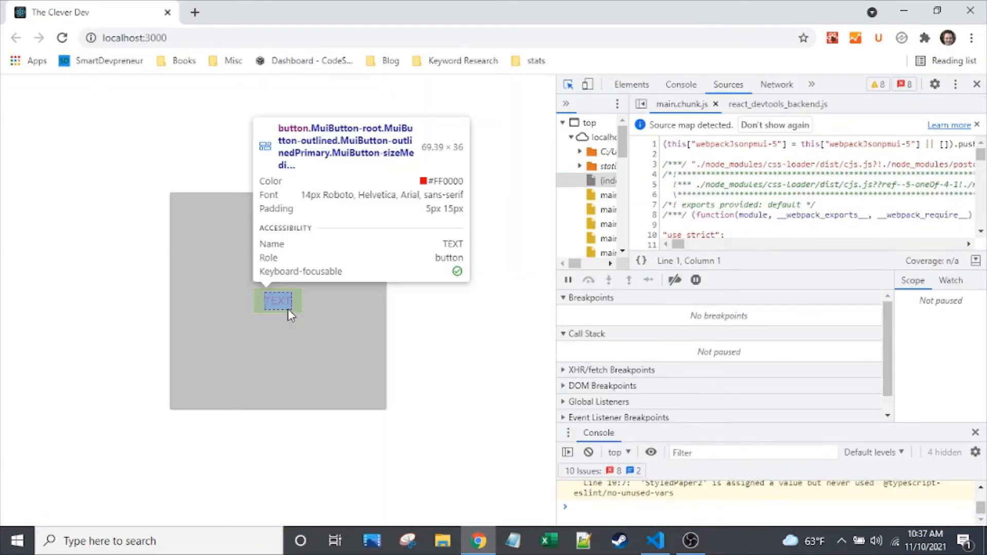
click(631, 84)
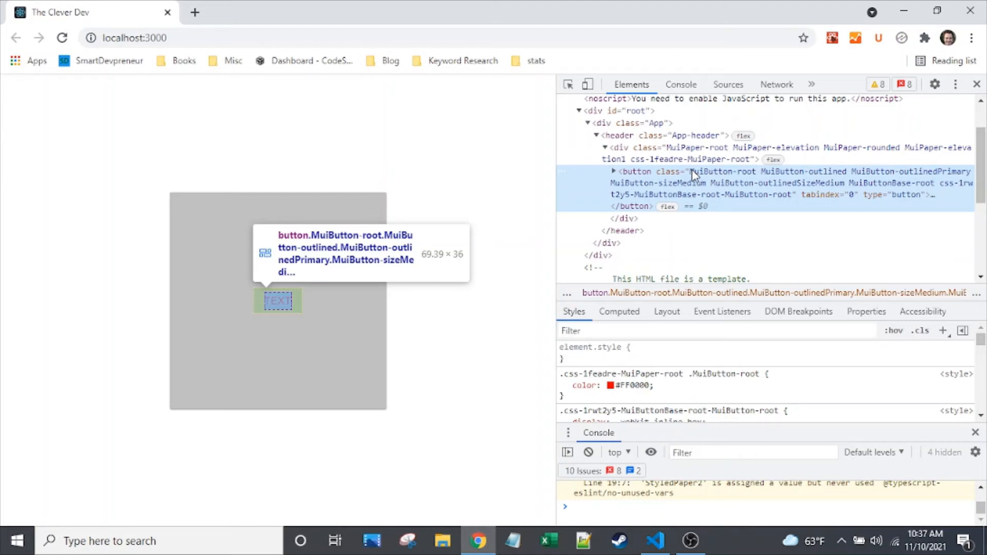
Back in the editor, type .Mui and save StyledPaper.tsx.
click(655, 541)
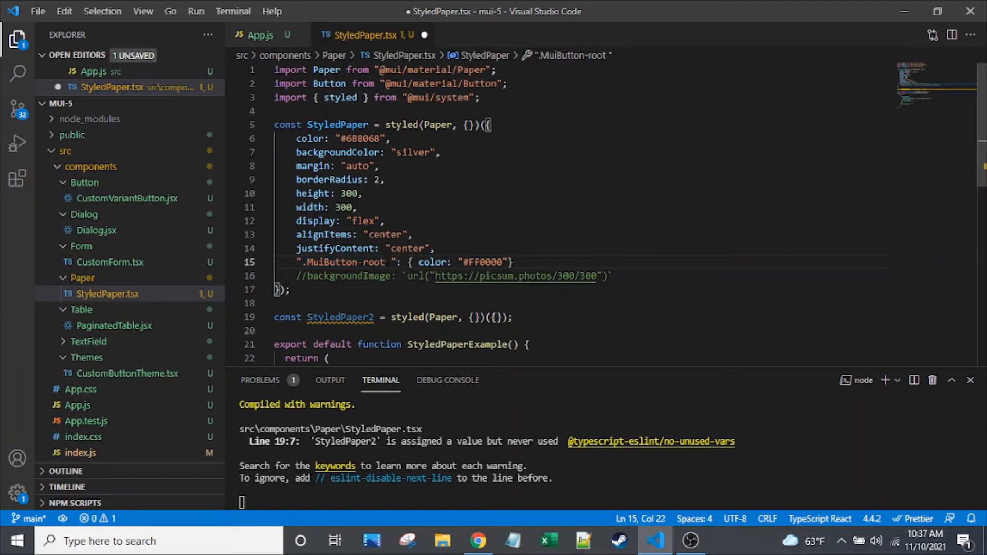
text(.Mui)
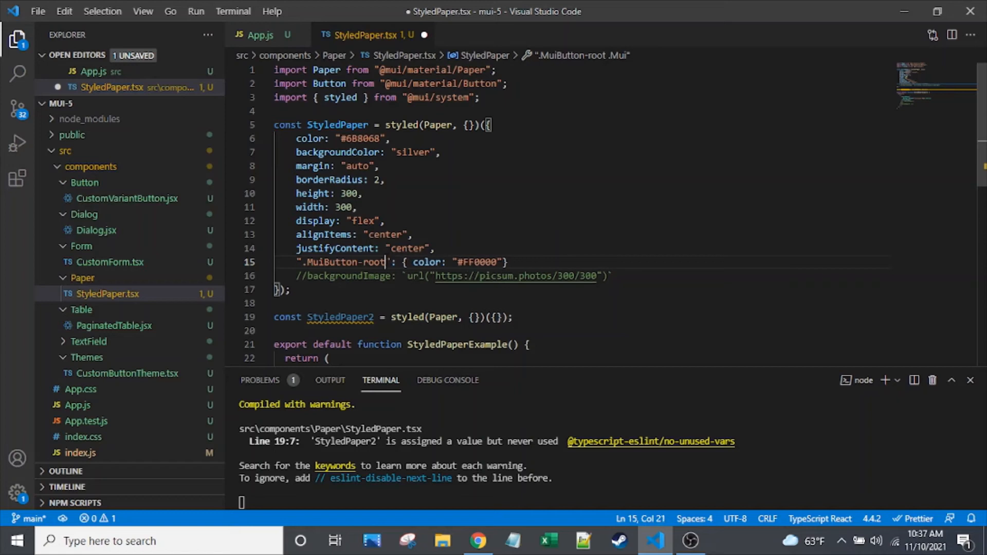
key(ctrl+s)
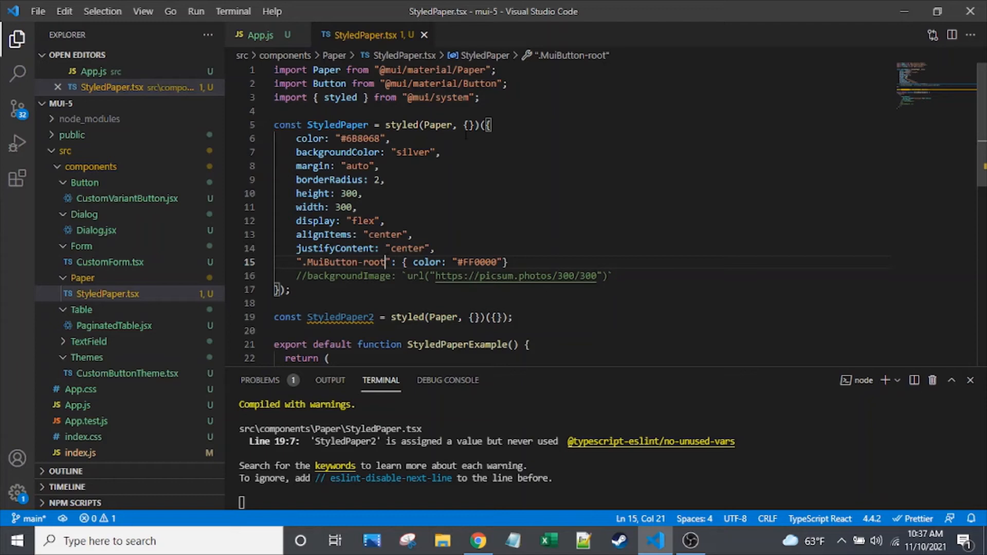
Type name: "StyledPaper" on a new line inside styled()'s options object and save.
click(469, 125)
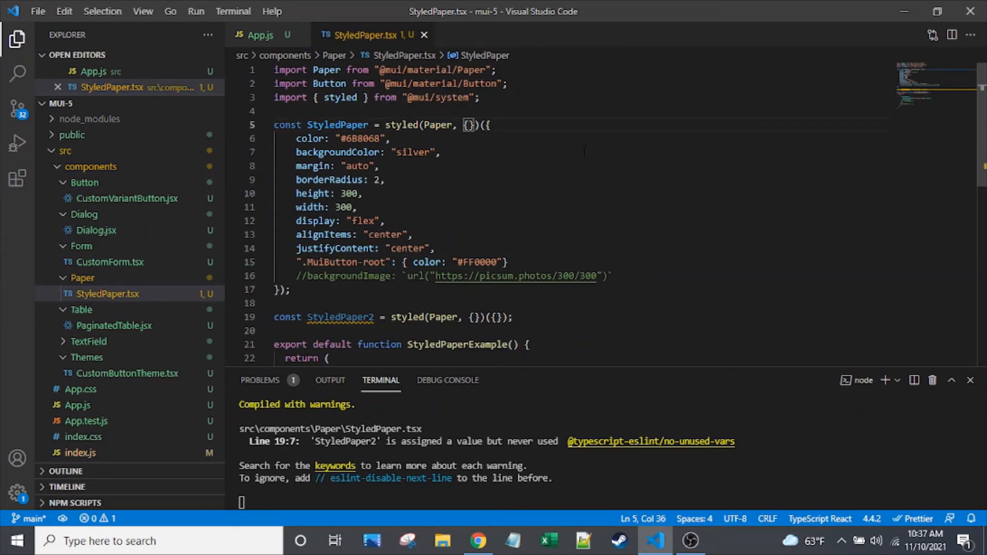
key(Enter)
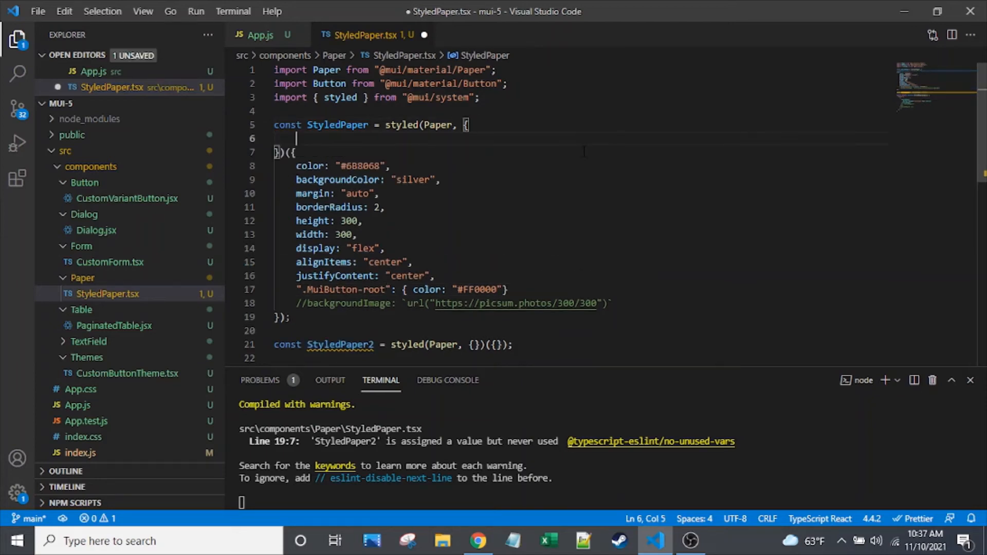
text(name)
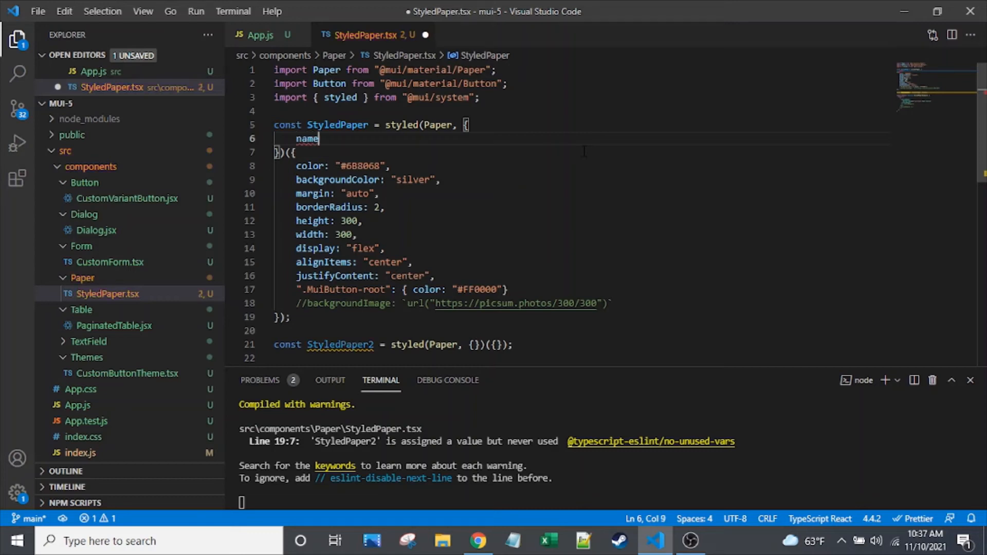
text(:)
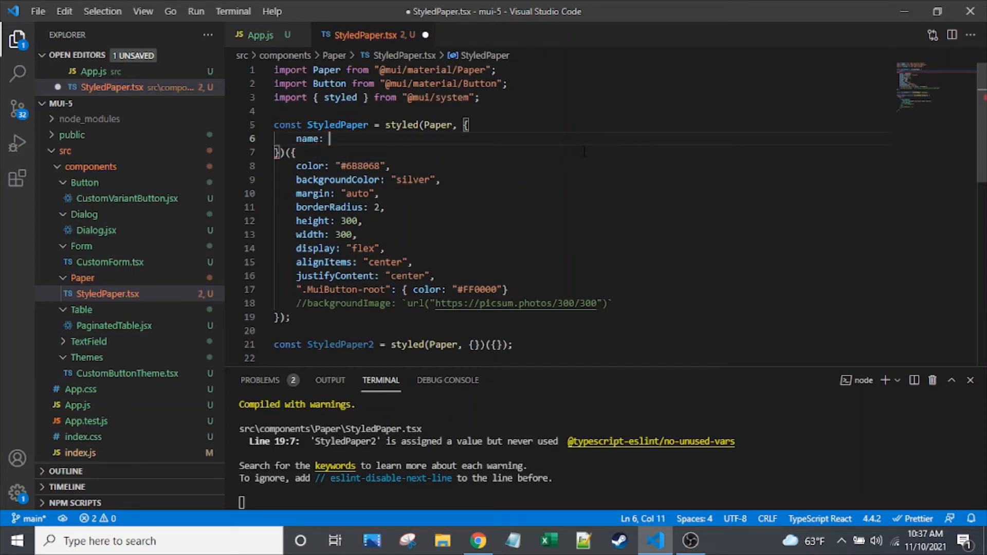
text(")
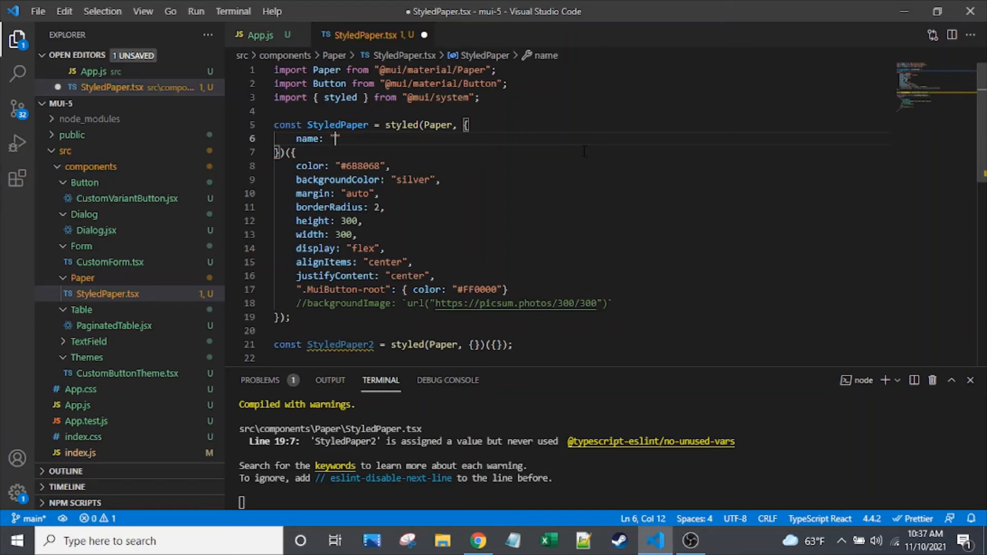
text(StyledPaper)
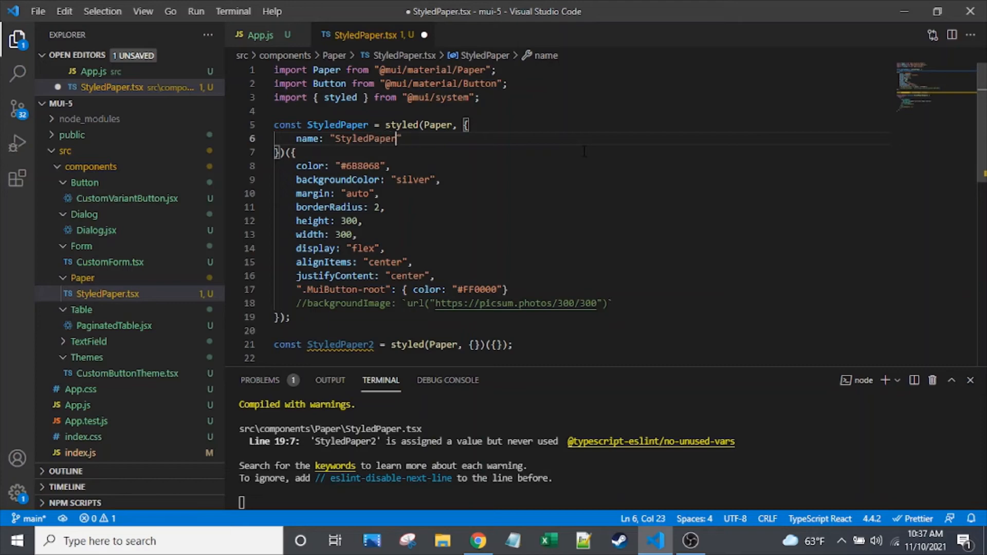
key(ctrl+s)
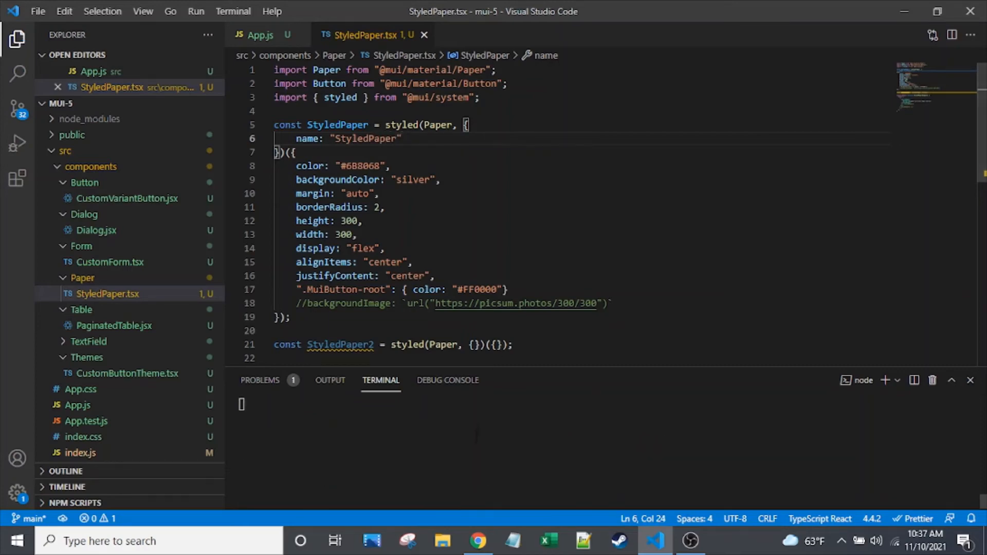
Inspect the Paper div in Chrome, confirming its class includes MuiPaper-root-StyledPaper-root.
click(478, 541)
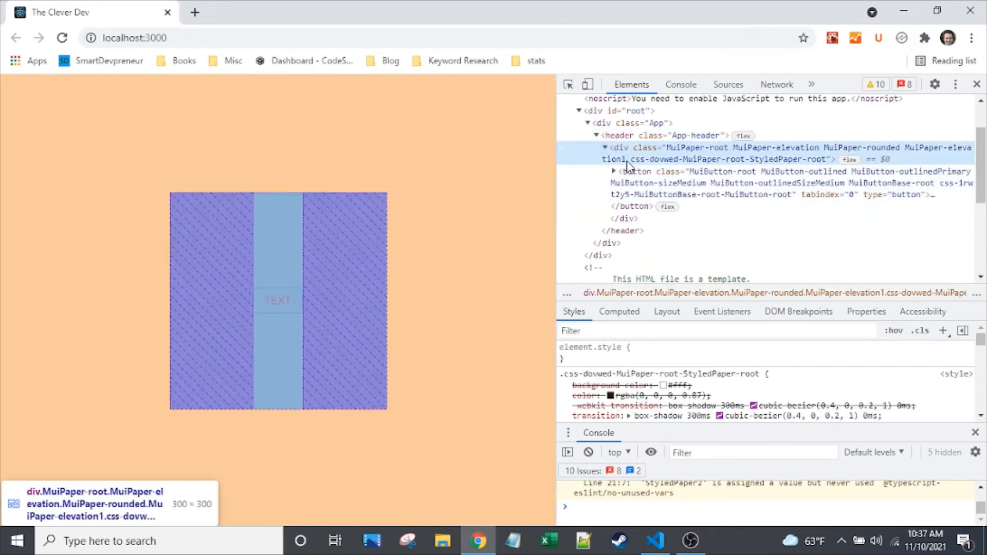
mouse_move(667, 167)
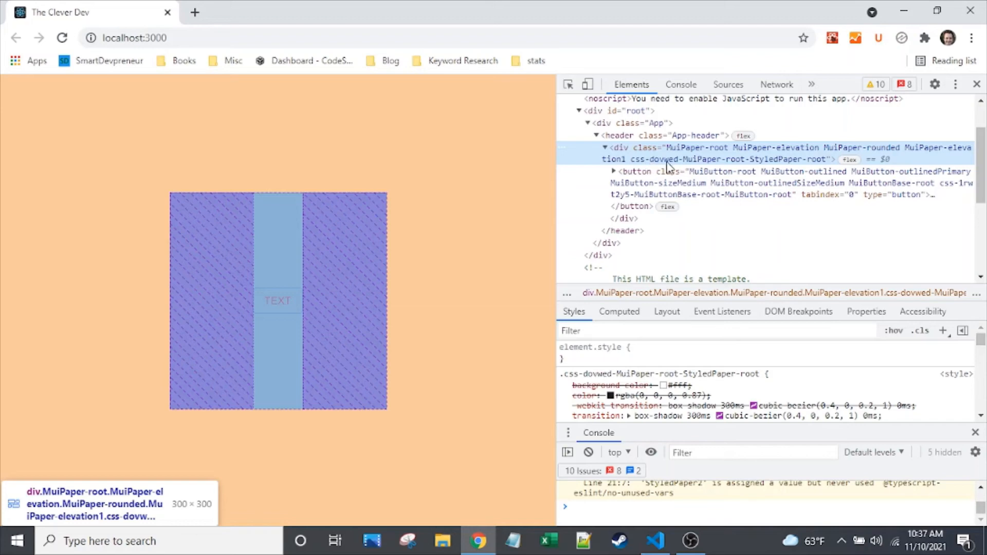
mouse_move(783, 164)
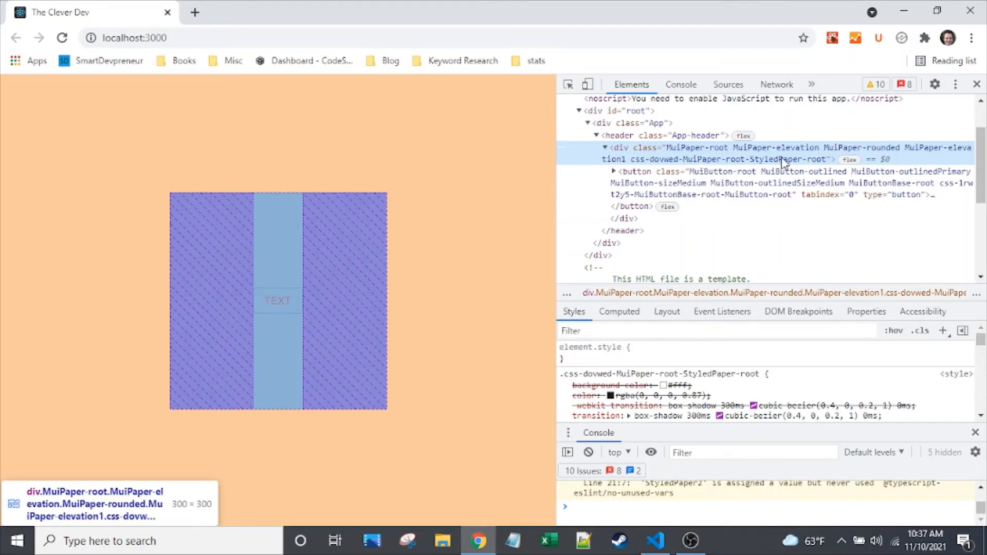
click(654, 541)
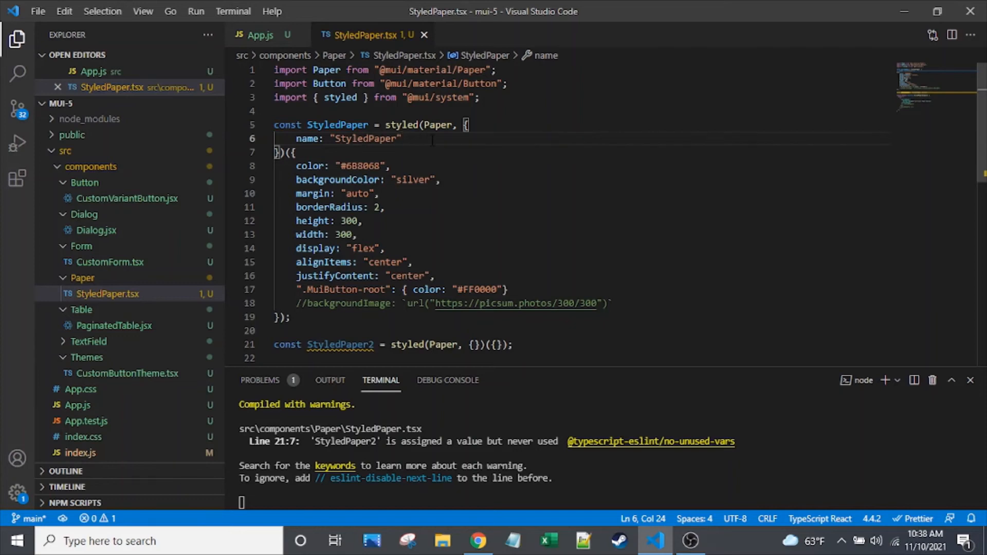
Add slot: "Wrapper" beneath the name option in StyledPaper's styled options.
text(slot: "W)
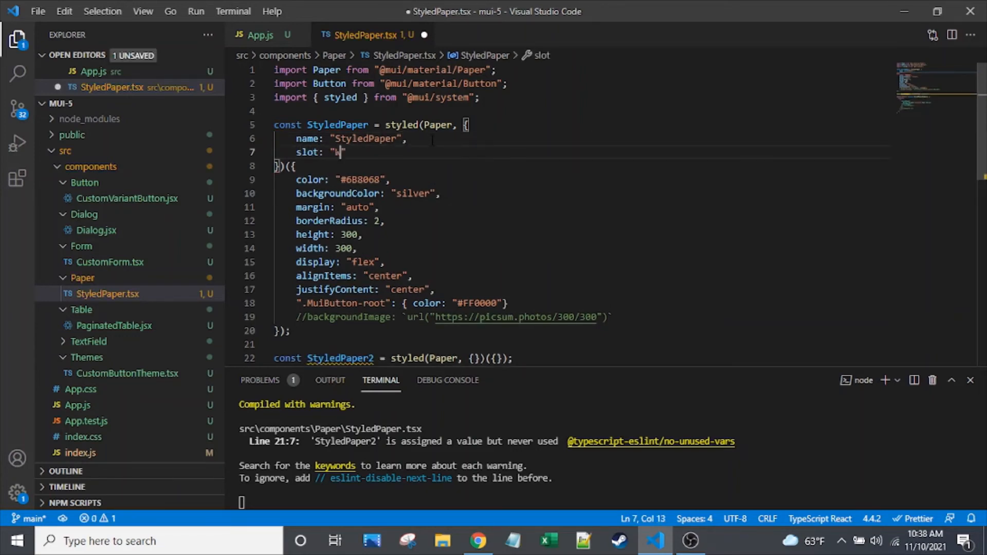
text(rapper)
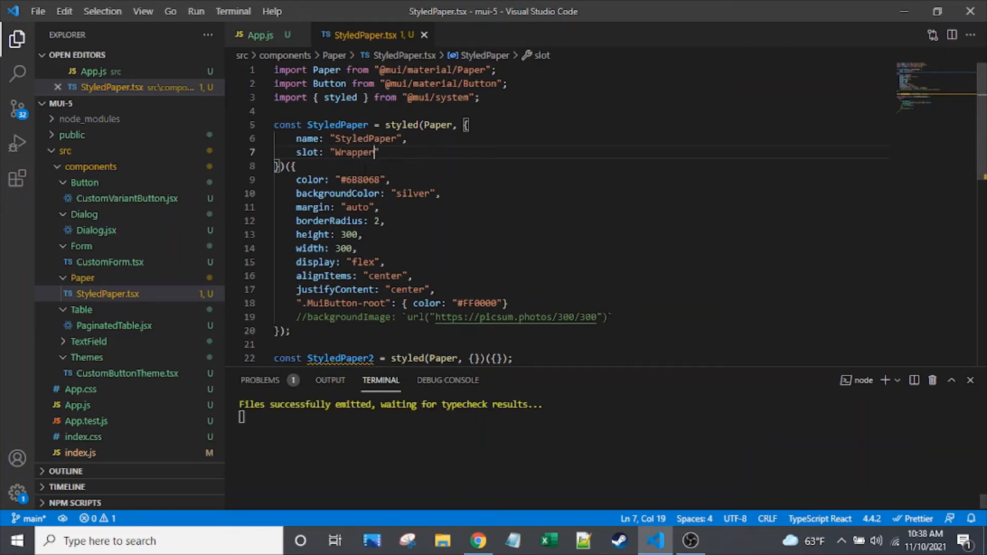
click(477, 541)
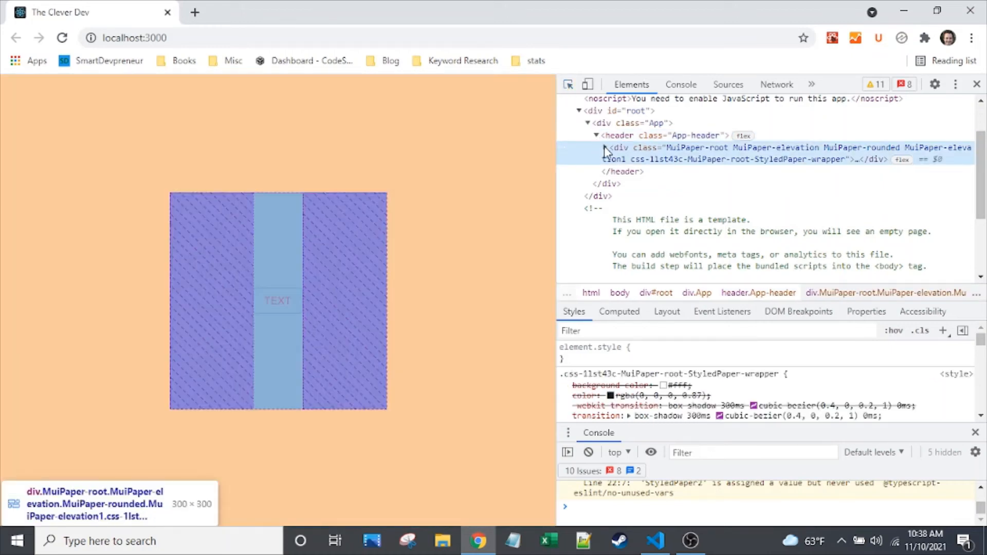
Expand and collapse the Paper div to see its StyledPaper-wrapper class, then return to VS Code.
click(603, 152)
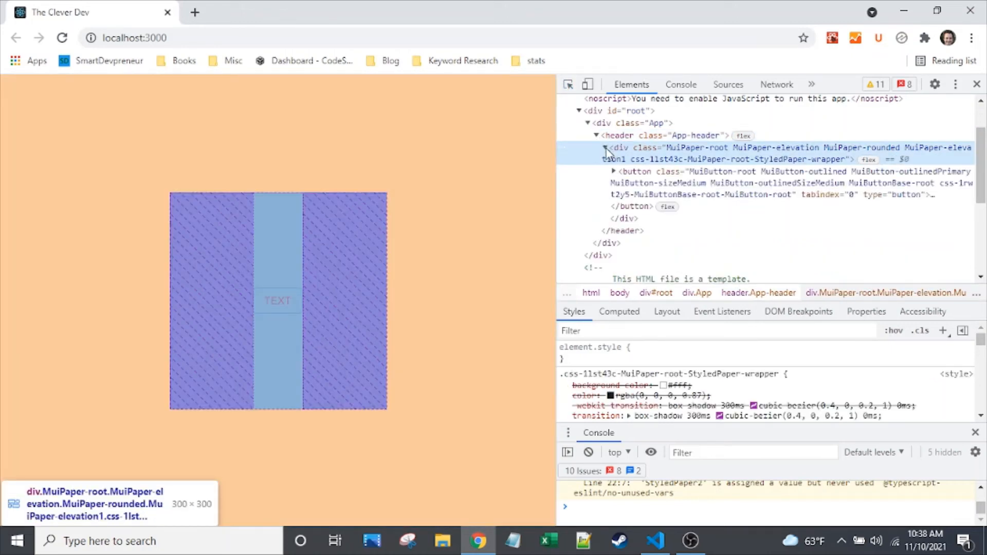
click(606, 148)
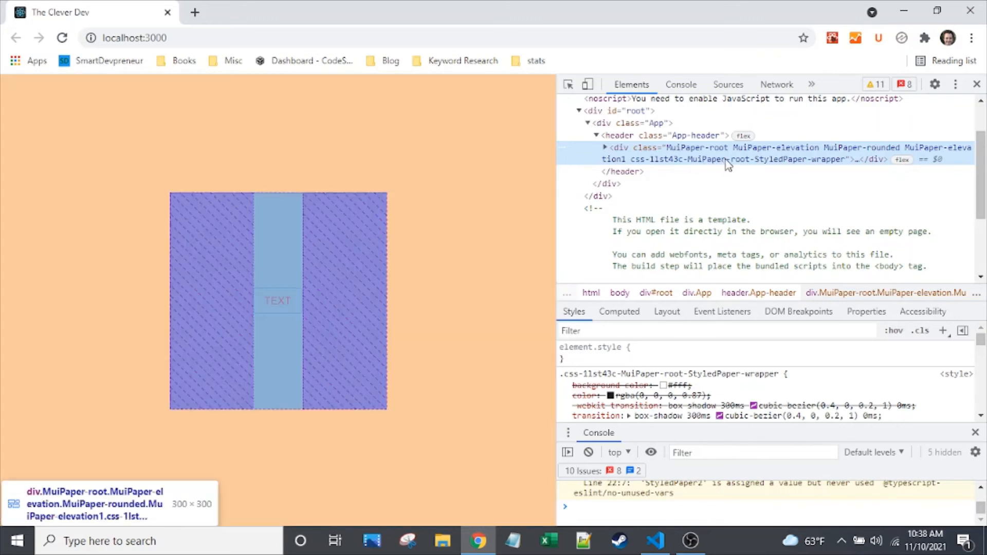
mouse_move(824, 168)
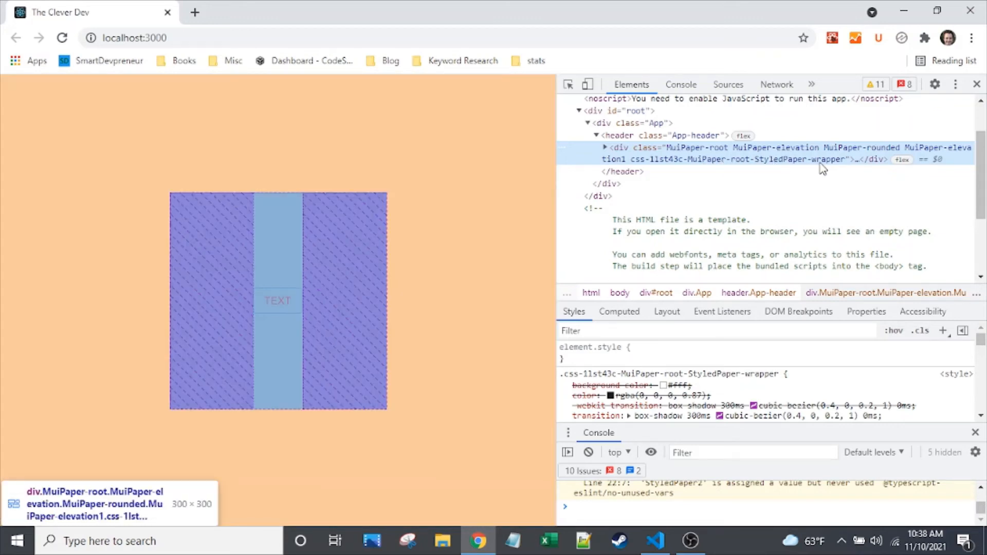
click(654, 541)
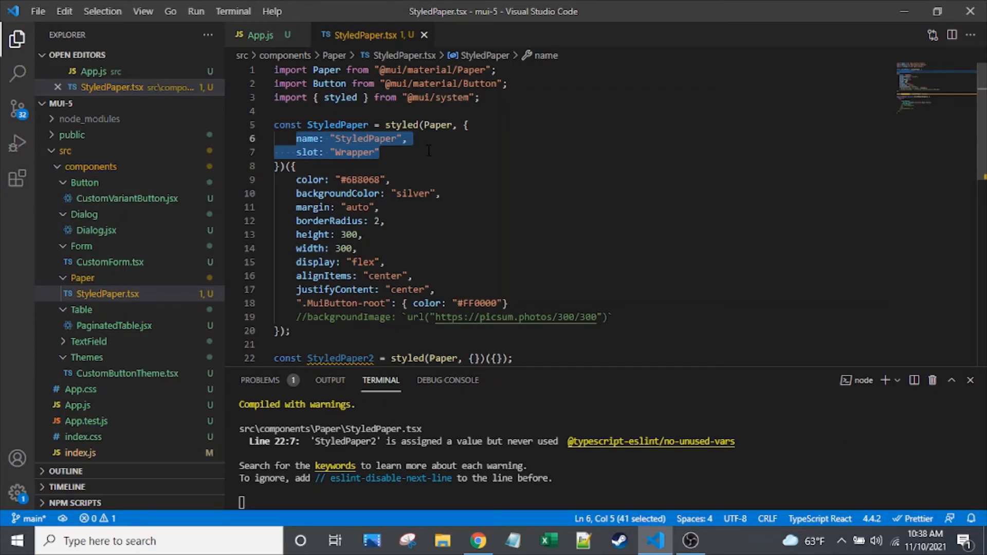
Paste the copied name and slot: "Wrapper" lines into StyledPaper2's empty styled options.
click(380, 152)
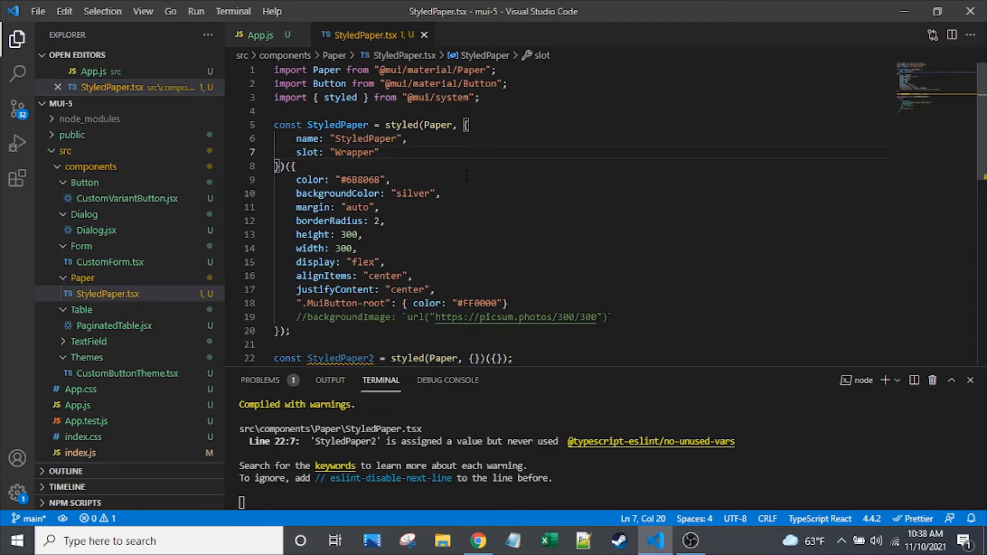
scroll(down, 3)
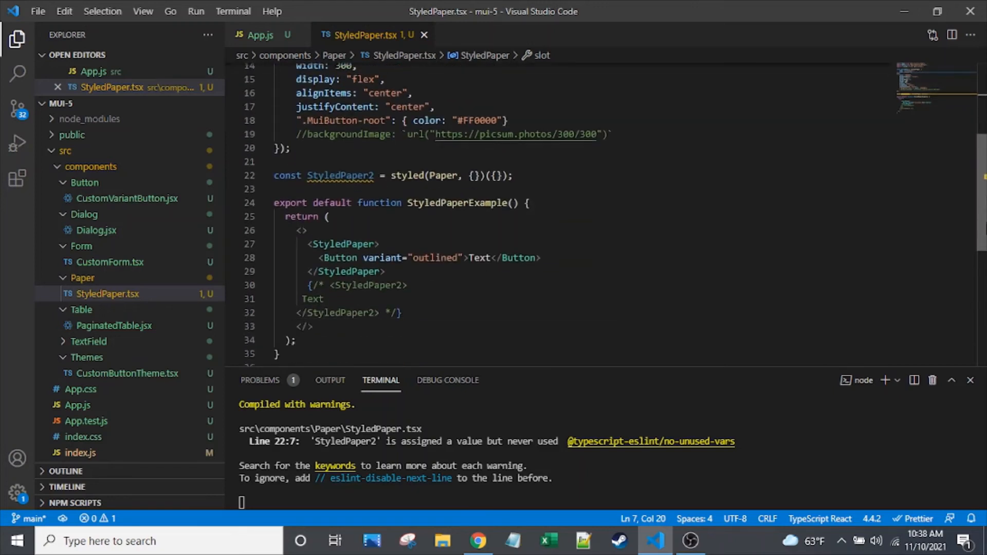
scroll(down, 3)
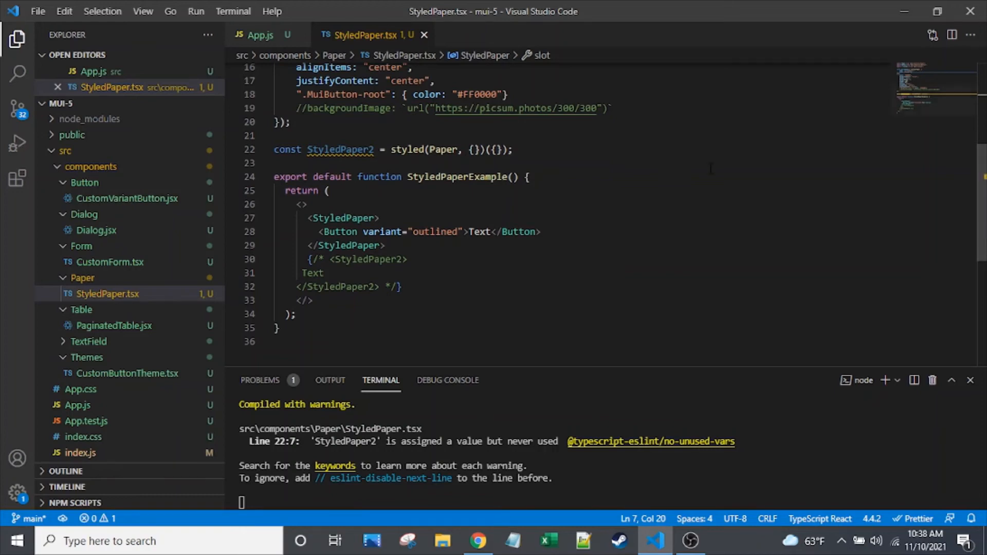
click(513, 149)
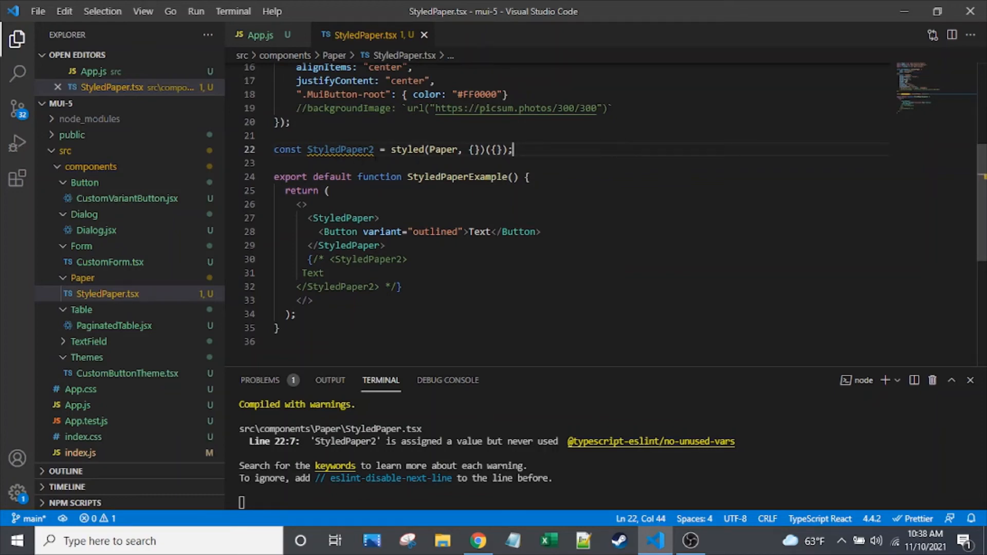
scroll(up, 3)
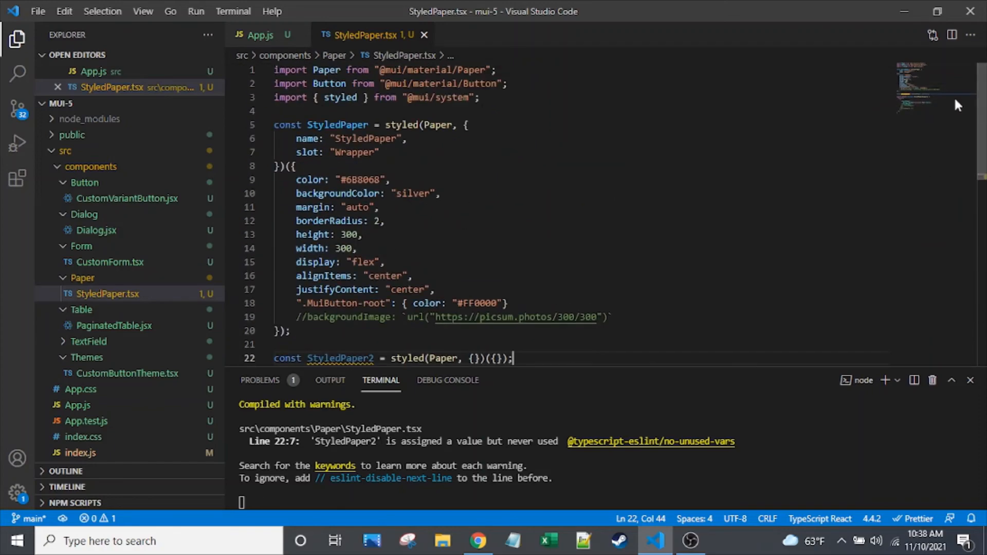
click(379, 151)
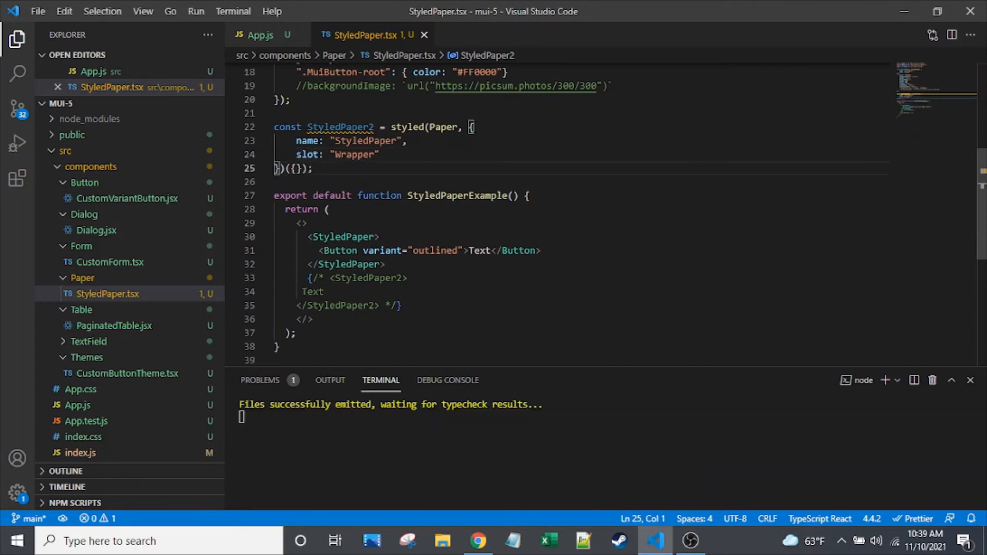
click(400, 141)
text(2)
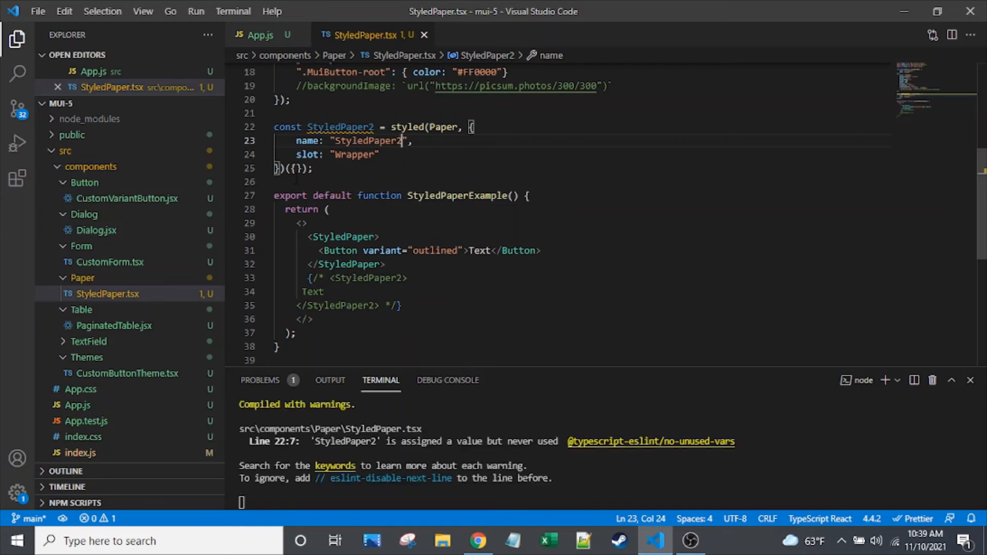
Replace StyledPaper2's style object with a template literal: color red; height 300px; width 300px.
click(297, 168)
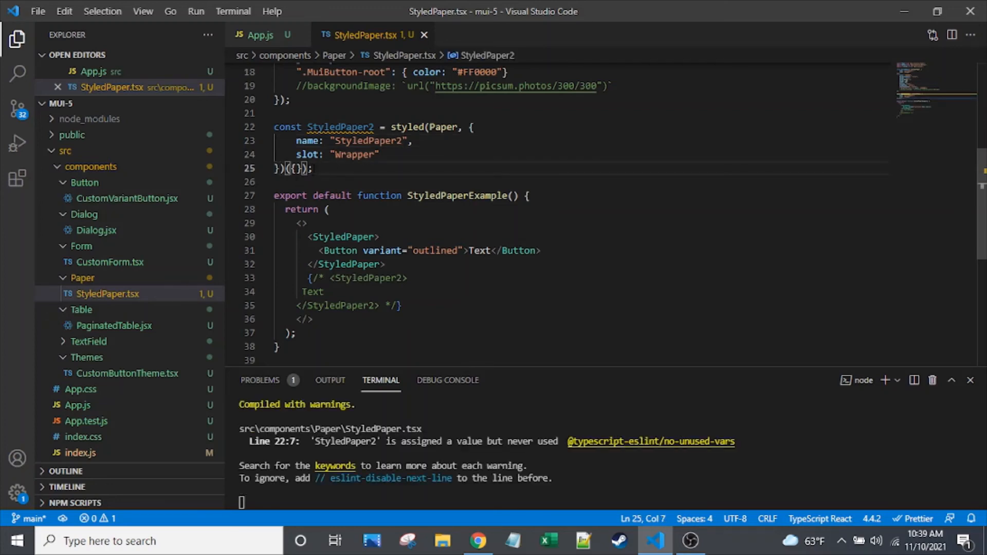
key(Backspace)
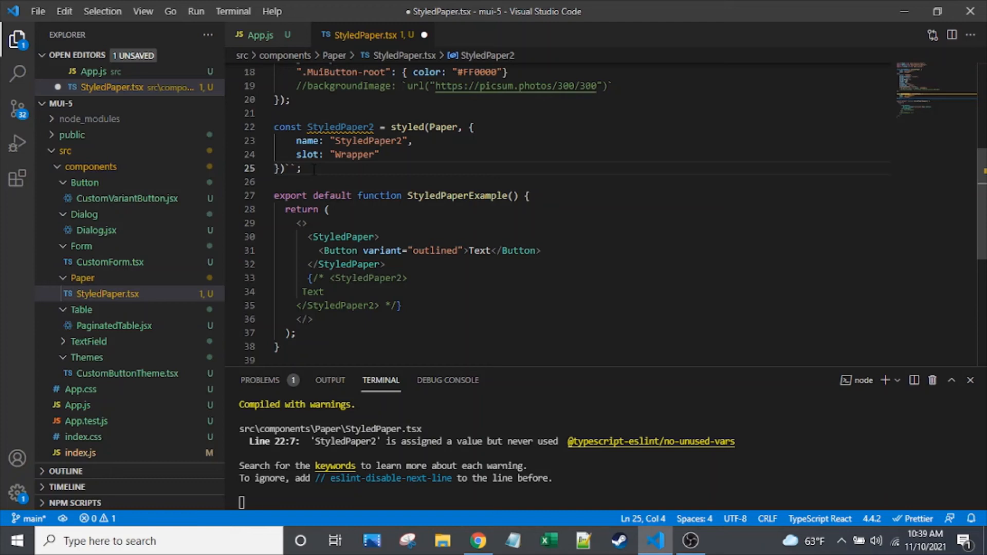
key(Enter)
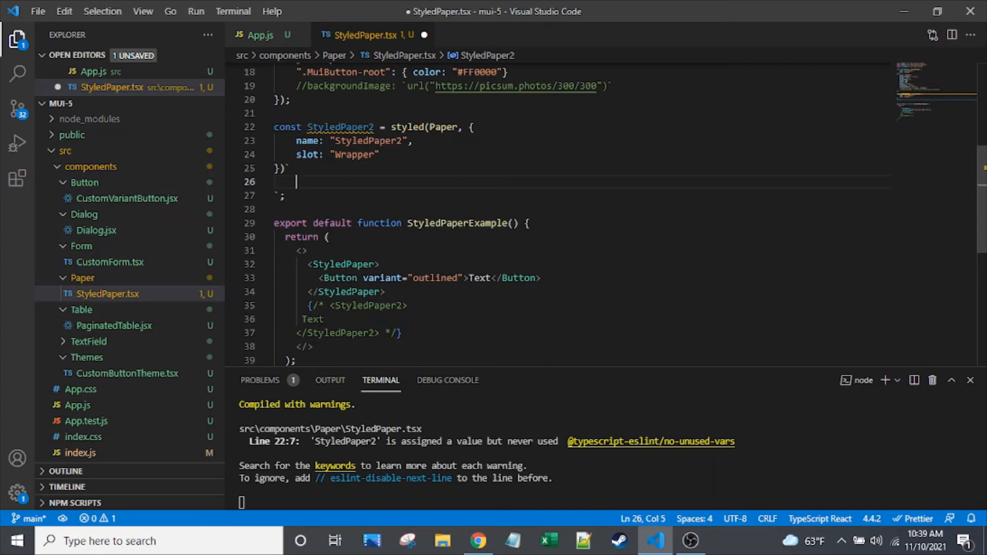
text(color:)
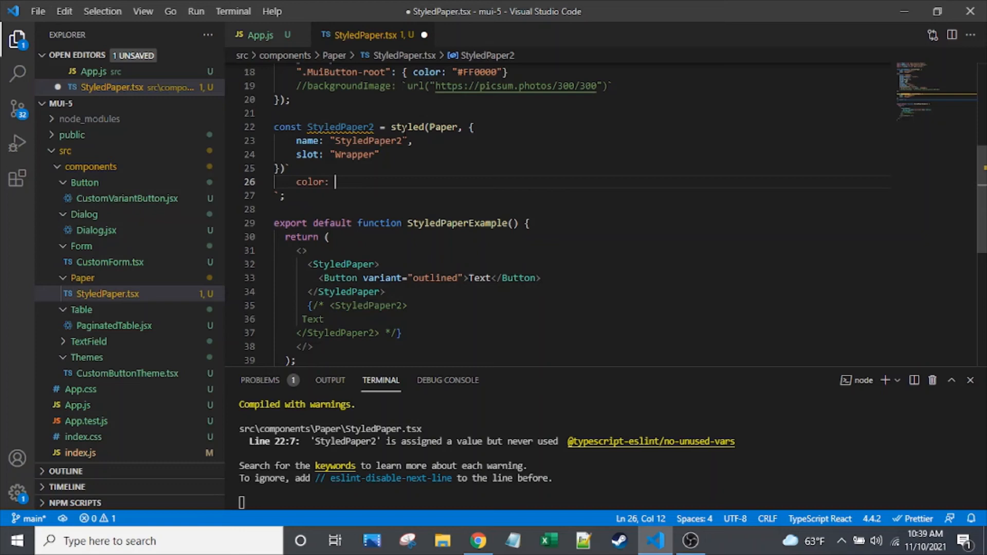
text(red;)
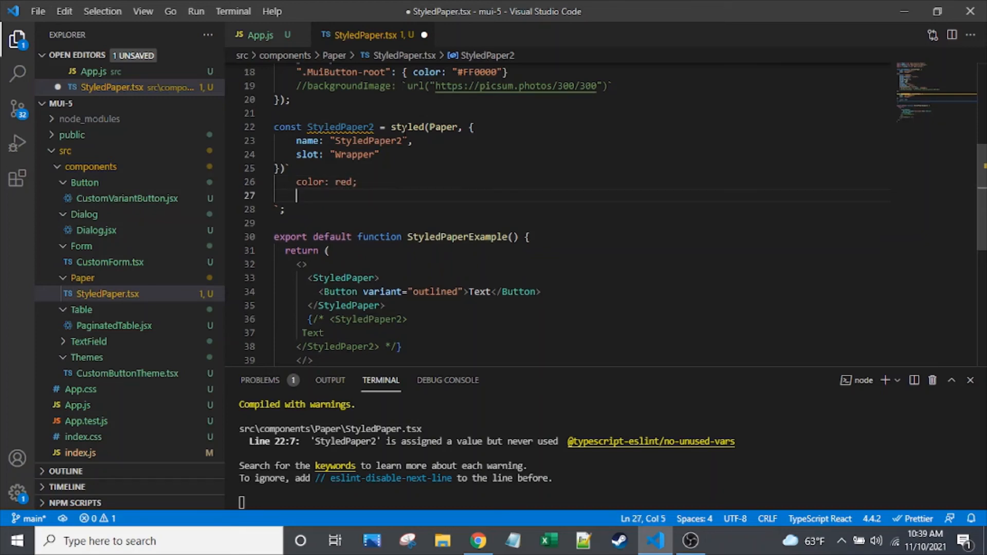
text(heigh)
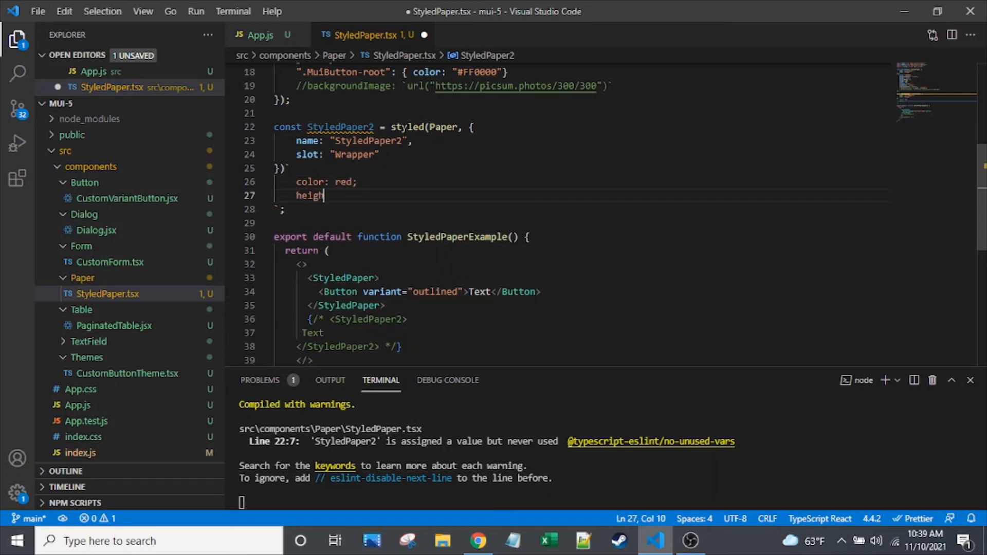
text(t: 300px;)
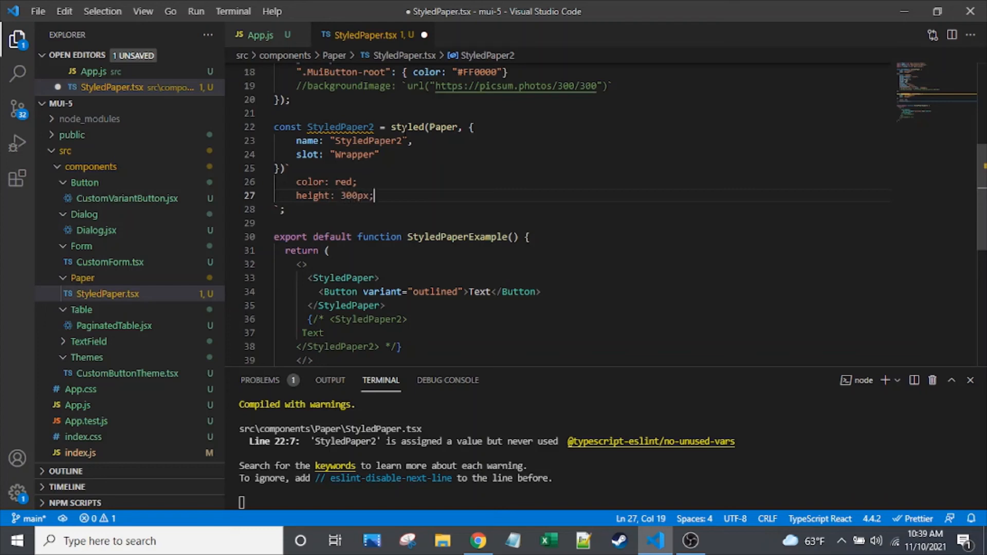
key(enter)
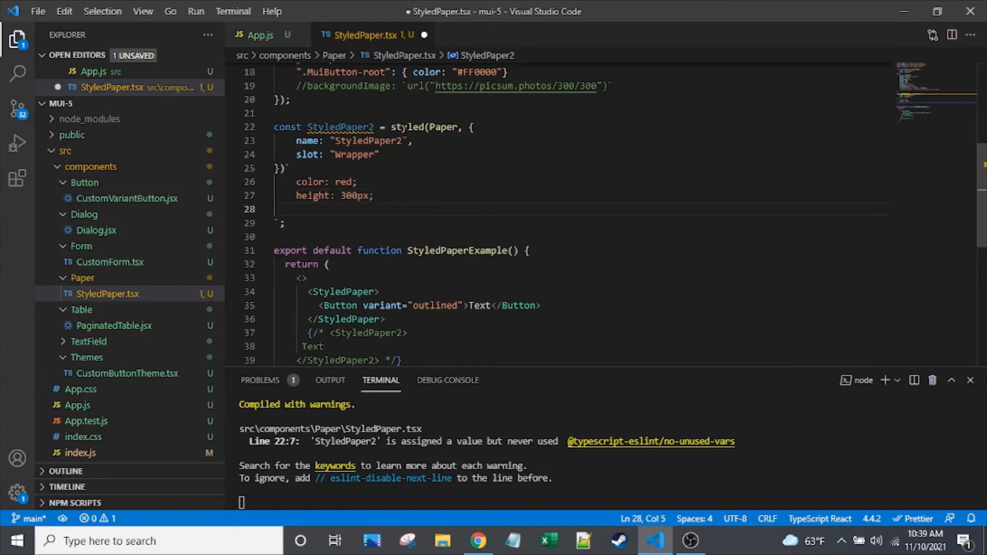
text(width: 300)
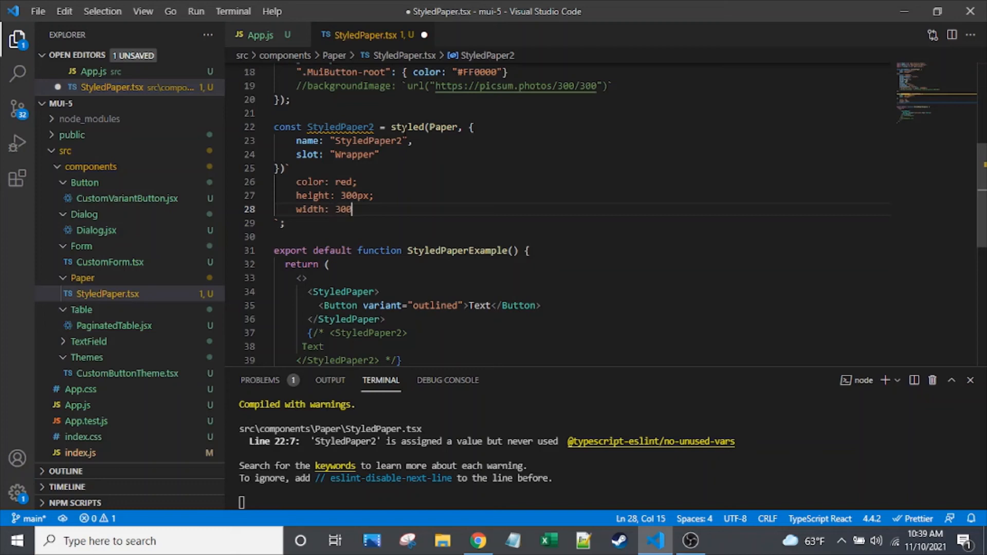
text(px;)
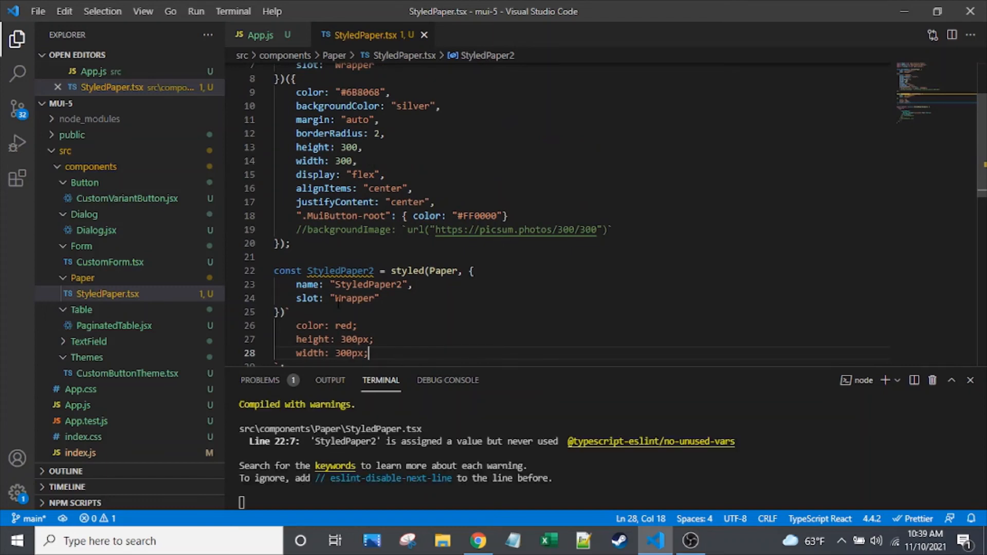
scroll(down, 3)
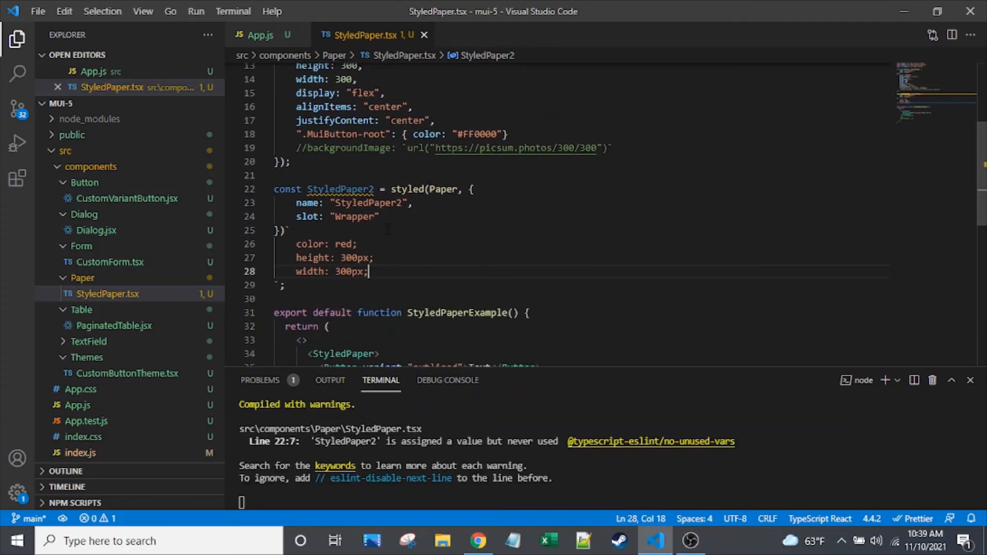
double_click(345, 244)
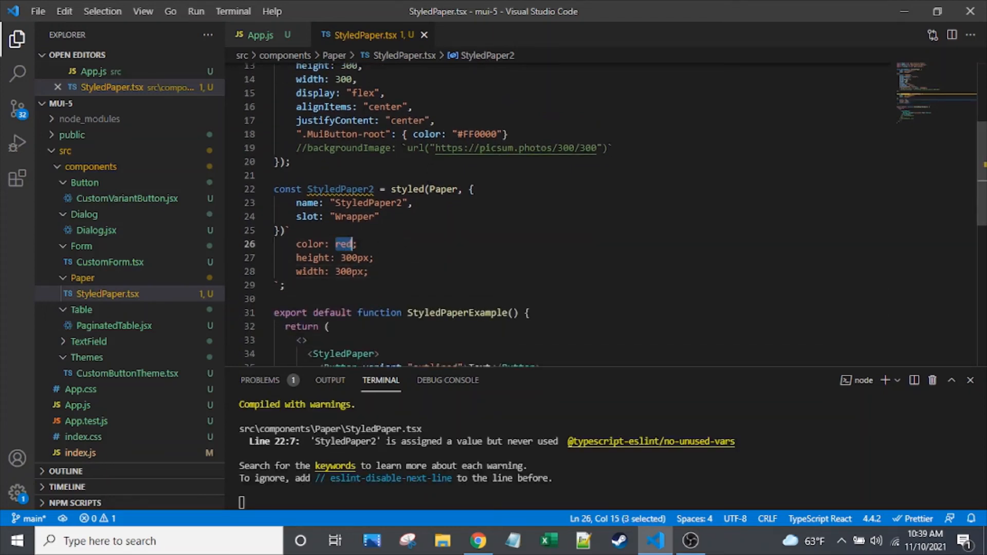
click(370, 271)
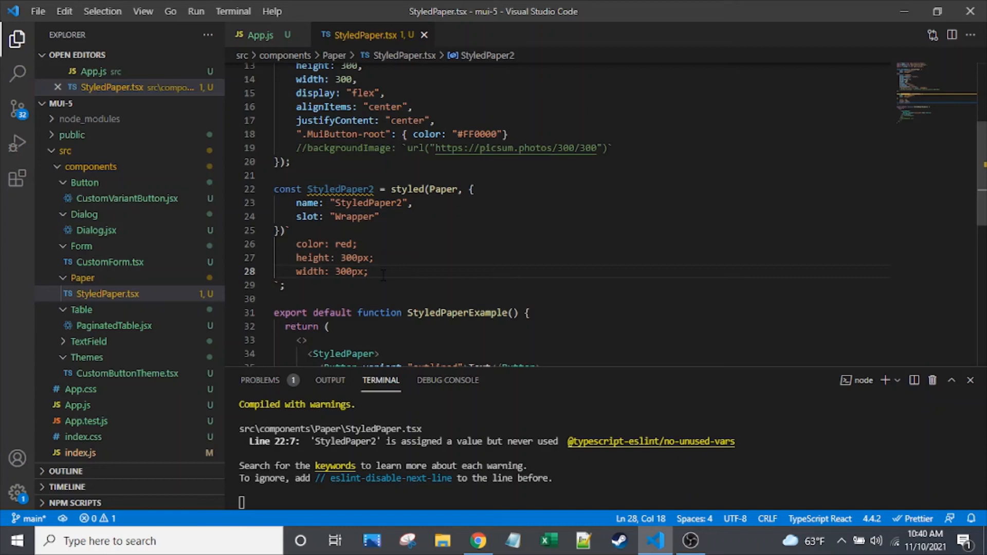
key(Enter)
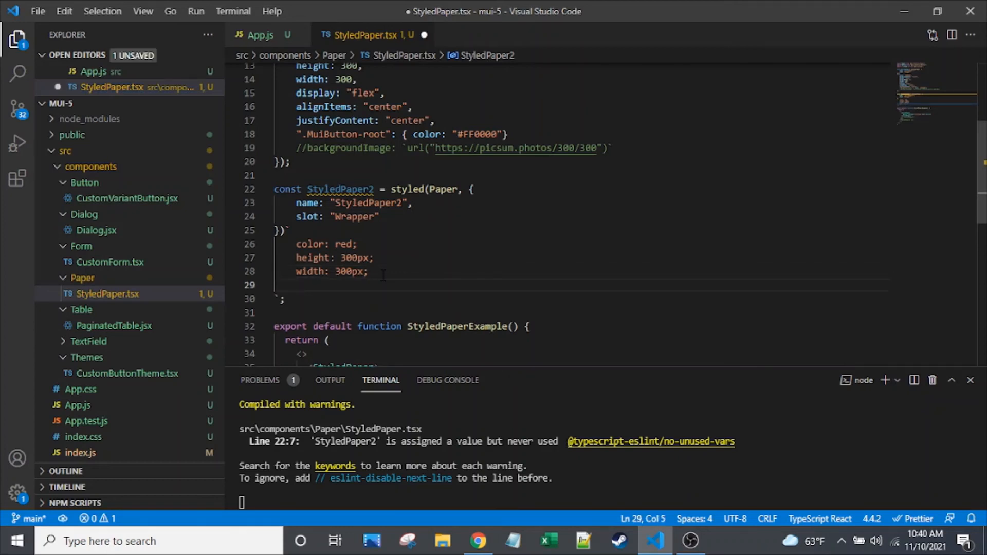
text(backgr)
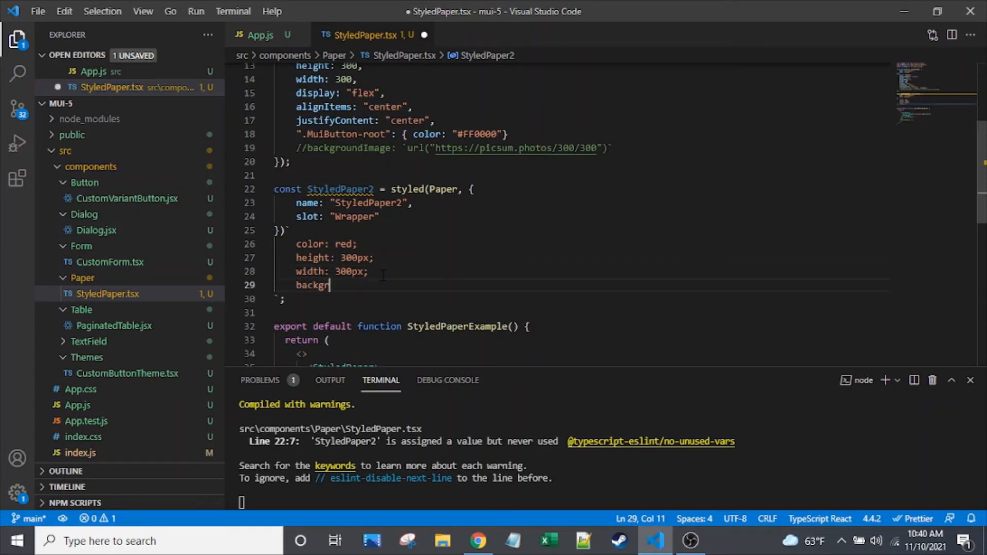
text(ound-1mage)
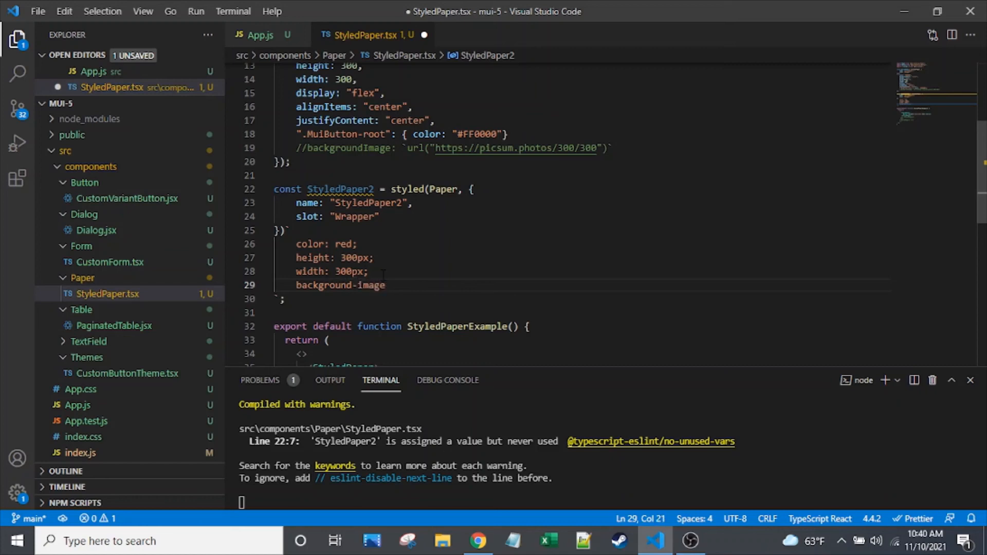
text(:)
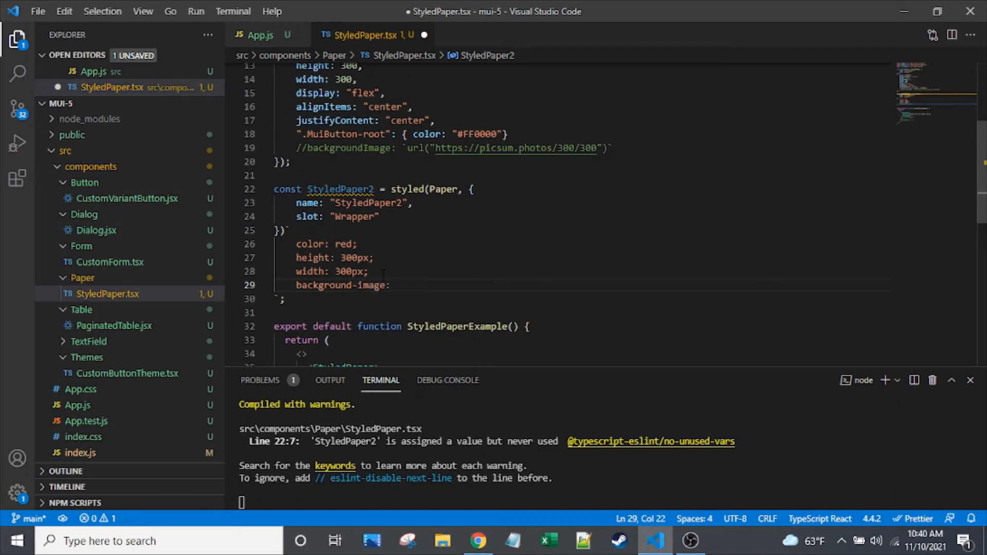
text(url)
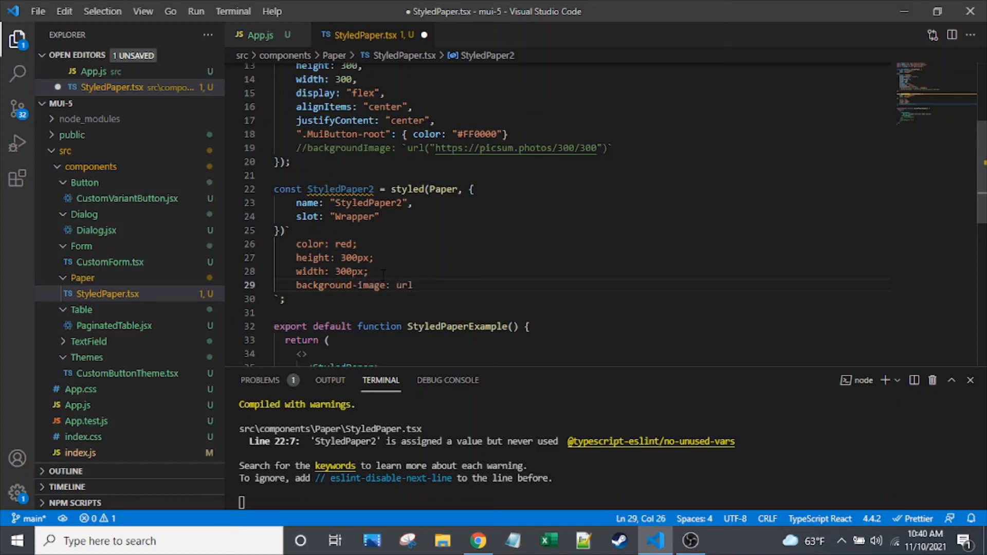
text(("https://picsum.photos/300/300)
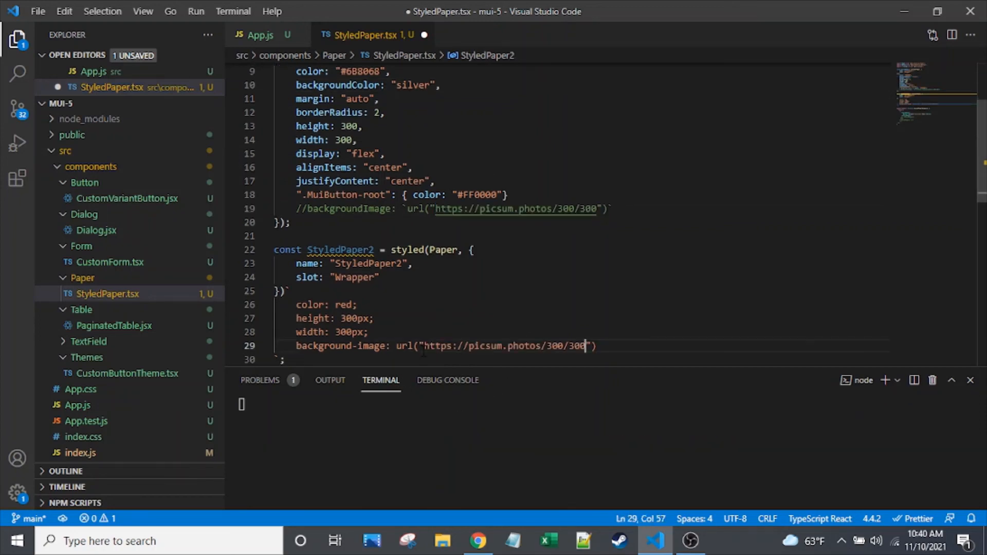
key(ctrl+s)
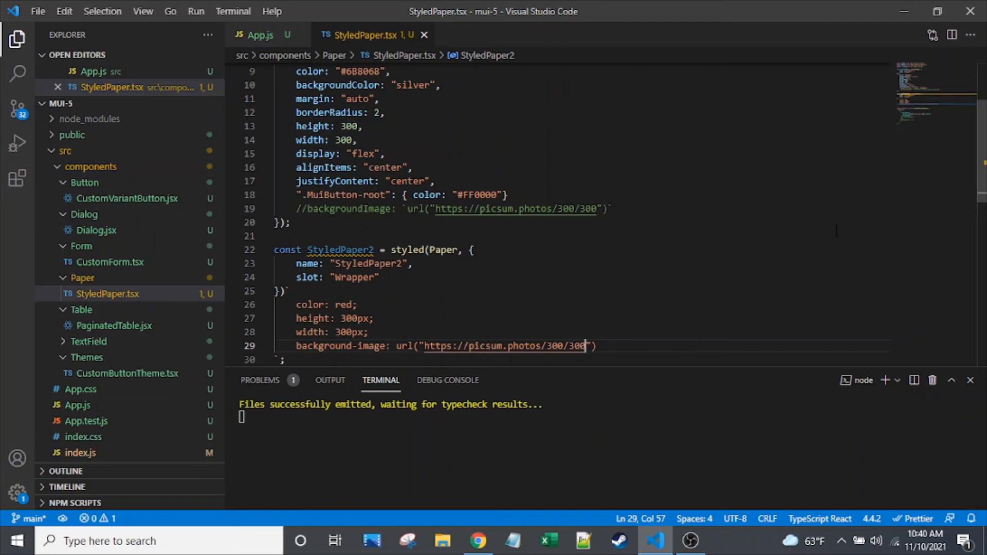
Check the background-image line, then swap the StyledPaper block for <StyledPaper2>Text</StyledPaper2>.
scroll(down, 3)
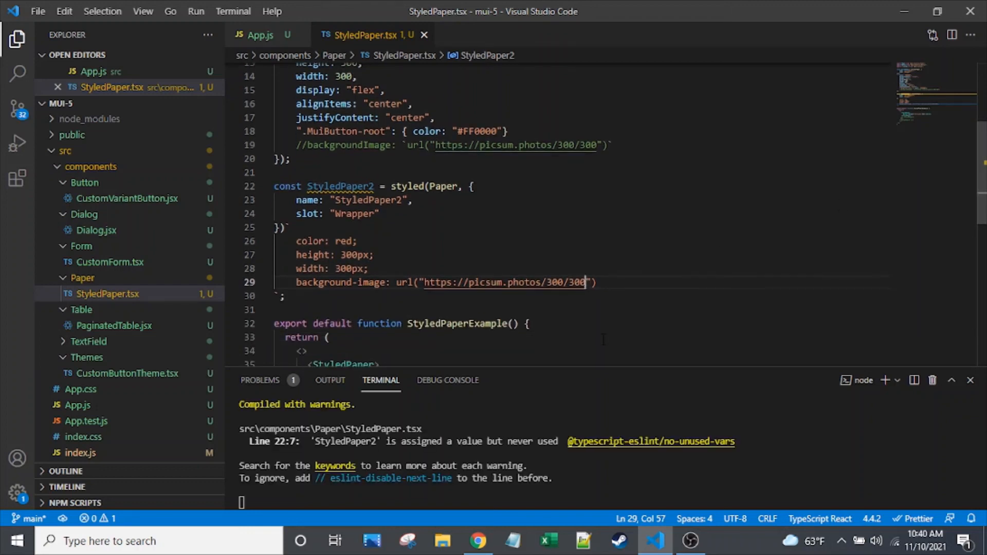
scroll(down, 3)
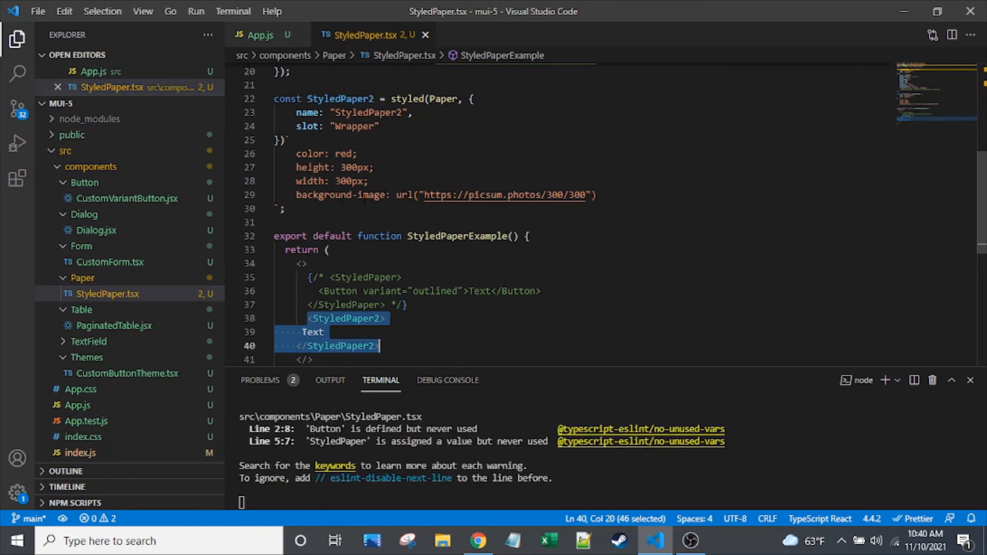
double_click(372, 195)
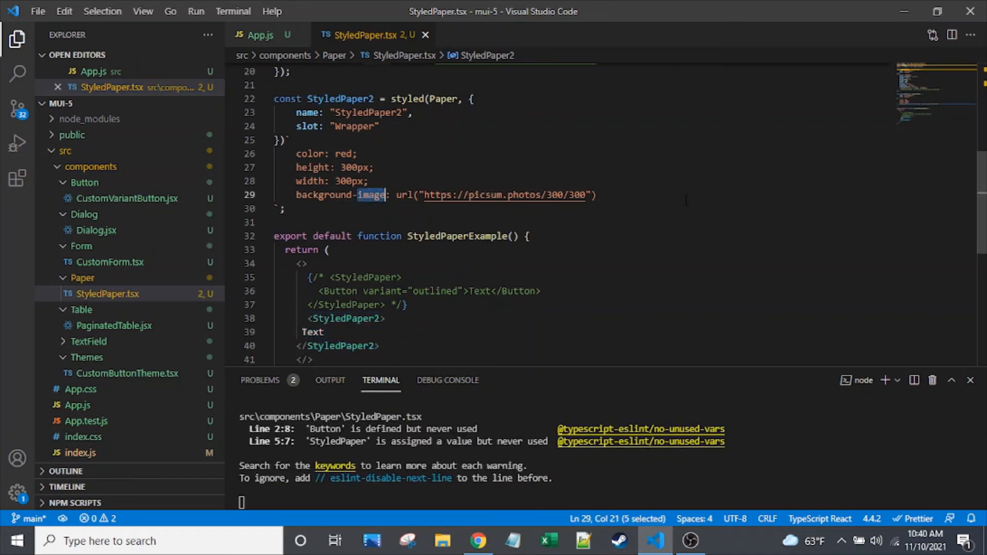
click(595, 194)
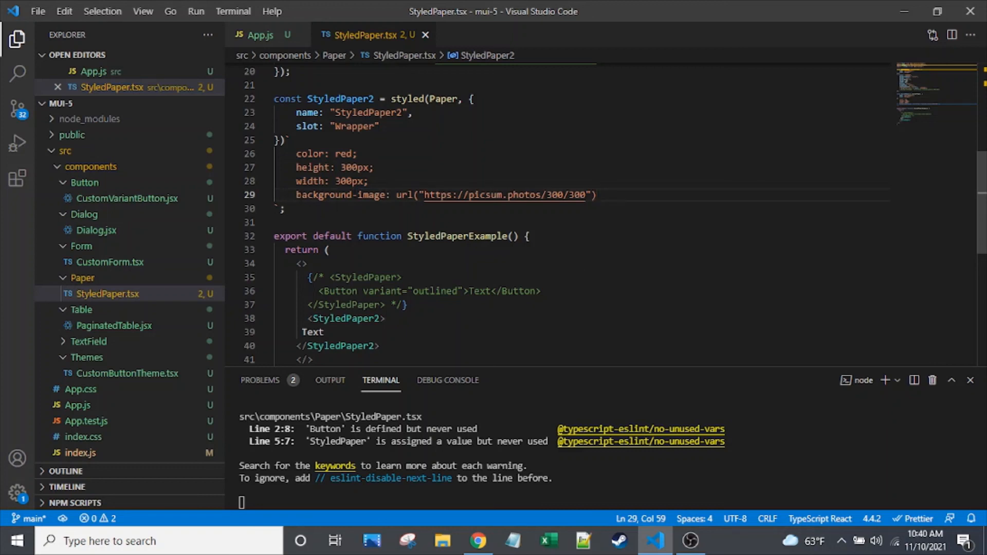
scroll(up, 3)
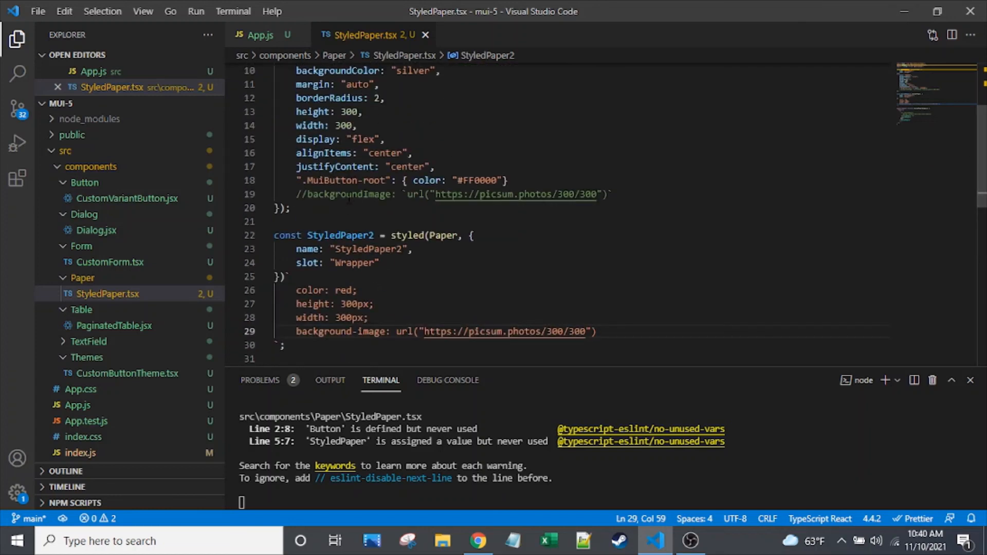
double_click(348, 194)
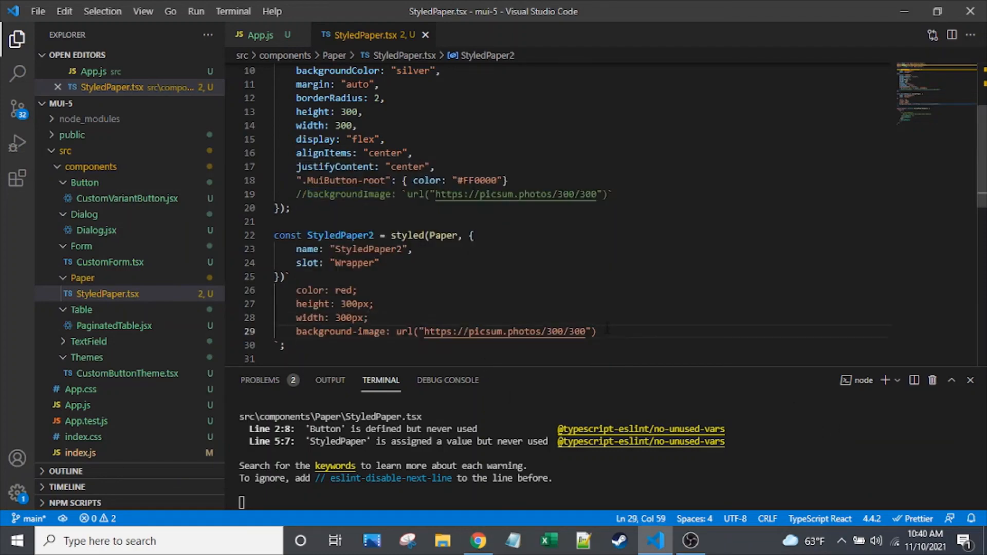
mouse_move(477, 540)
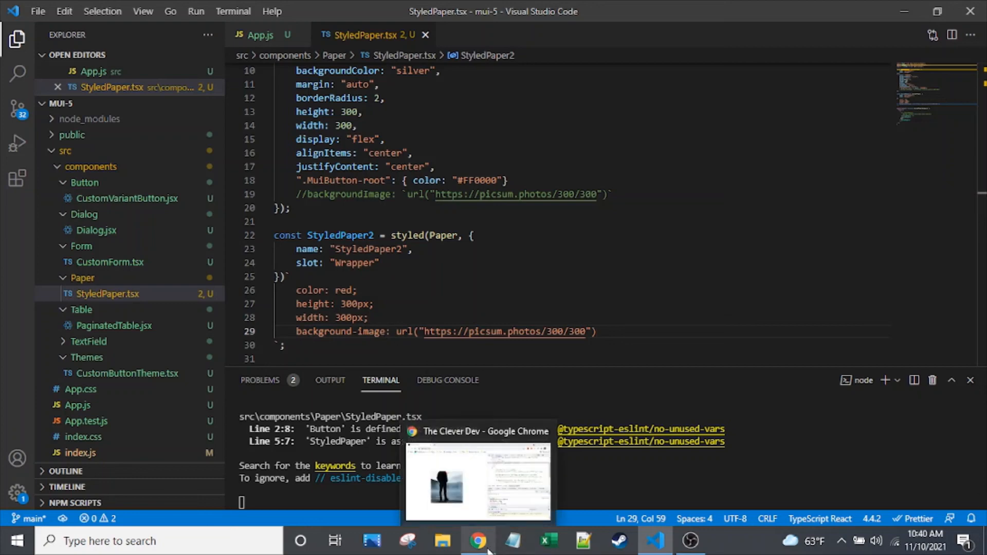
Reload the app in Chrome to see red 'Text' on a new picsum photo square.
click(477, 482)
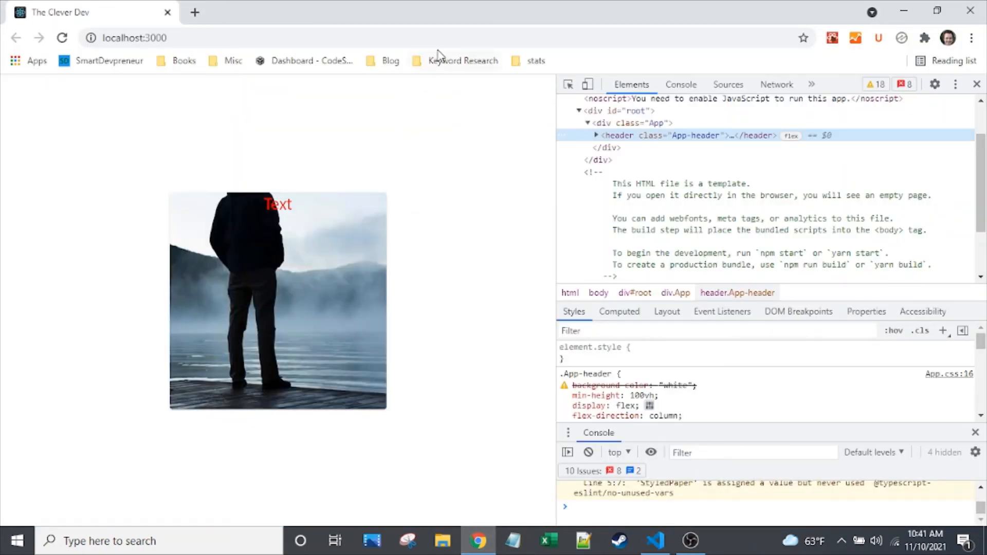
click(62, 38)
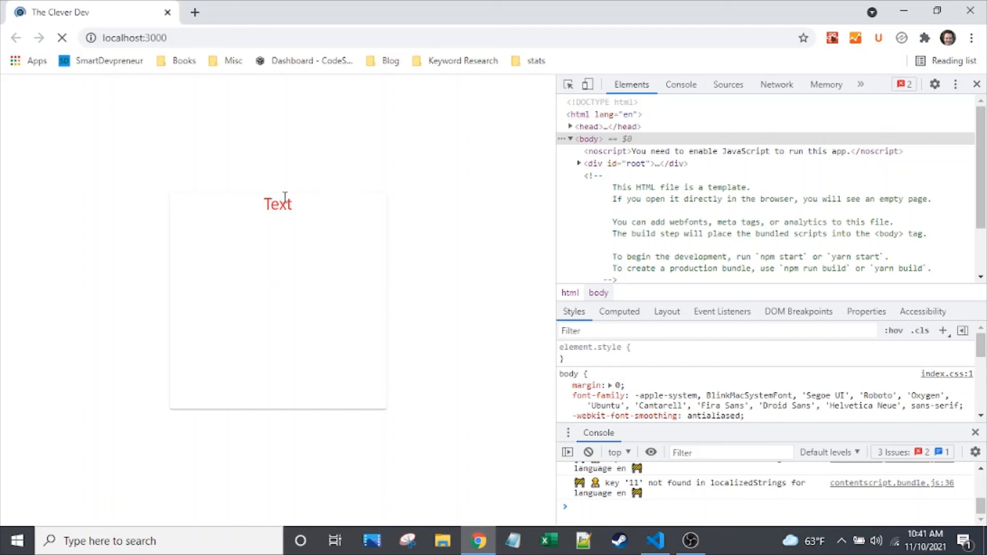
click(62, 37)
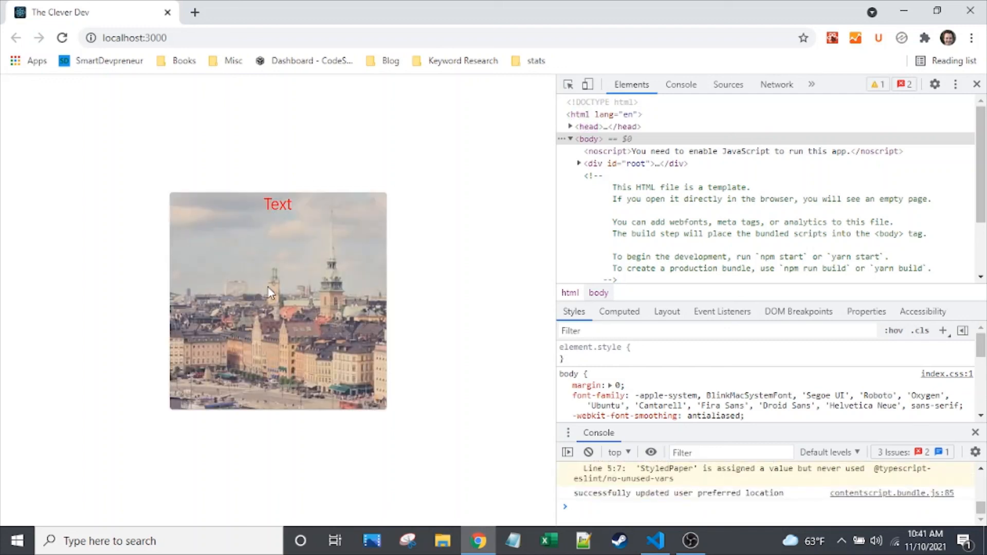
mouse_move(502, 342)
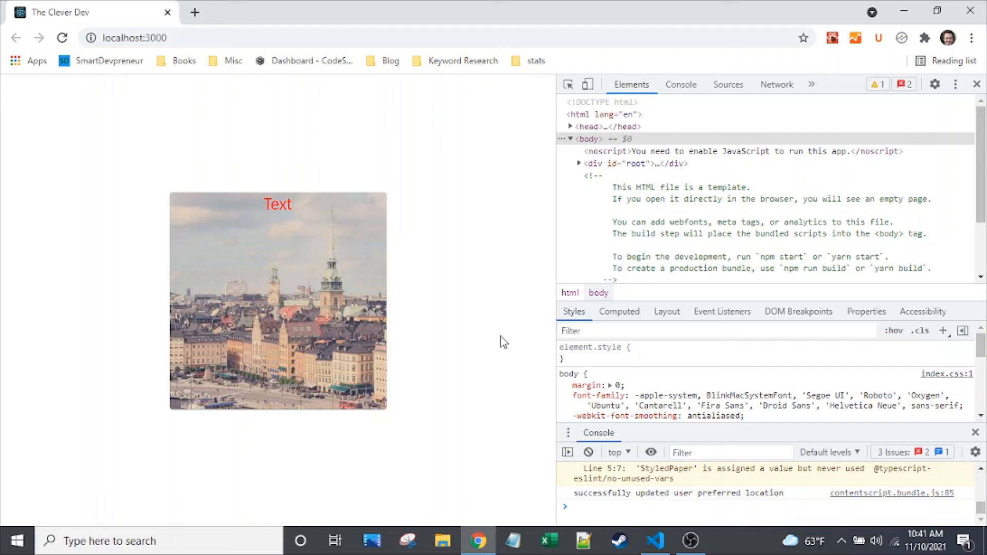
click(655, 541)
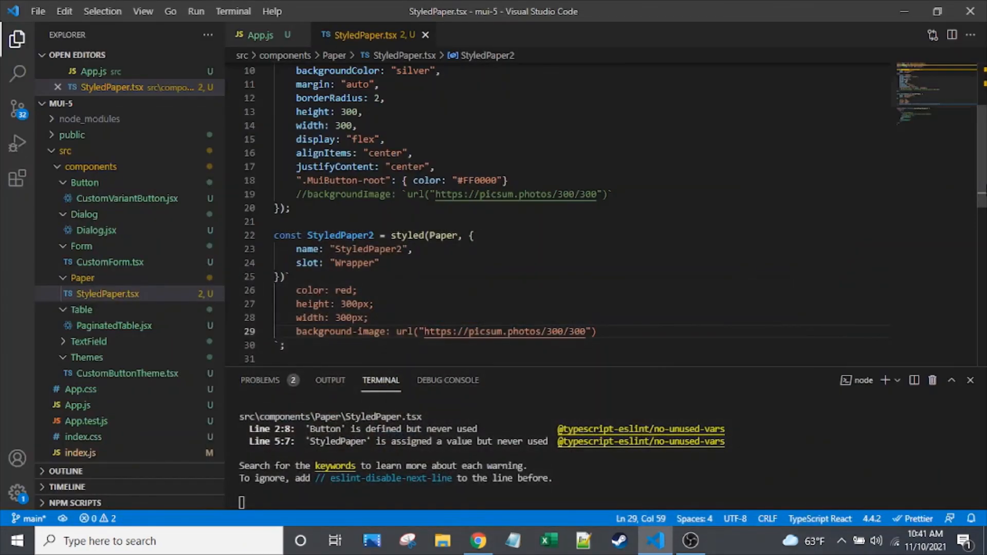
scroll(down, 3)
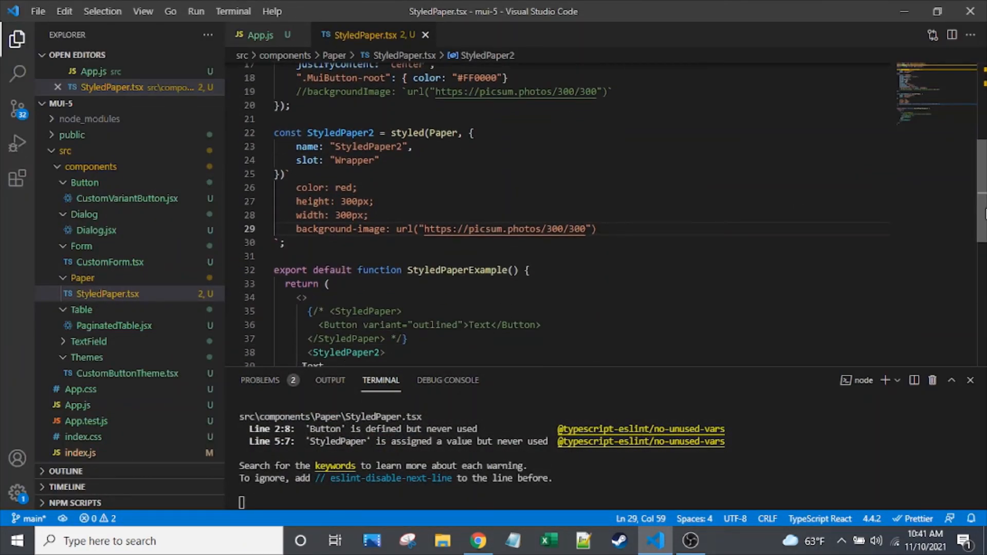
scroll(up, 3)
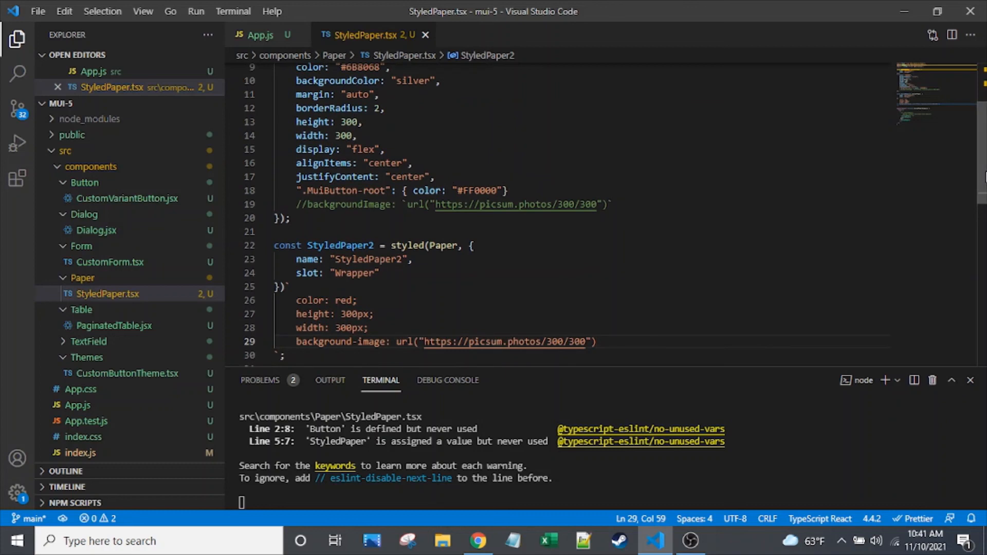
scroll(up, 3)
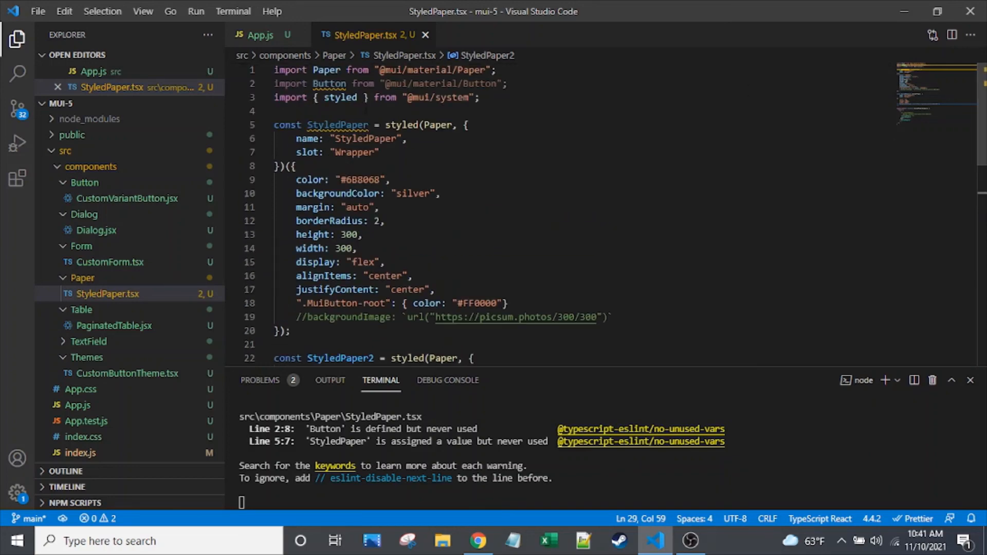
mouse_move(556, 56)
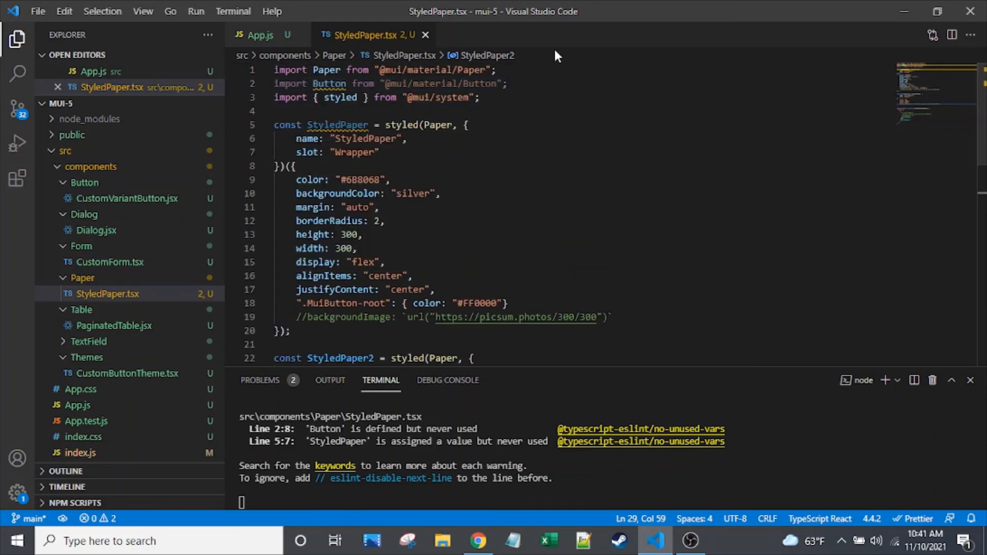
click(480, 98)
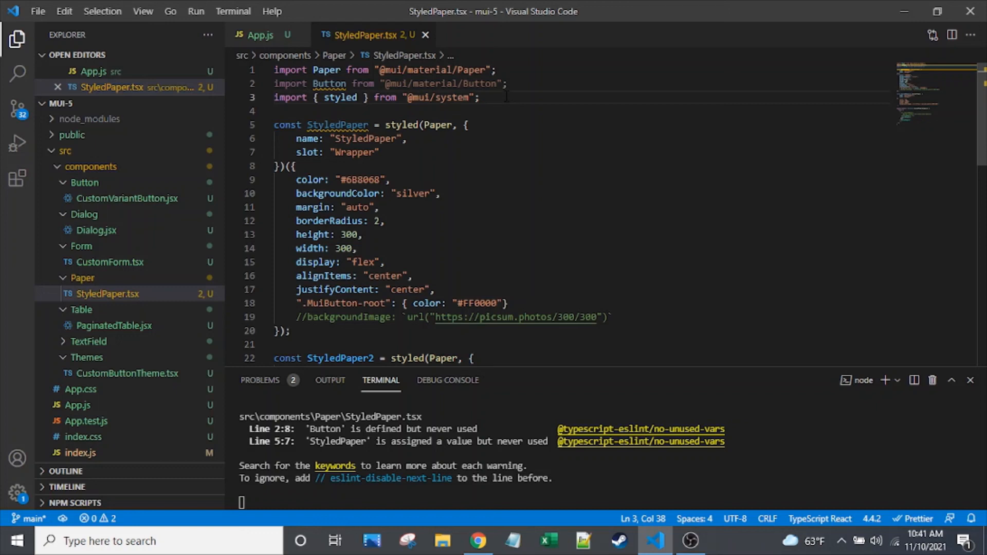